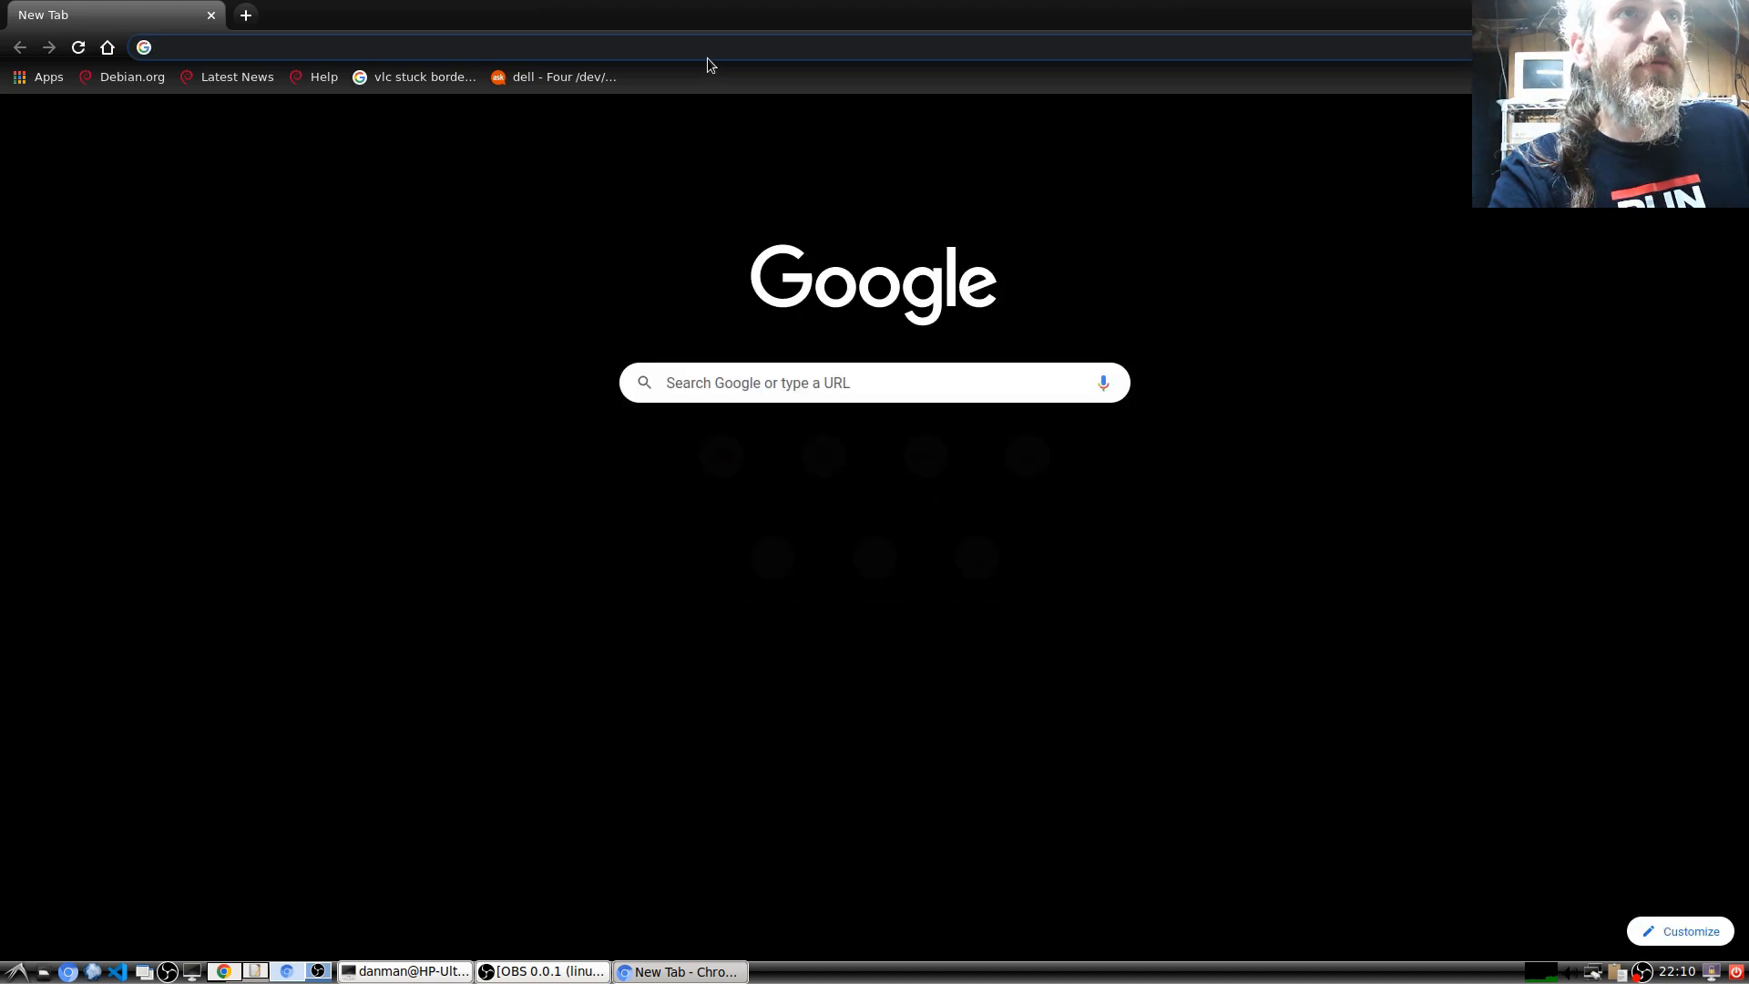
# - Go to arduino.cc and view the Arduino IDE 2.0.3 download section on the Software page
pyautogui.click(446, 46)
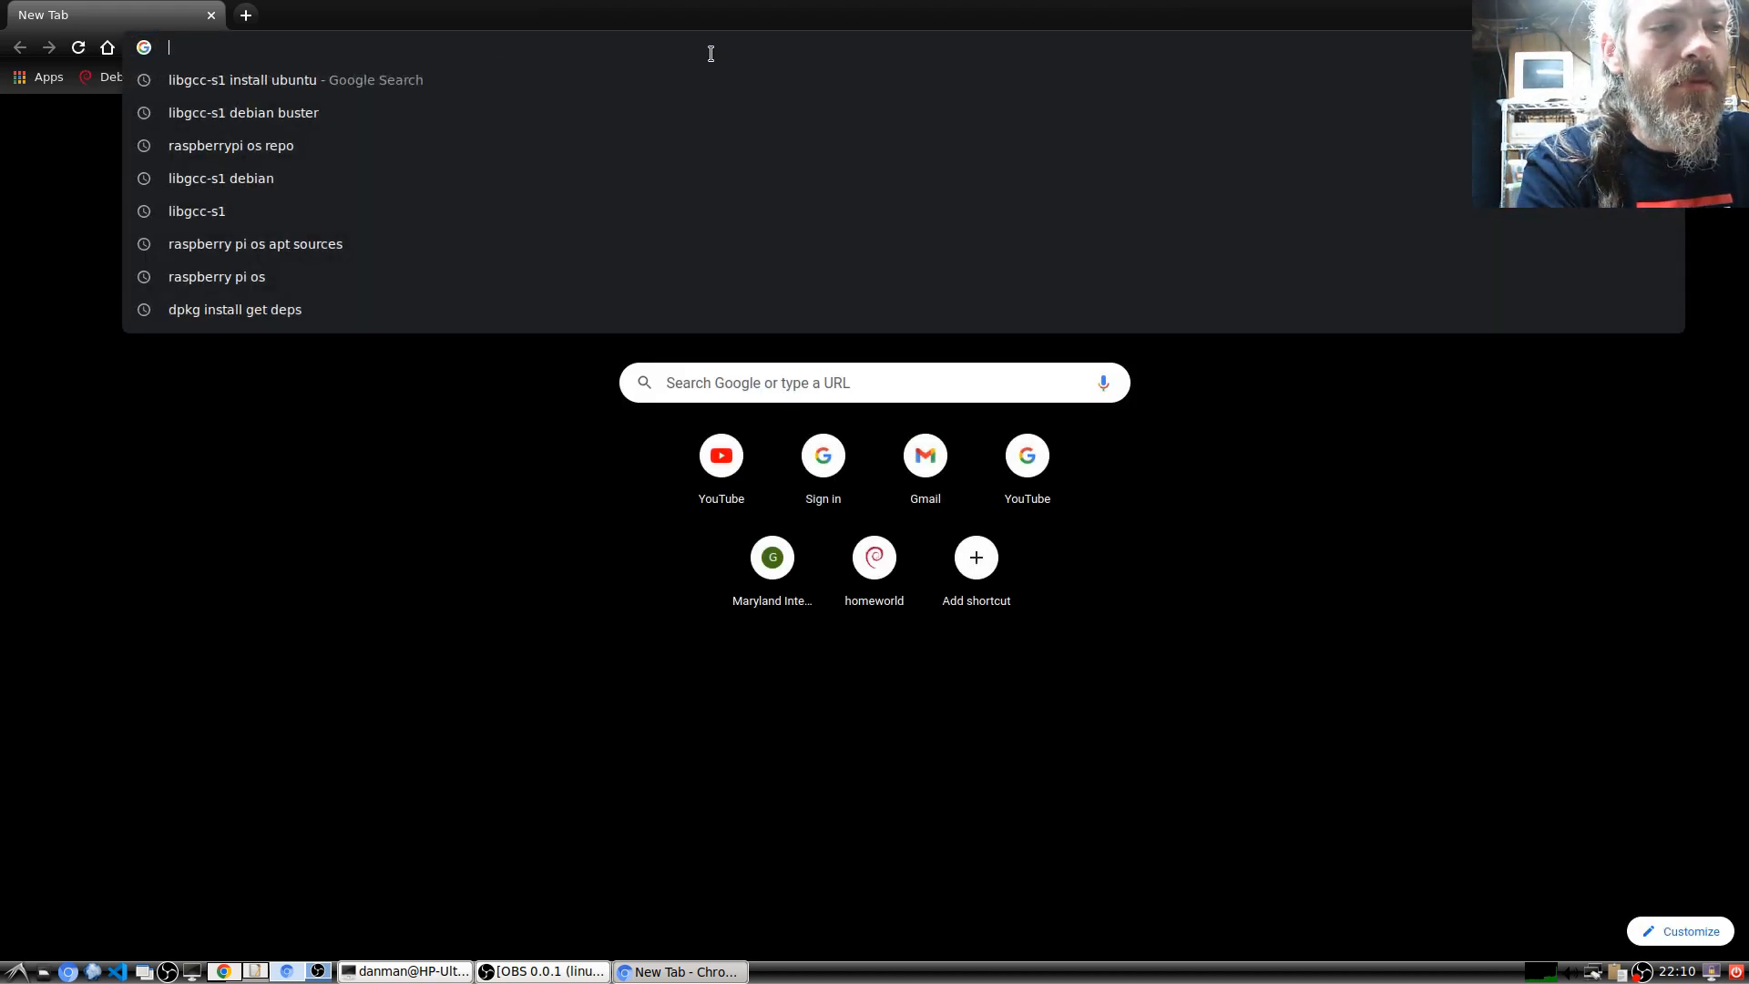
pyautogui.write('arduino')
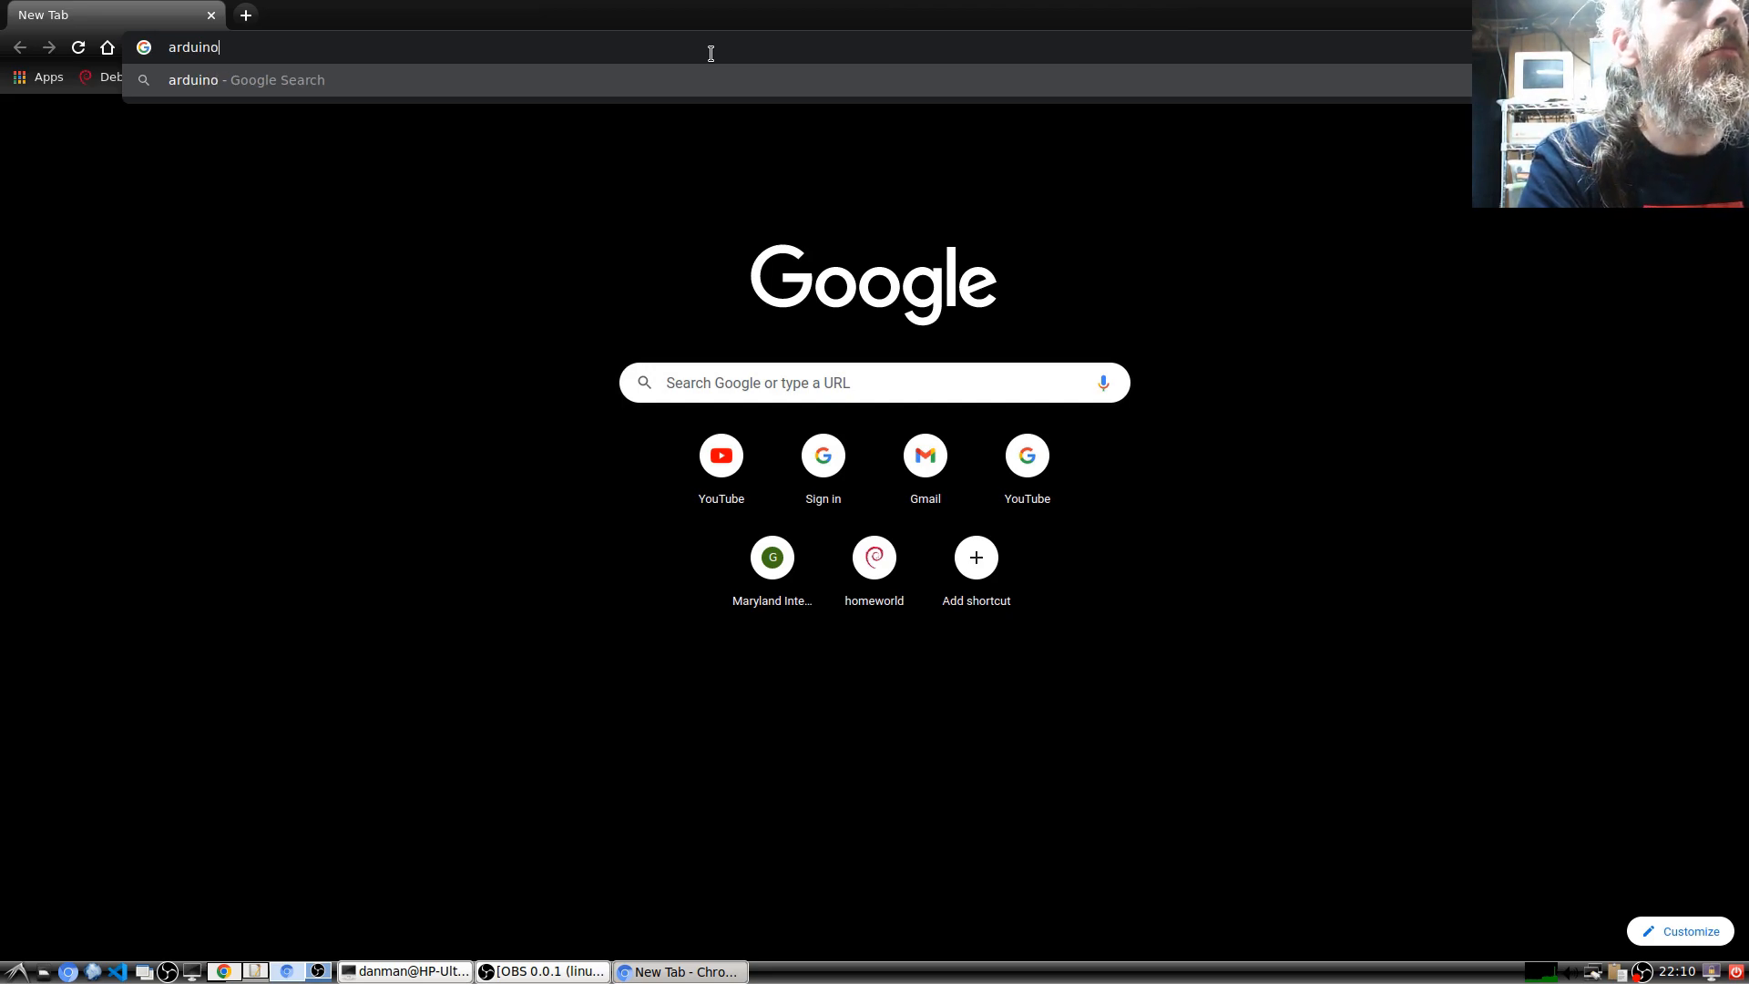
pyautogui.write('.cc')
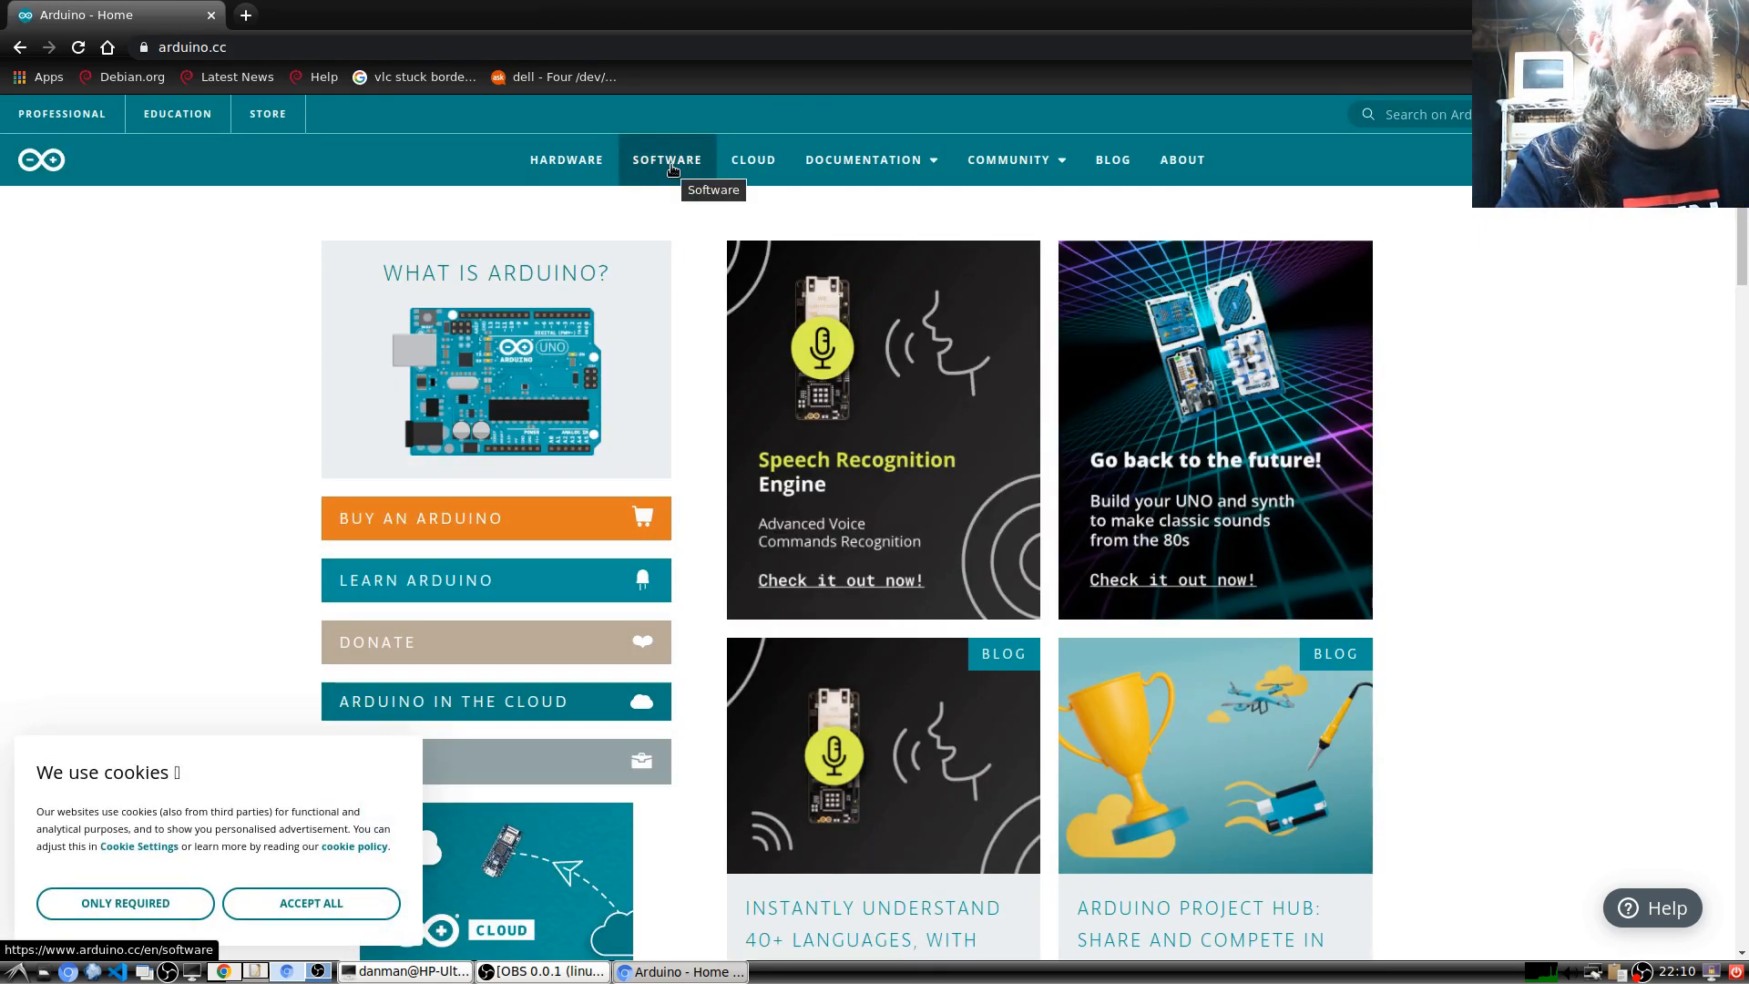
pyautogui.click(667, 159)
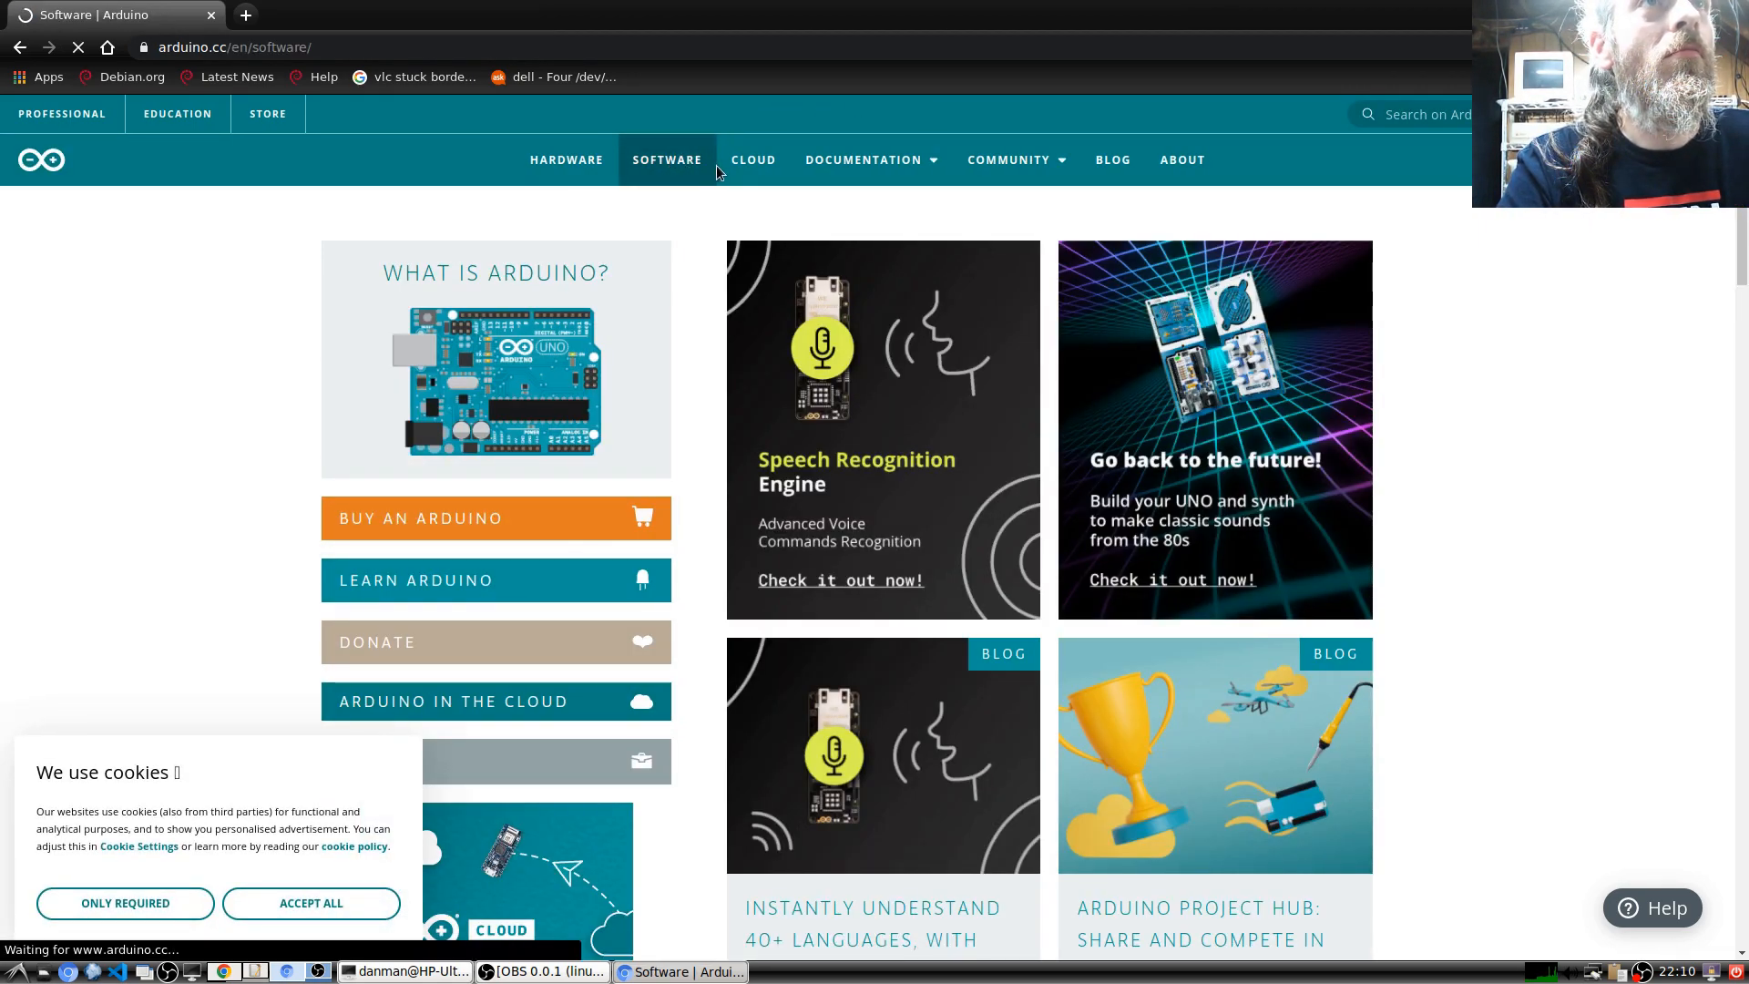
pyautogui.click(667, 159)
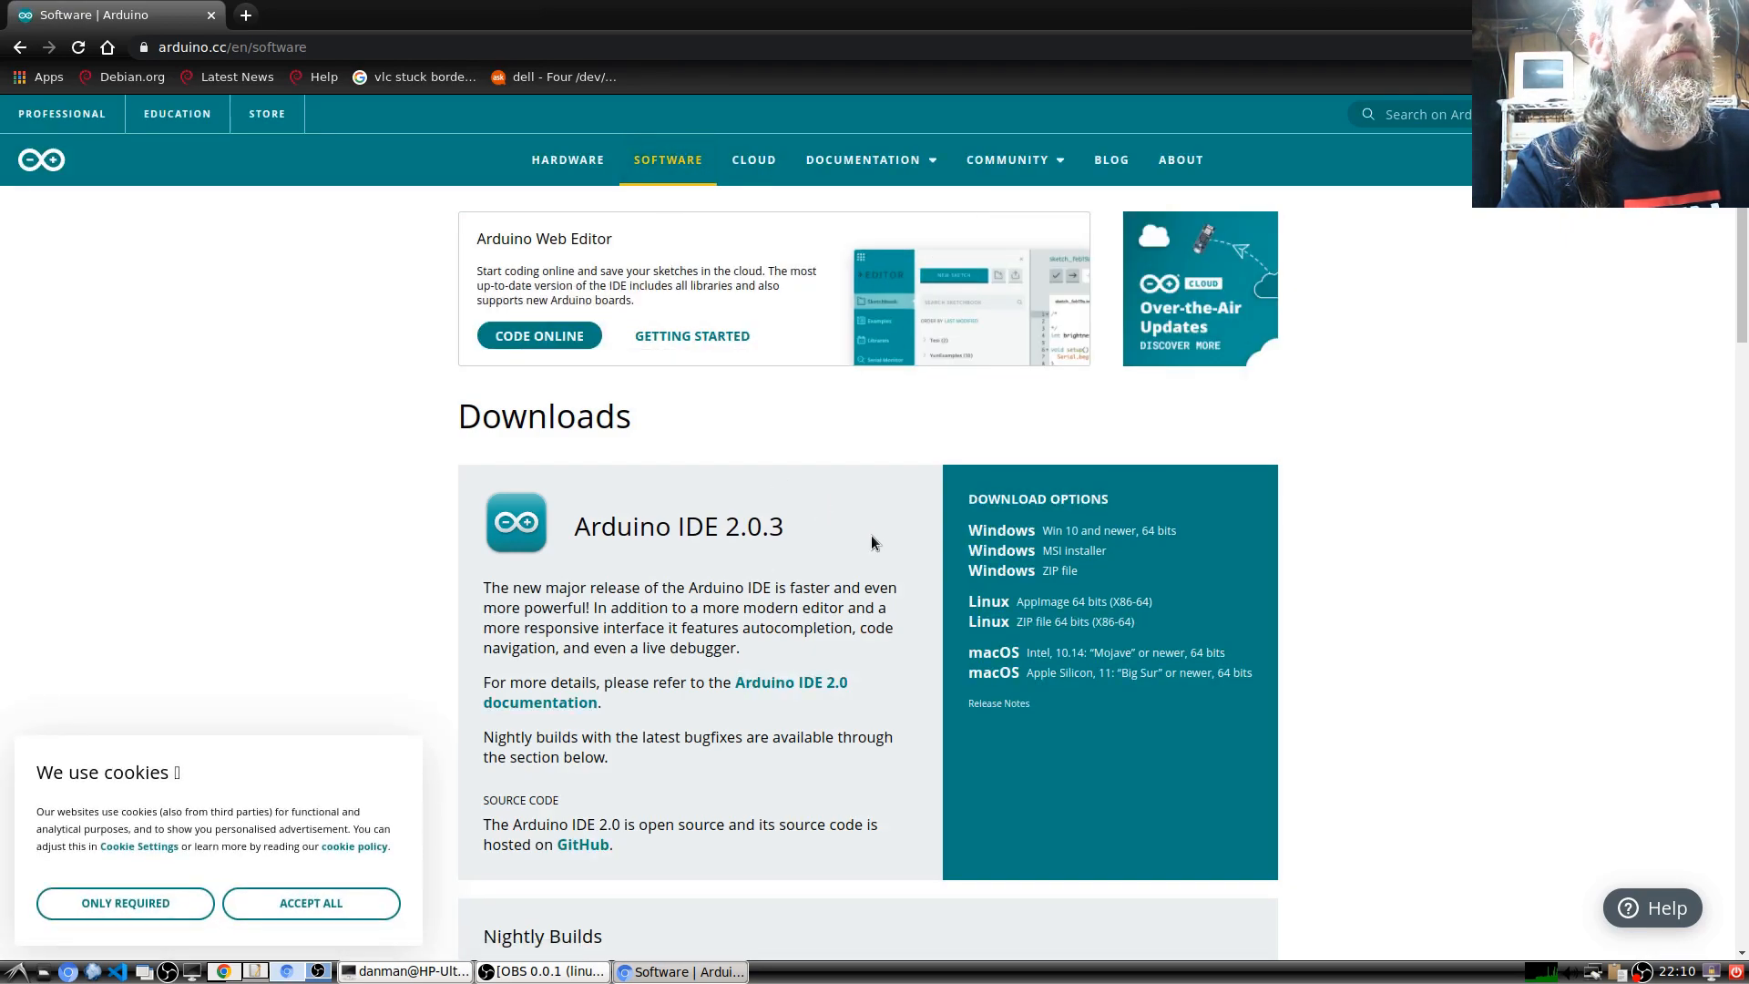
pyautogui.moveTo(1026, 621)
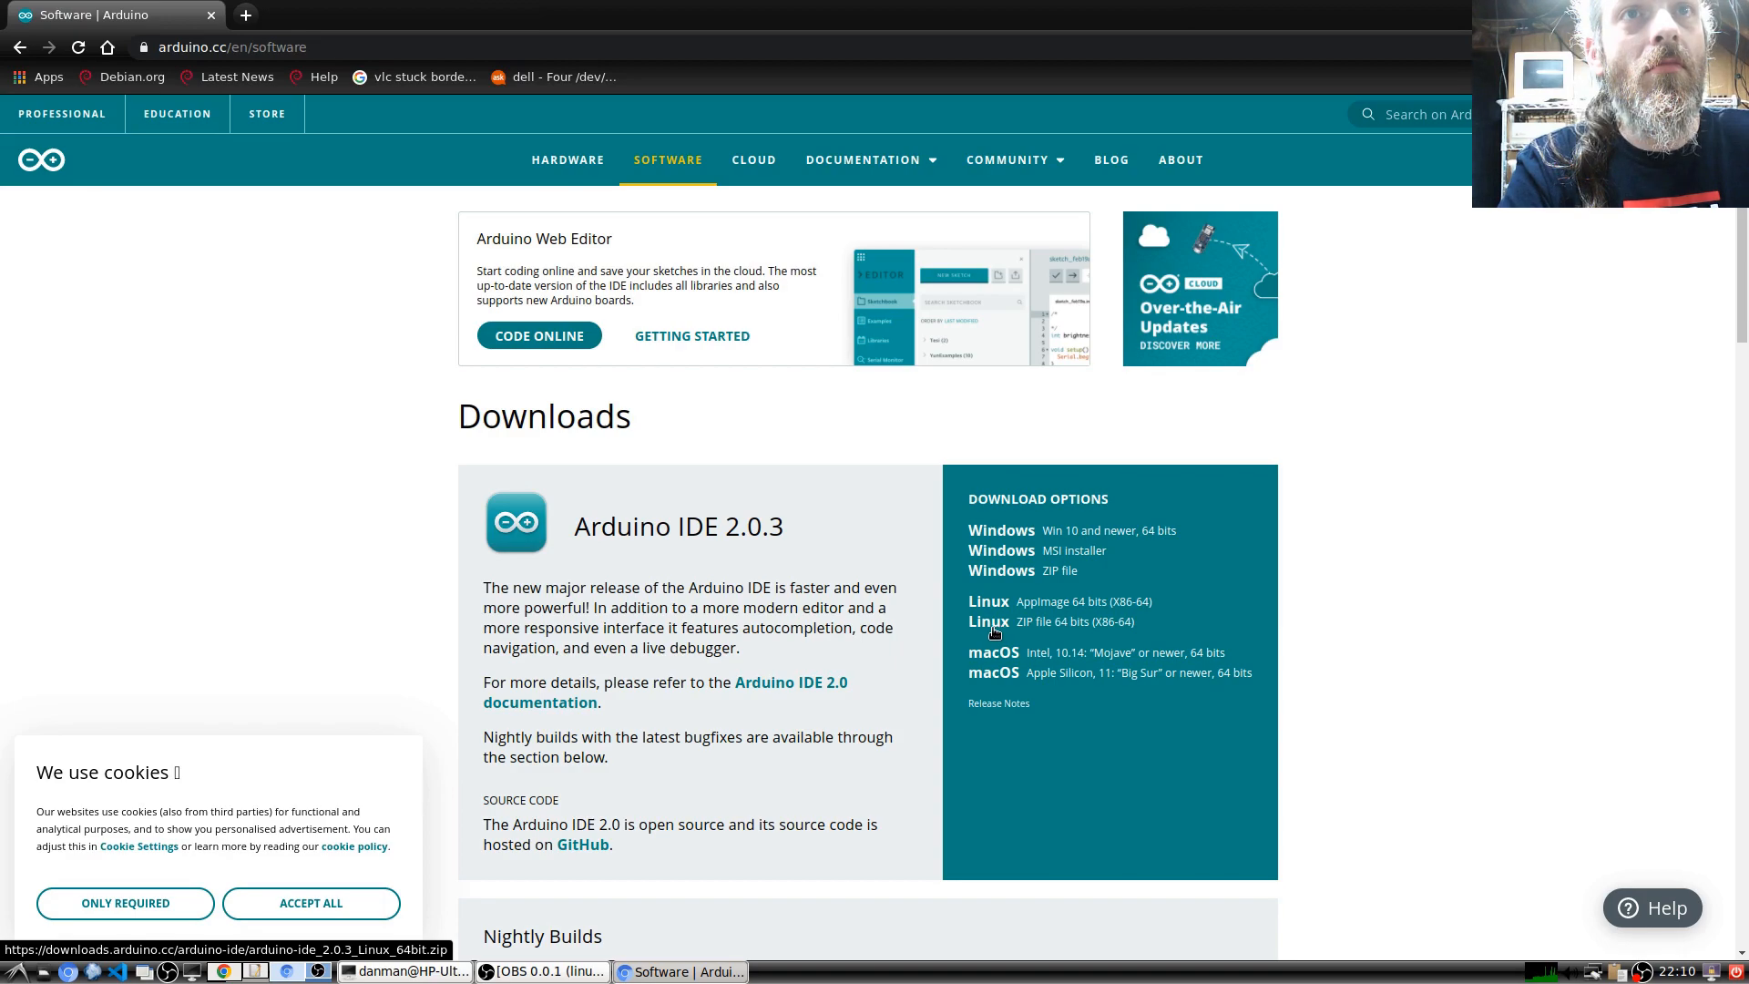
pyautogui.scroll(-3)
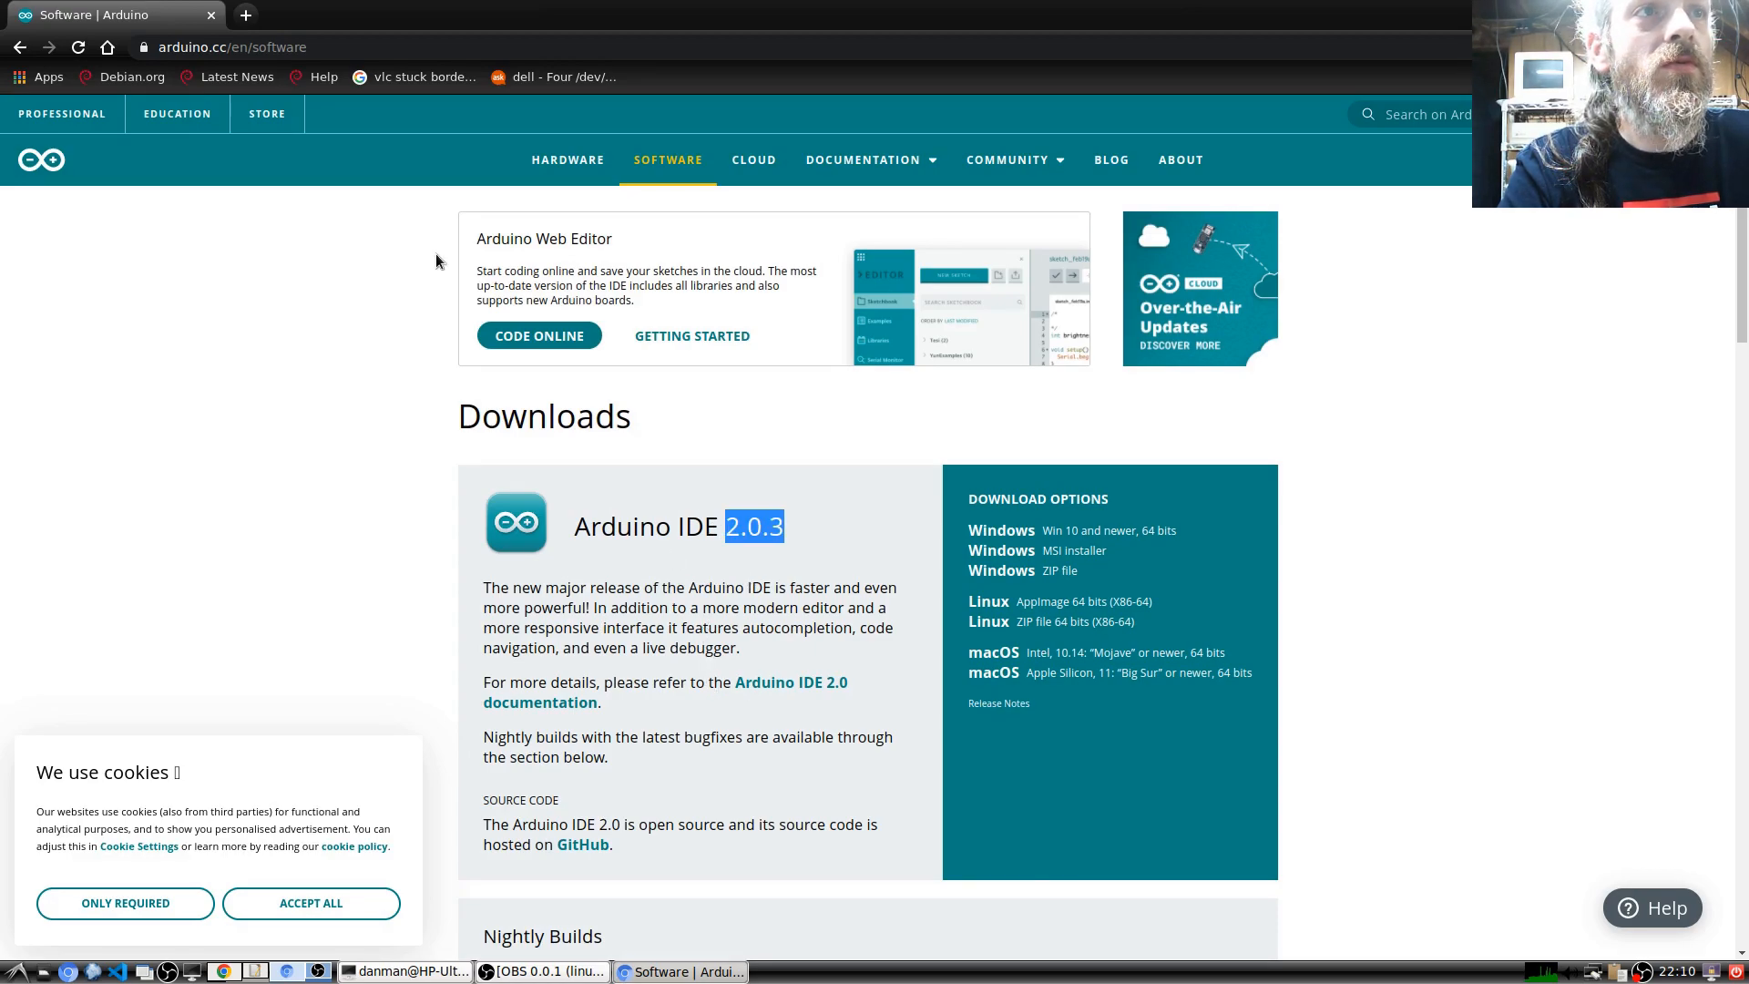
pyautogui.click(462, 15)
pyautogui.write('arduino debian')
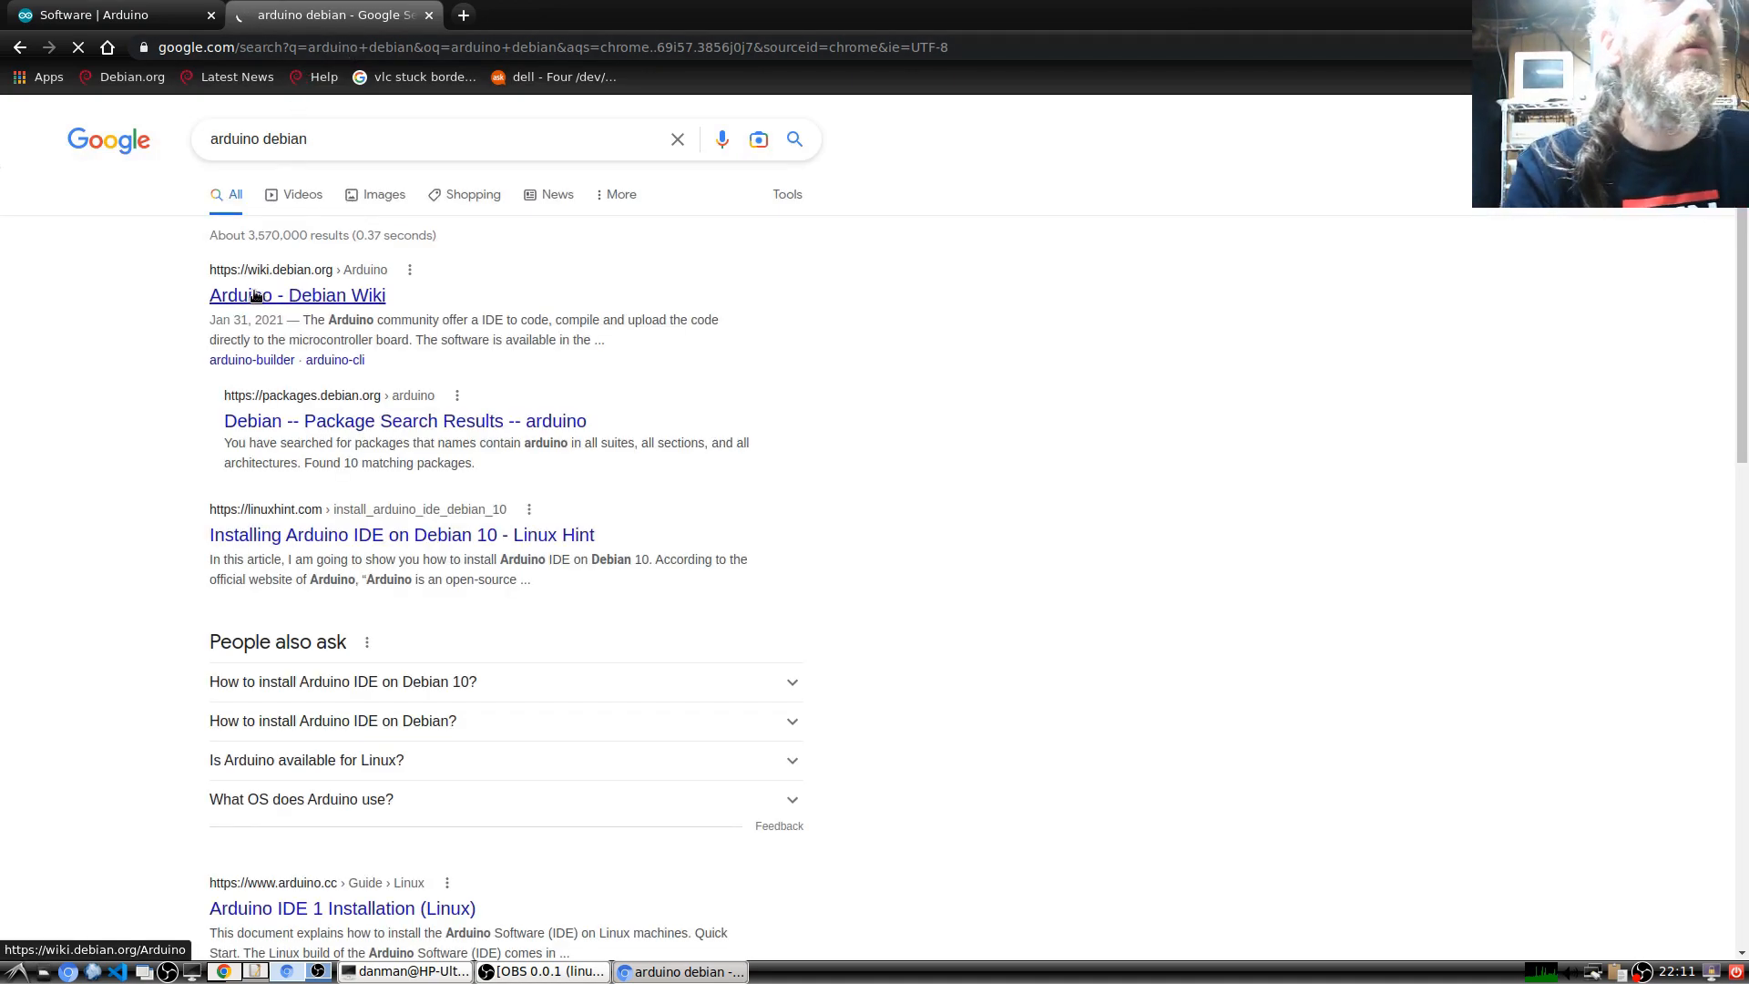
# - Read the Debian Wiki Arduino page, then the packages.debian.org search results for arduino
pyautogui.click(297, 294)
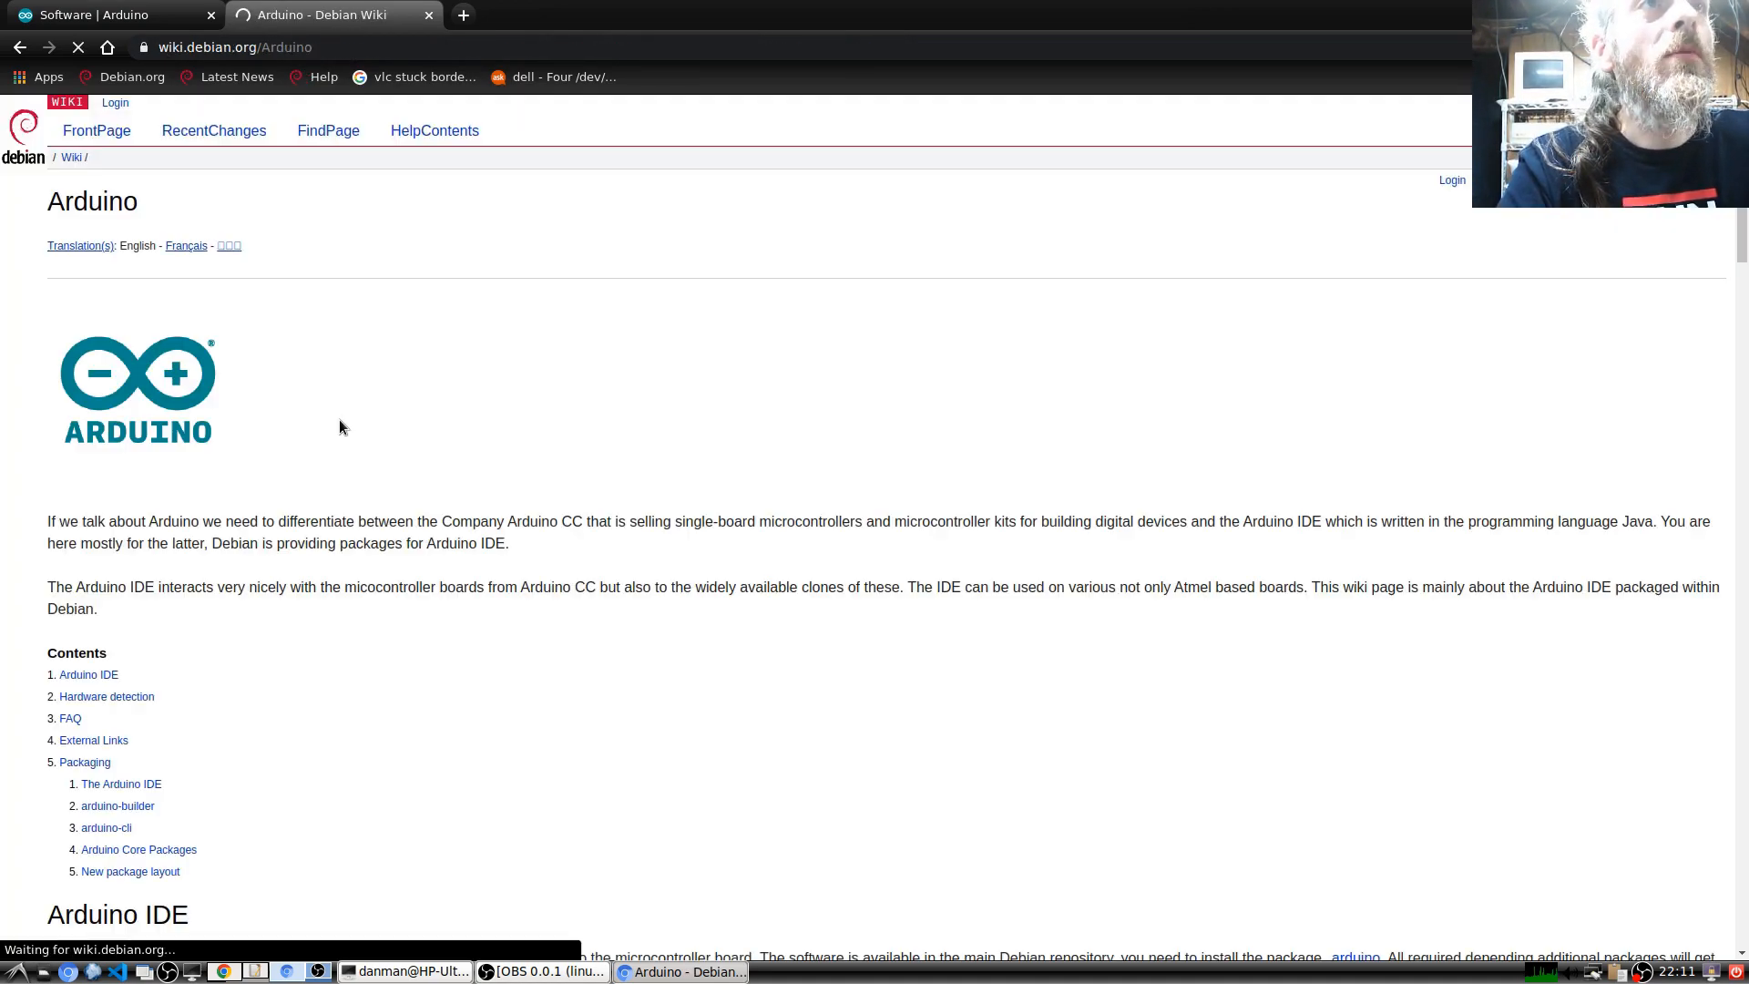
pyautogui.scroll(-3)
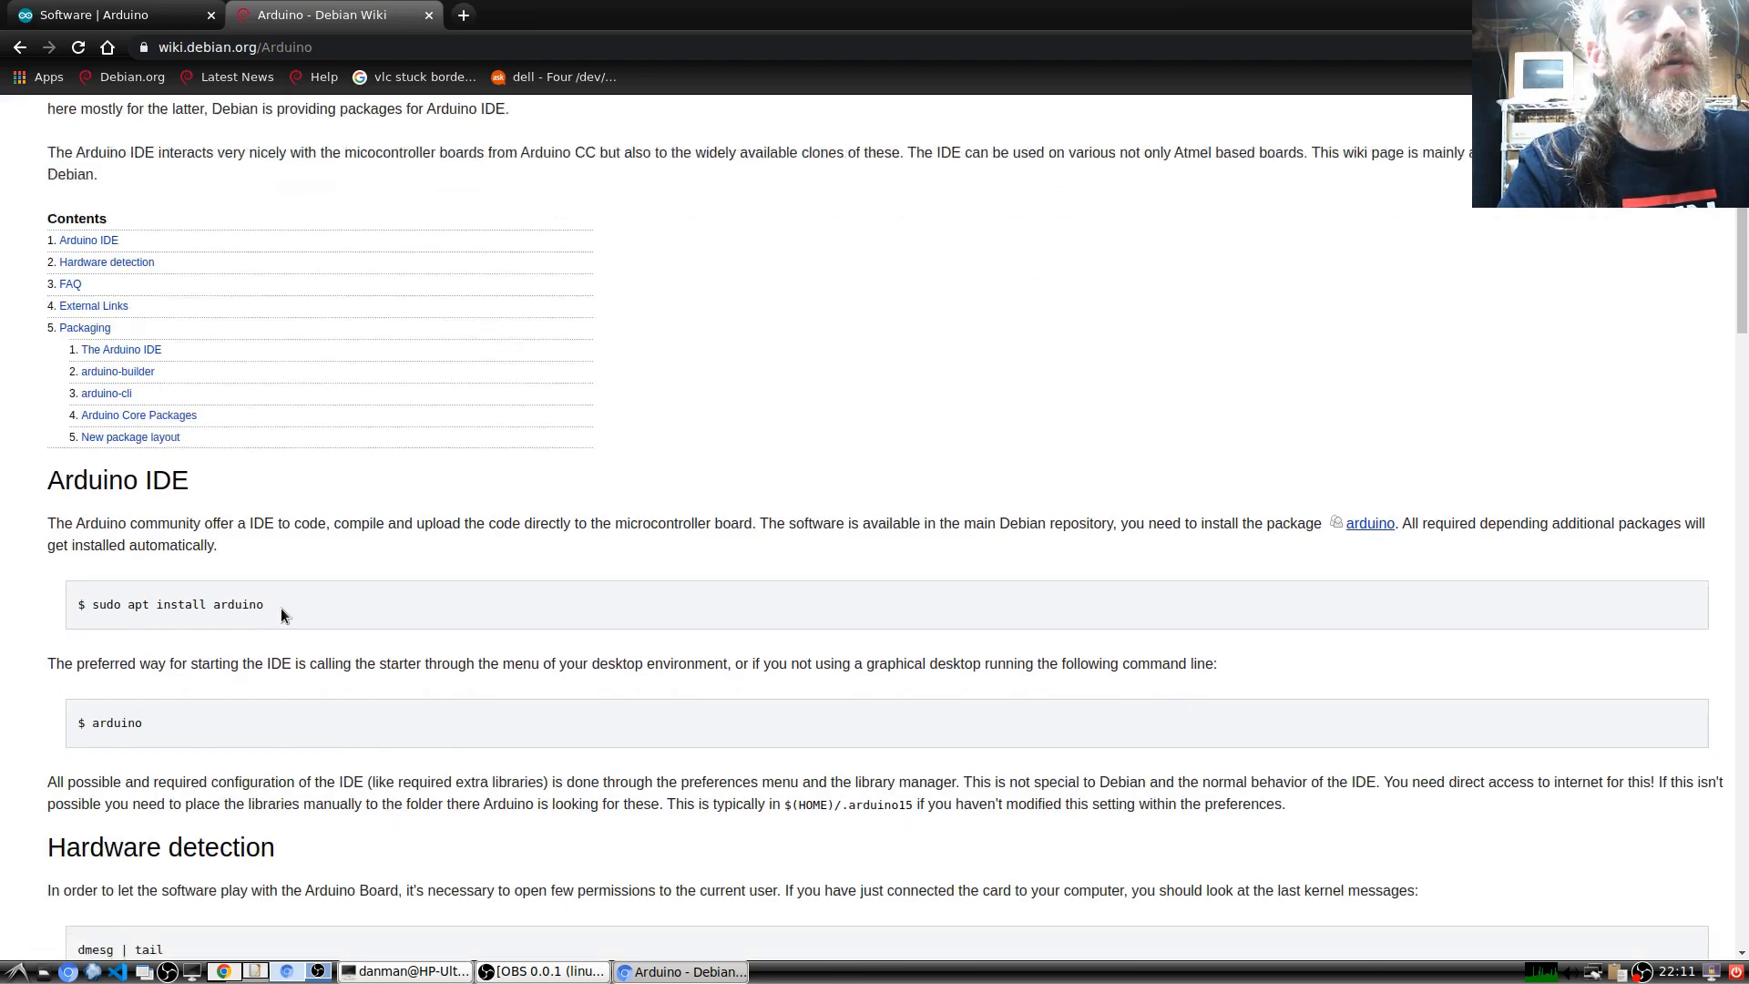
pyautogui.scroll(-3)
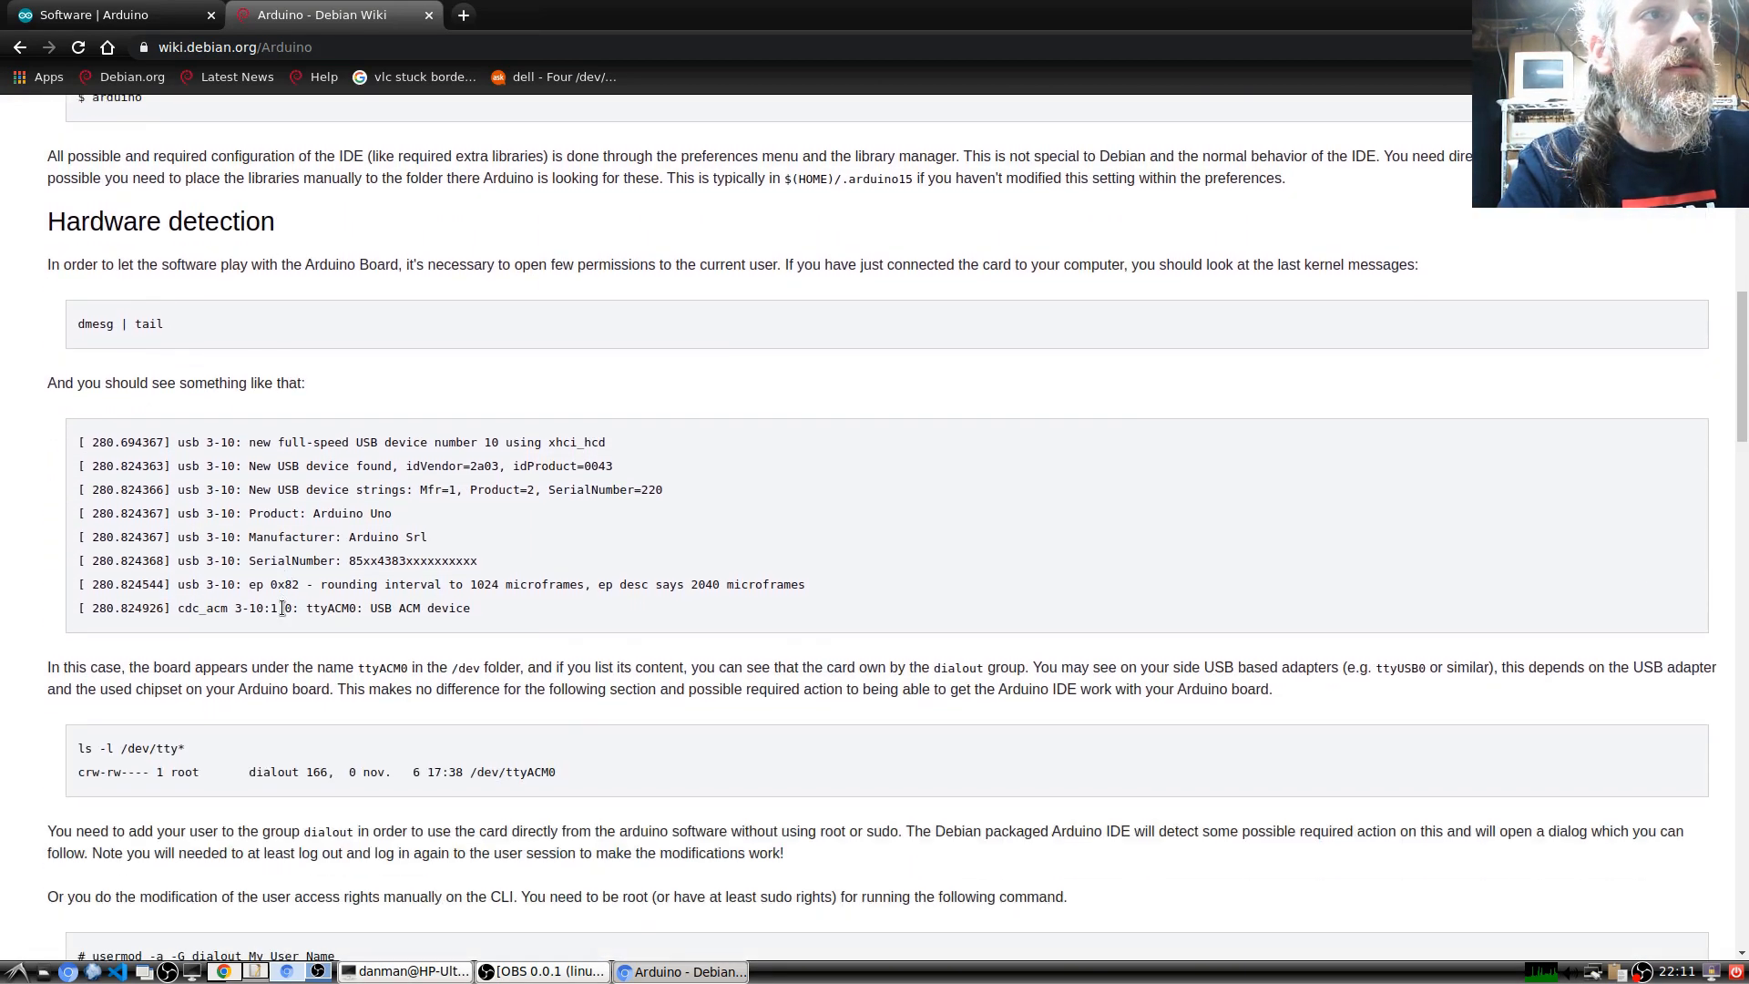
pyautogui.scroll(-3)
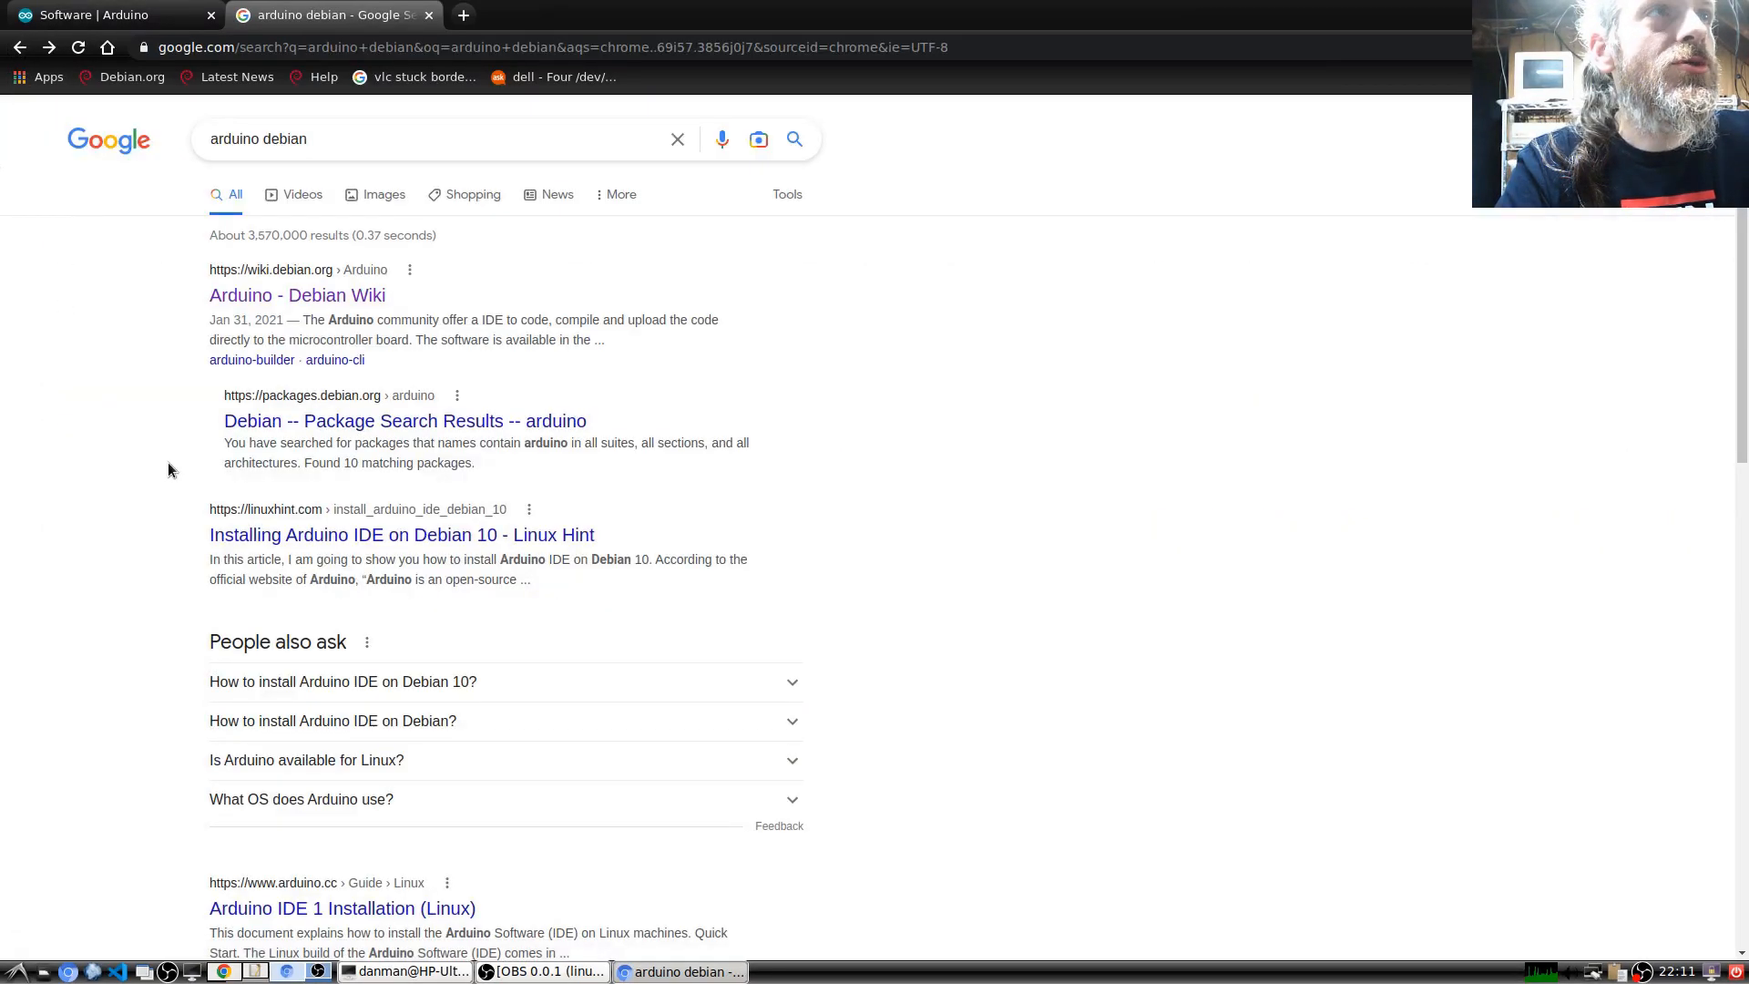
pyautogui.click(403, 421)
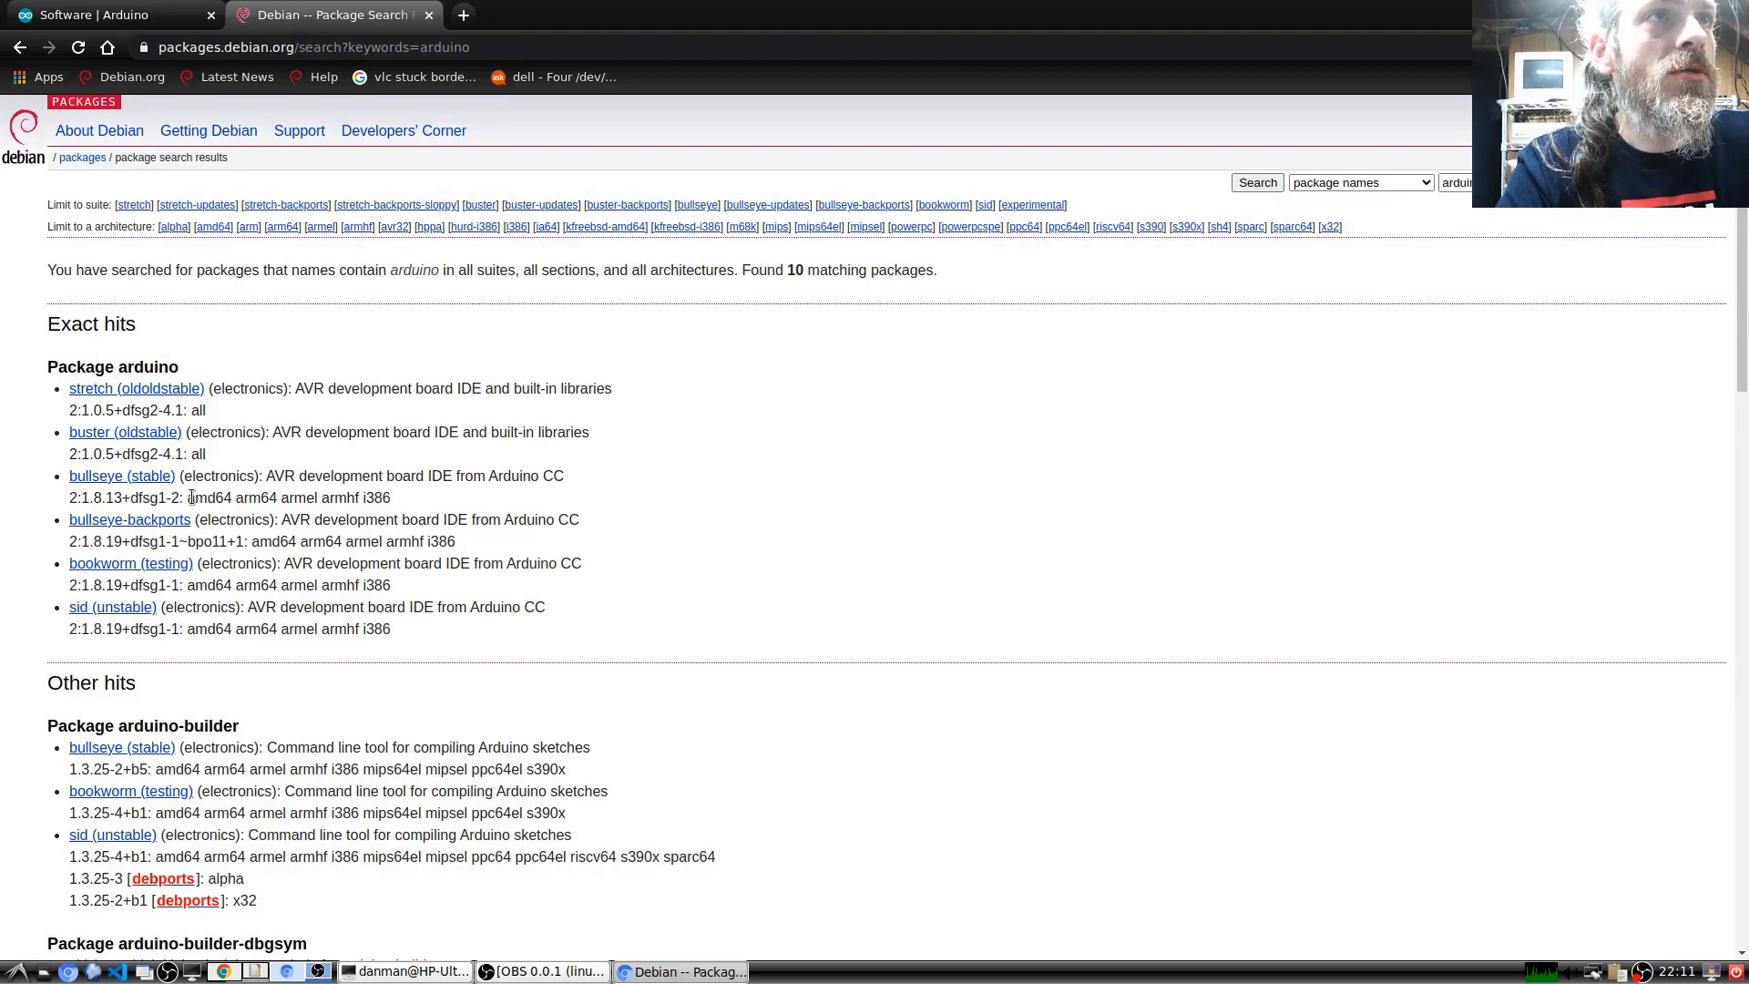
pyautogui.moveTo(120, 475)
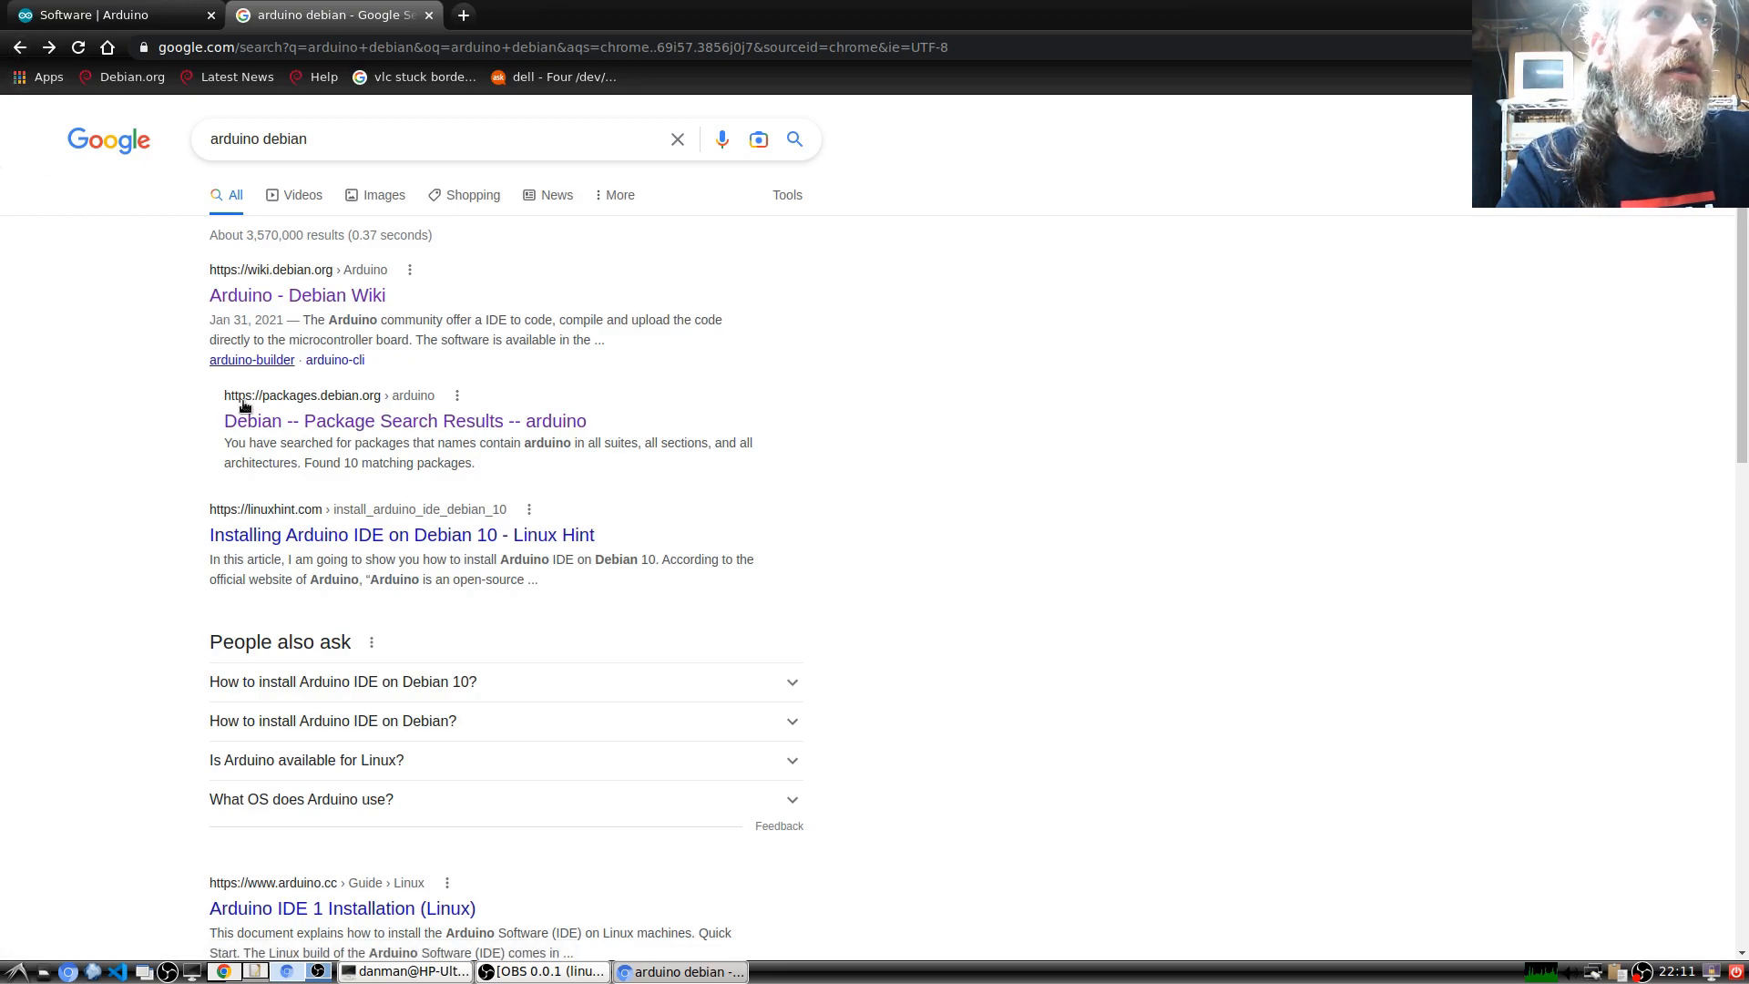
pyautogui.click(404, 971)
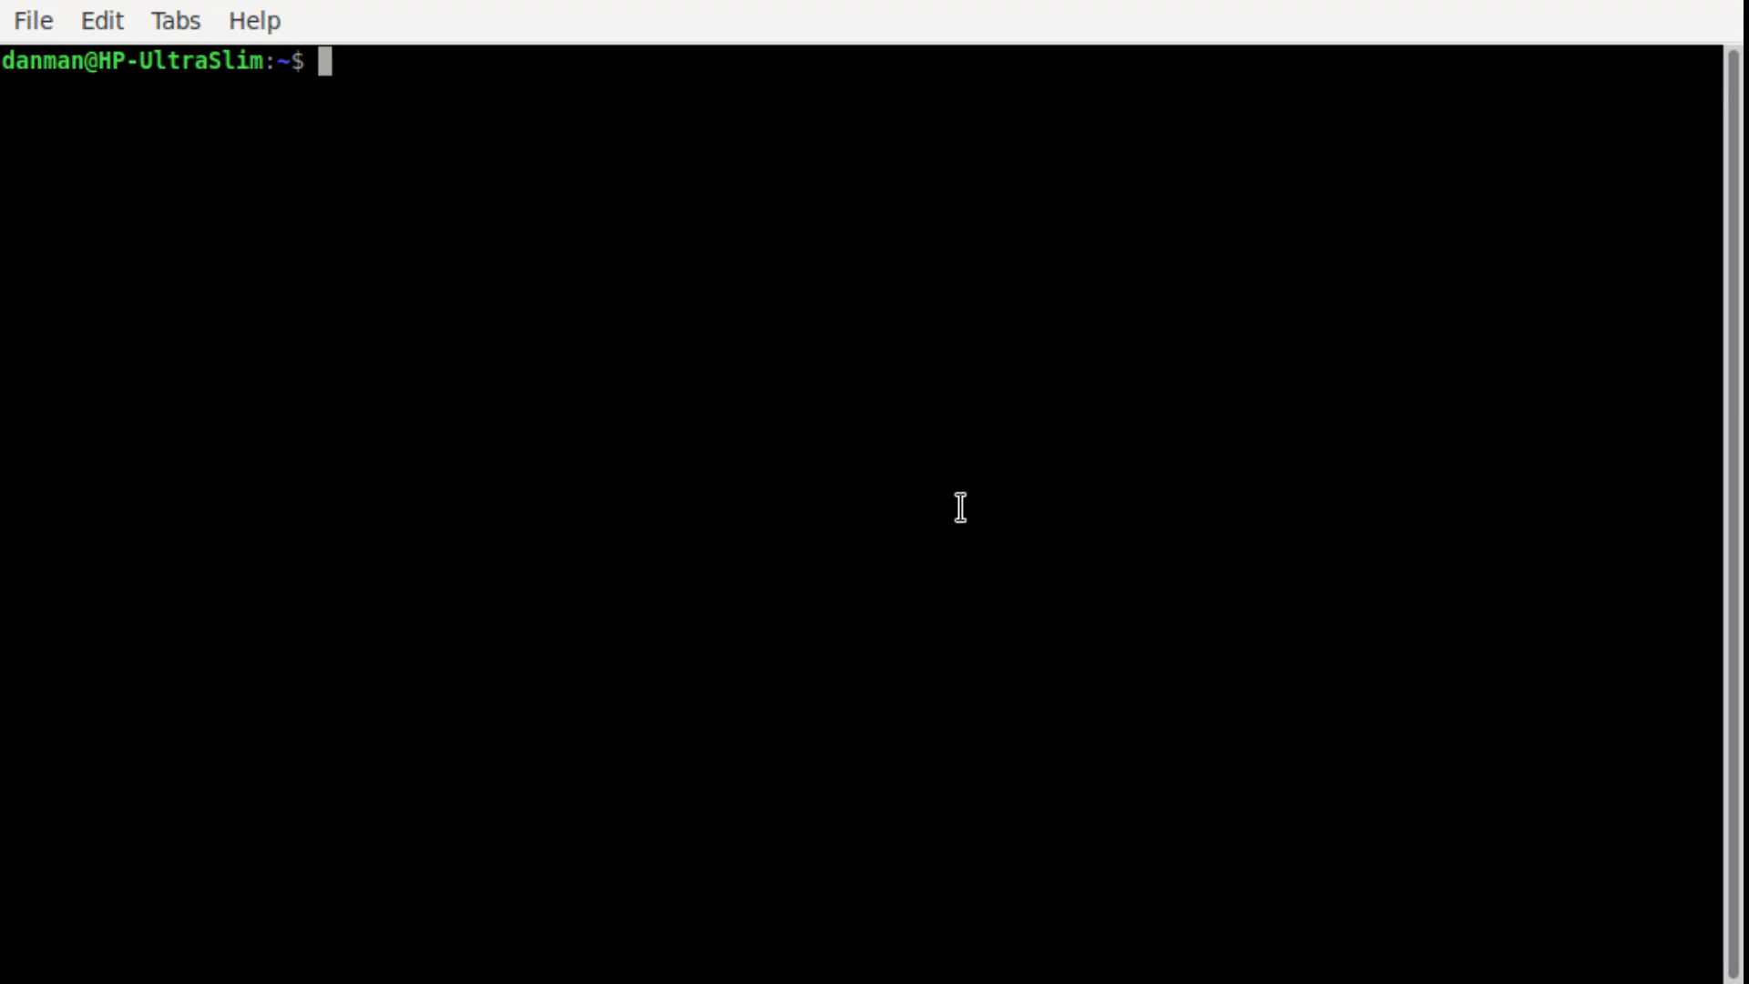
# - Run sudo apt update to refresh the package lists
pyautogui.write('sudo ap')
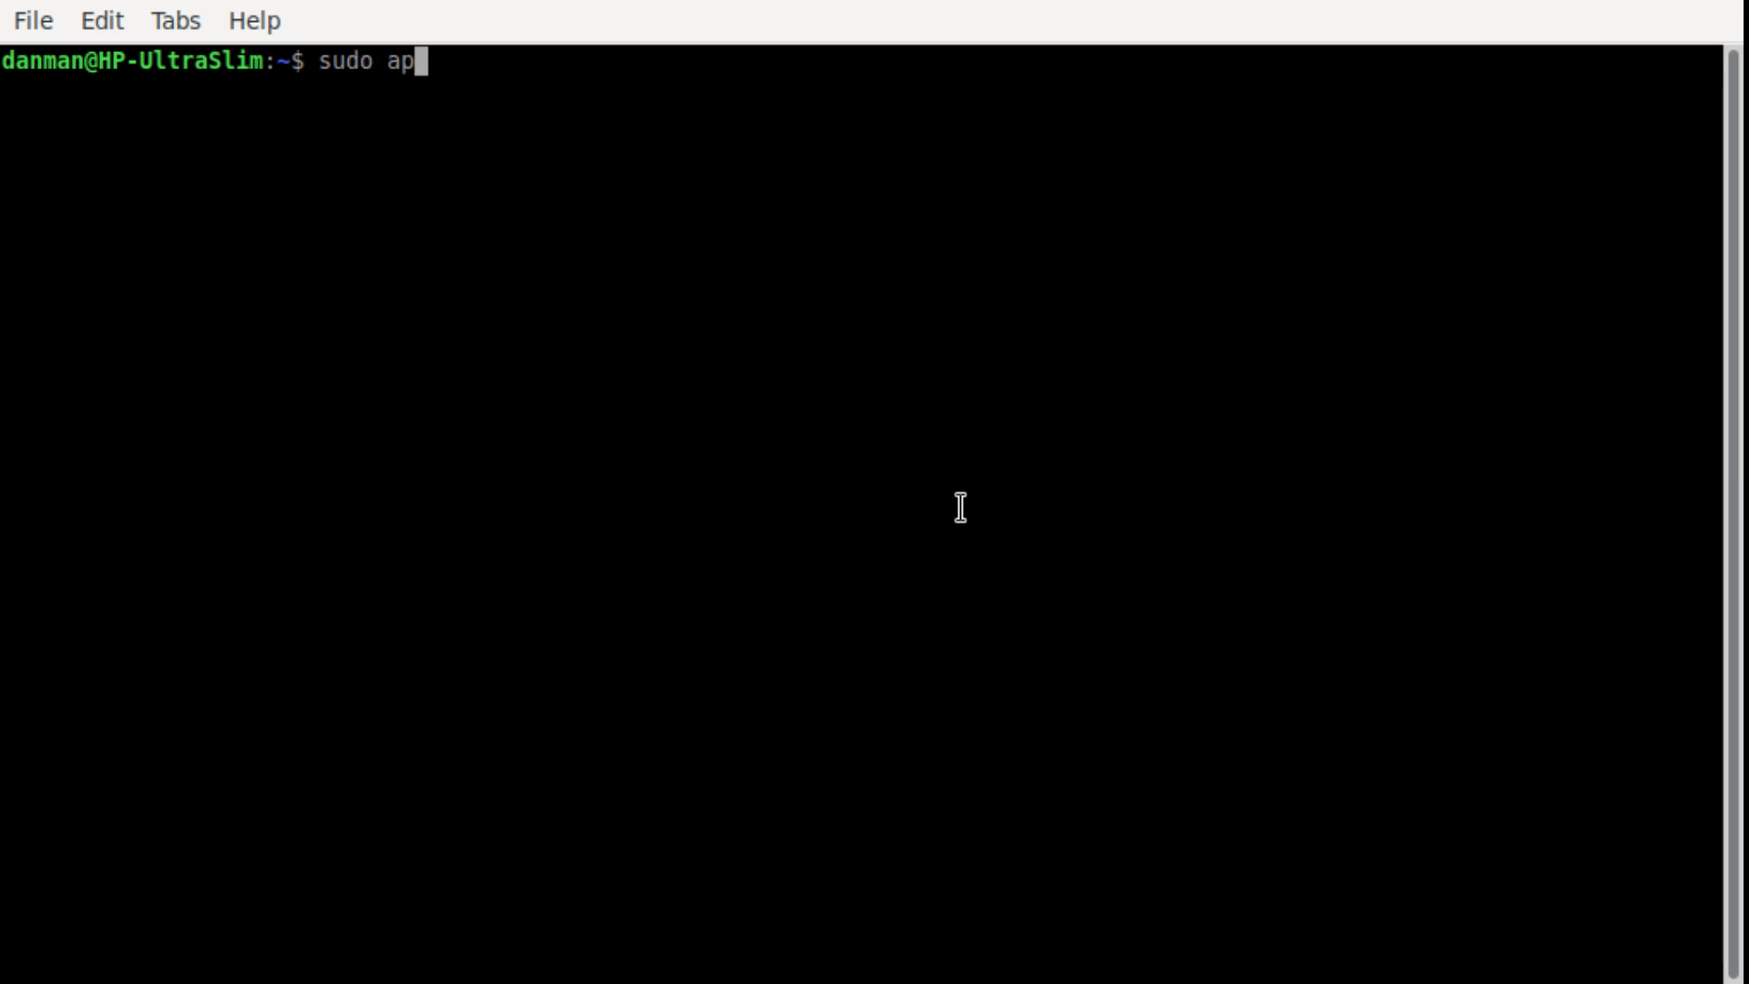
pyautogui.write('t u')
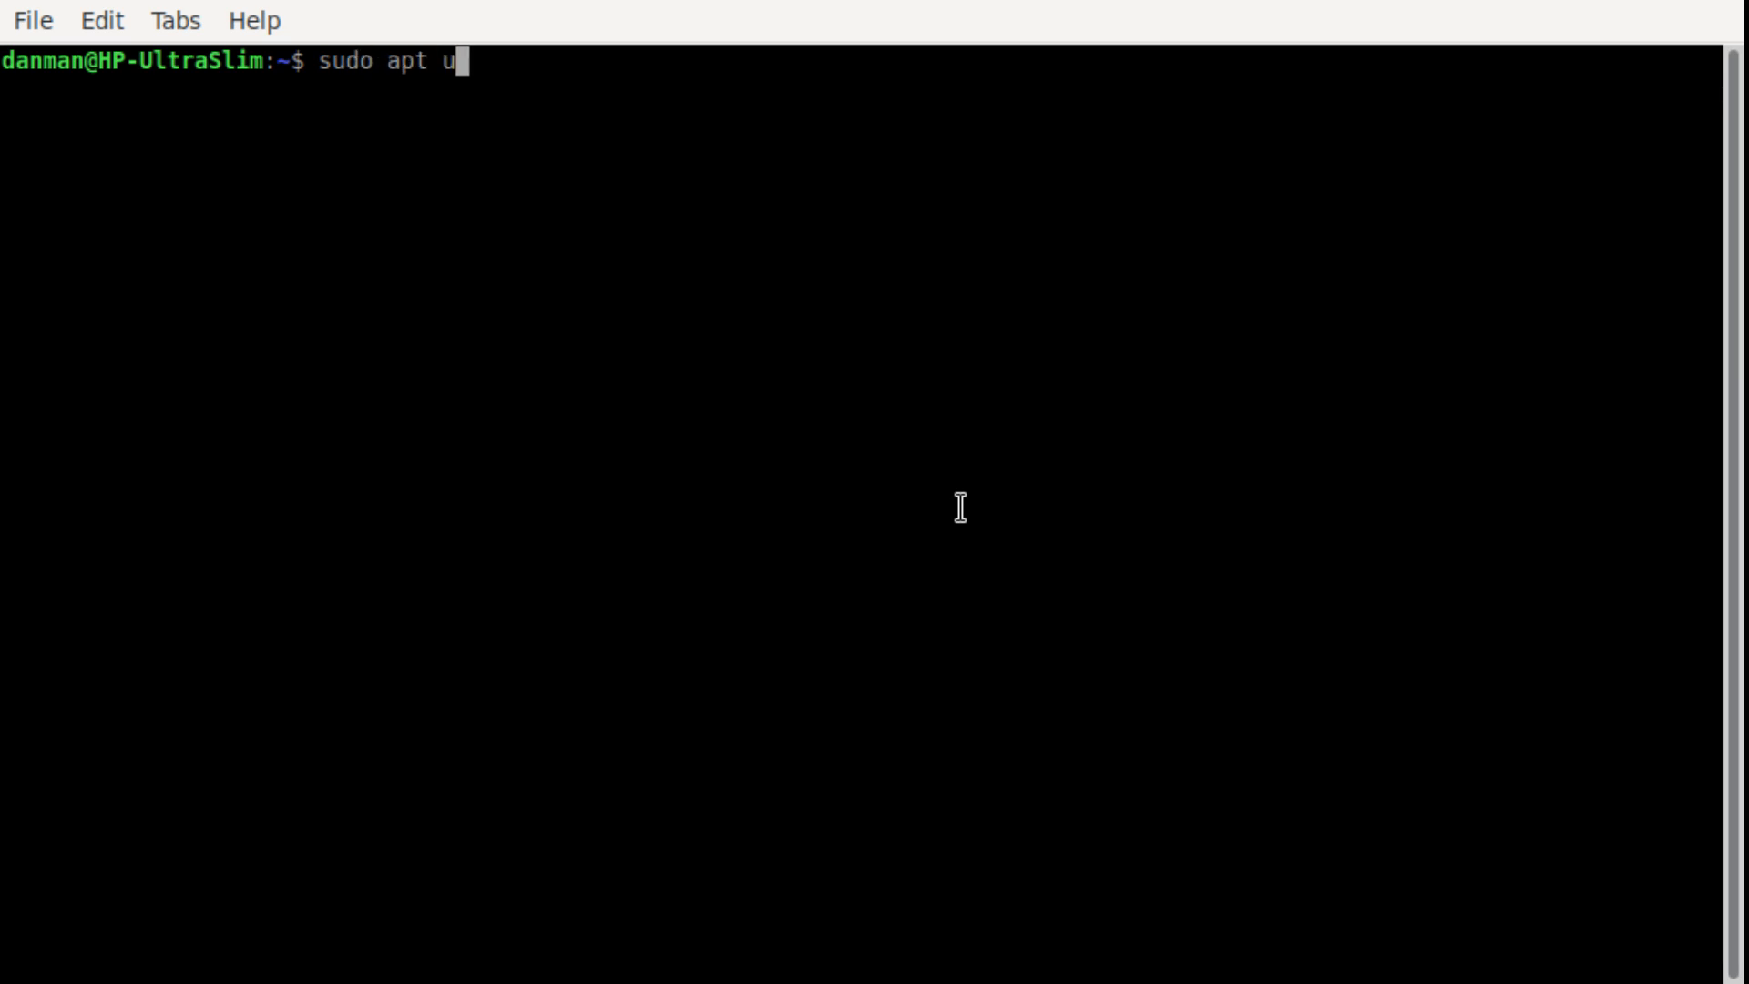
pyautogui.press('Return')
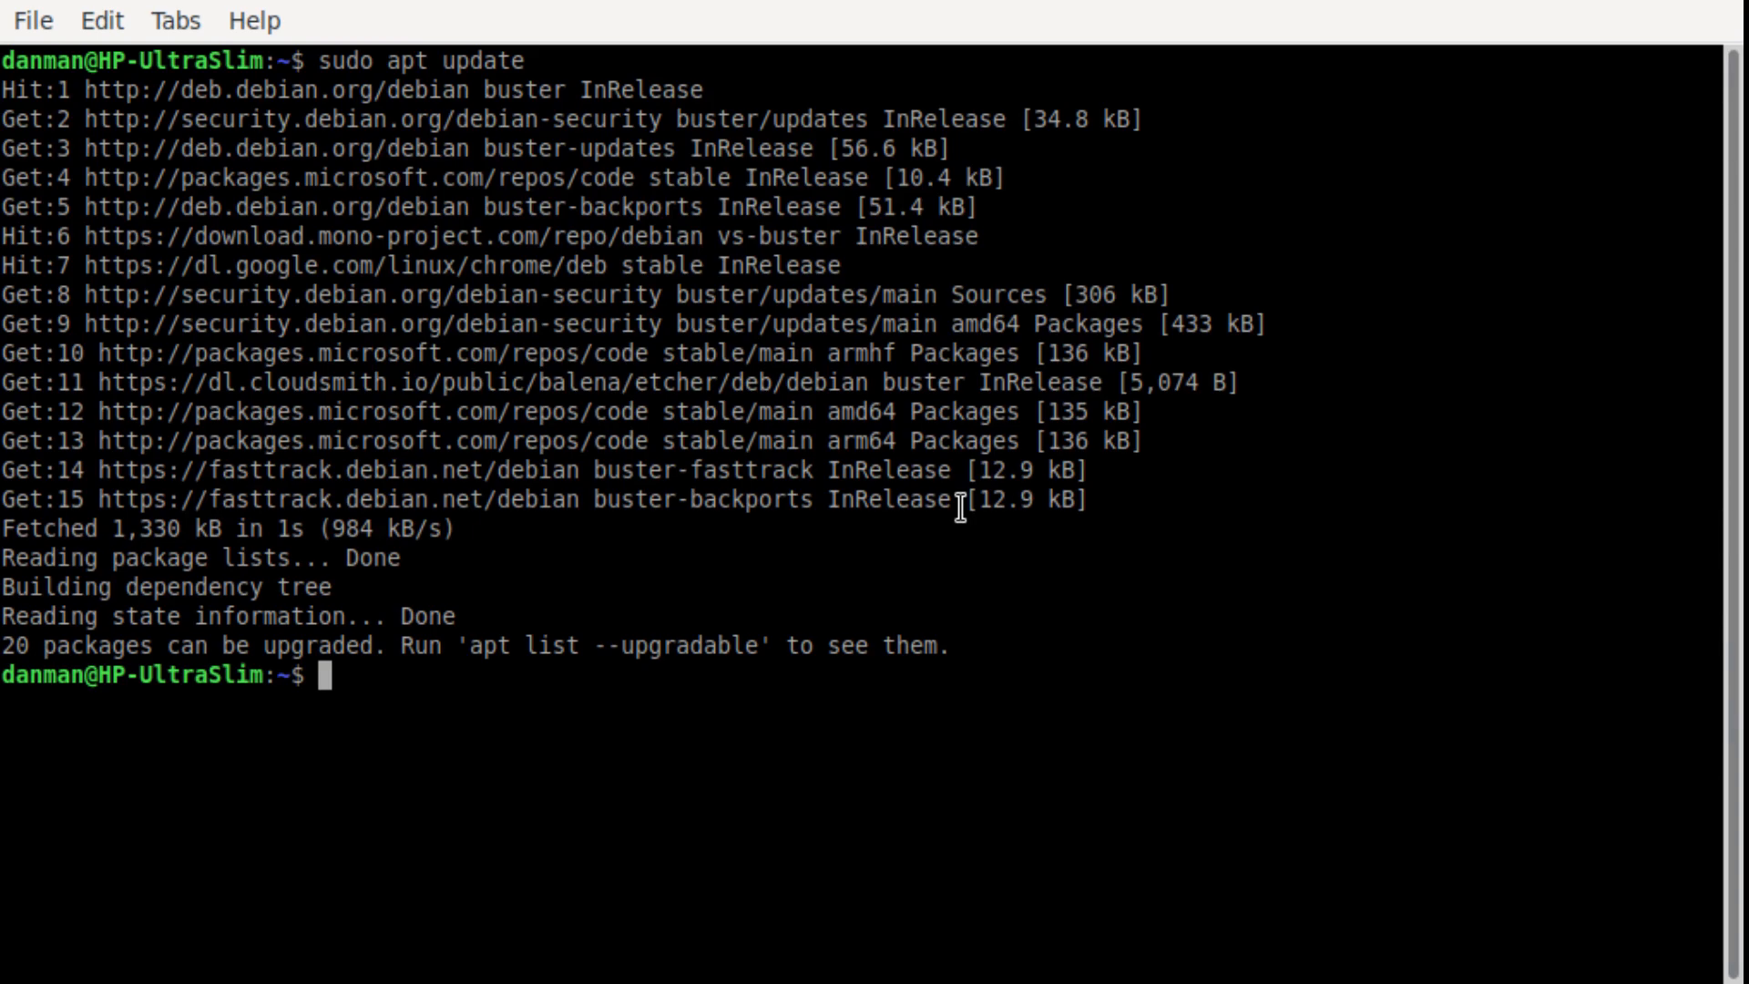
# - Edit the command line into sudo apt install arduino
pyautogui.write('sudo apt update')
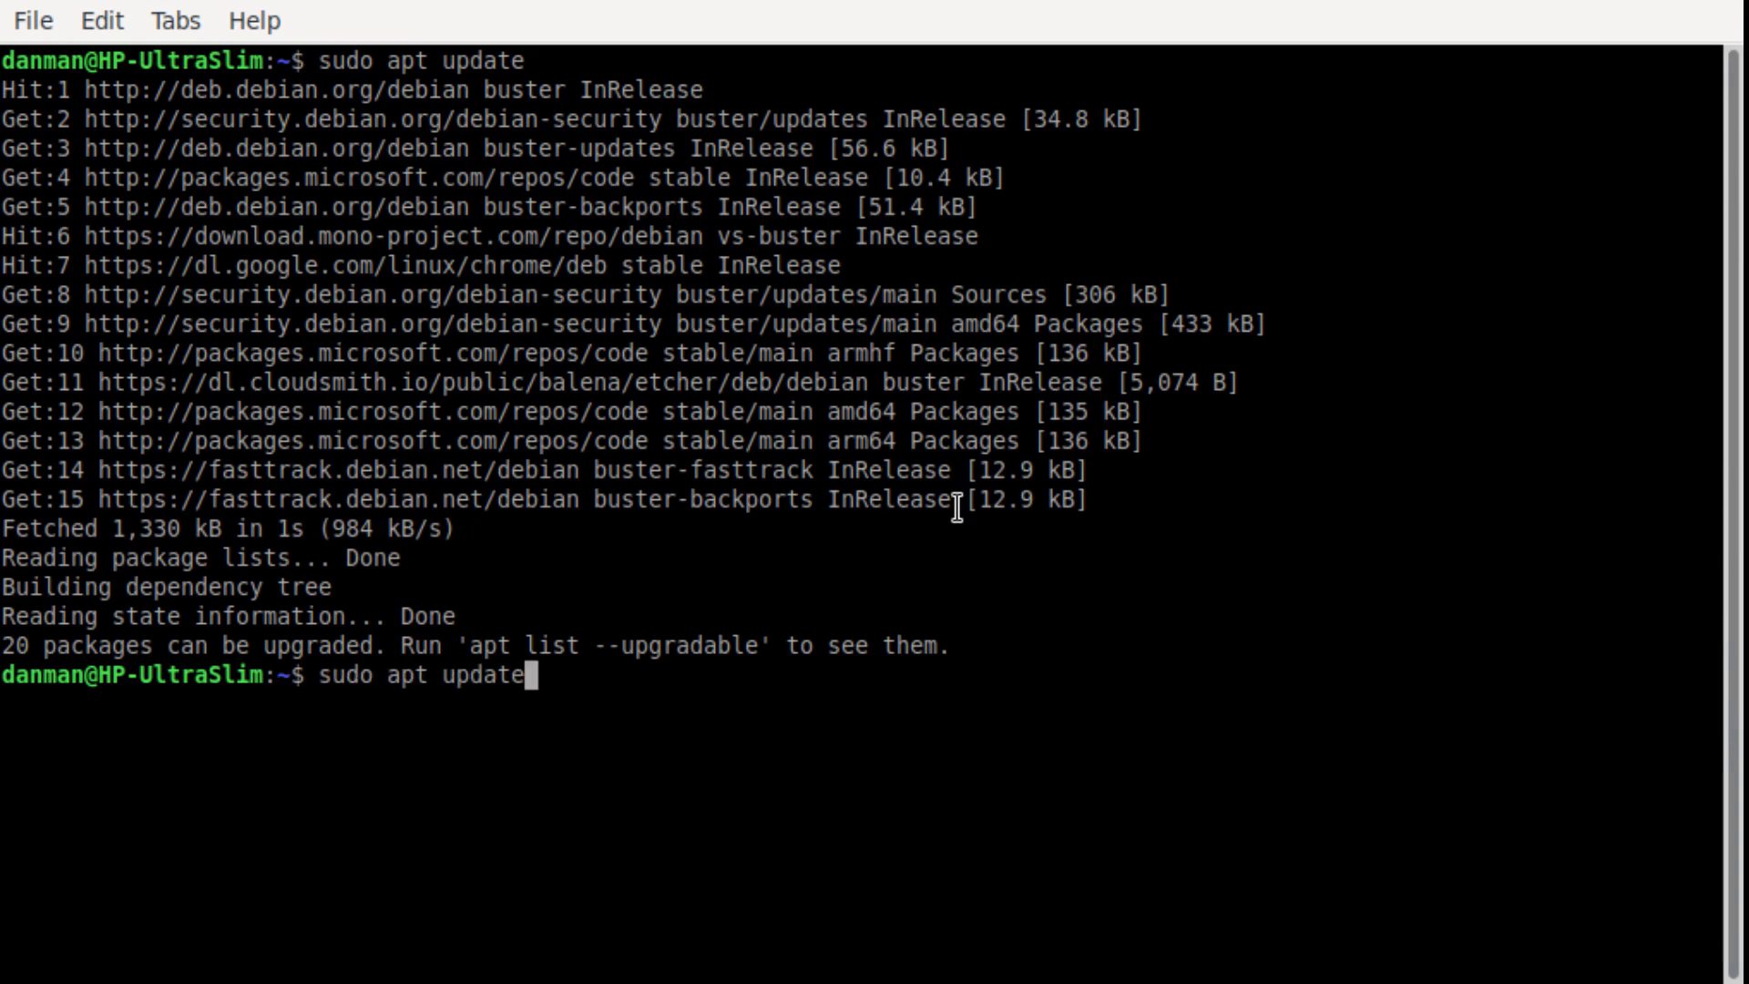
pyautogui.press('BackSpace')
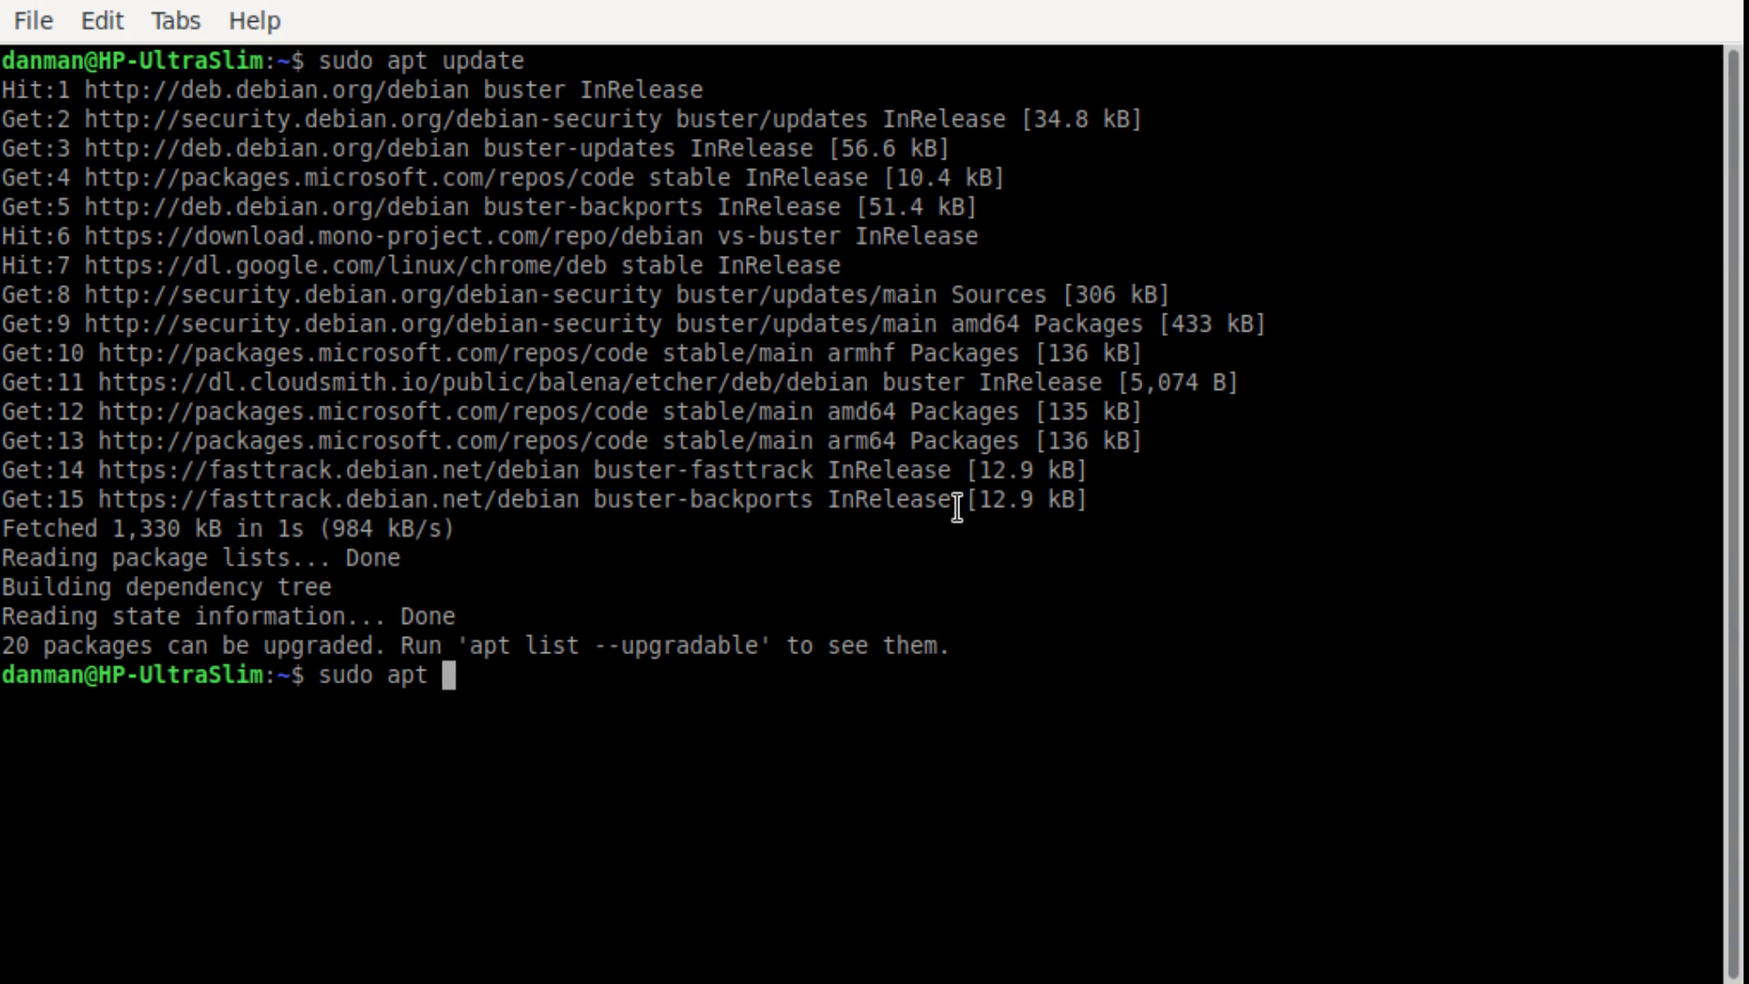
pyautogui.write('install')
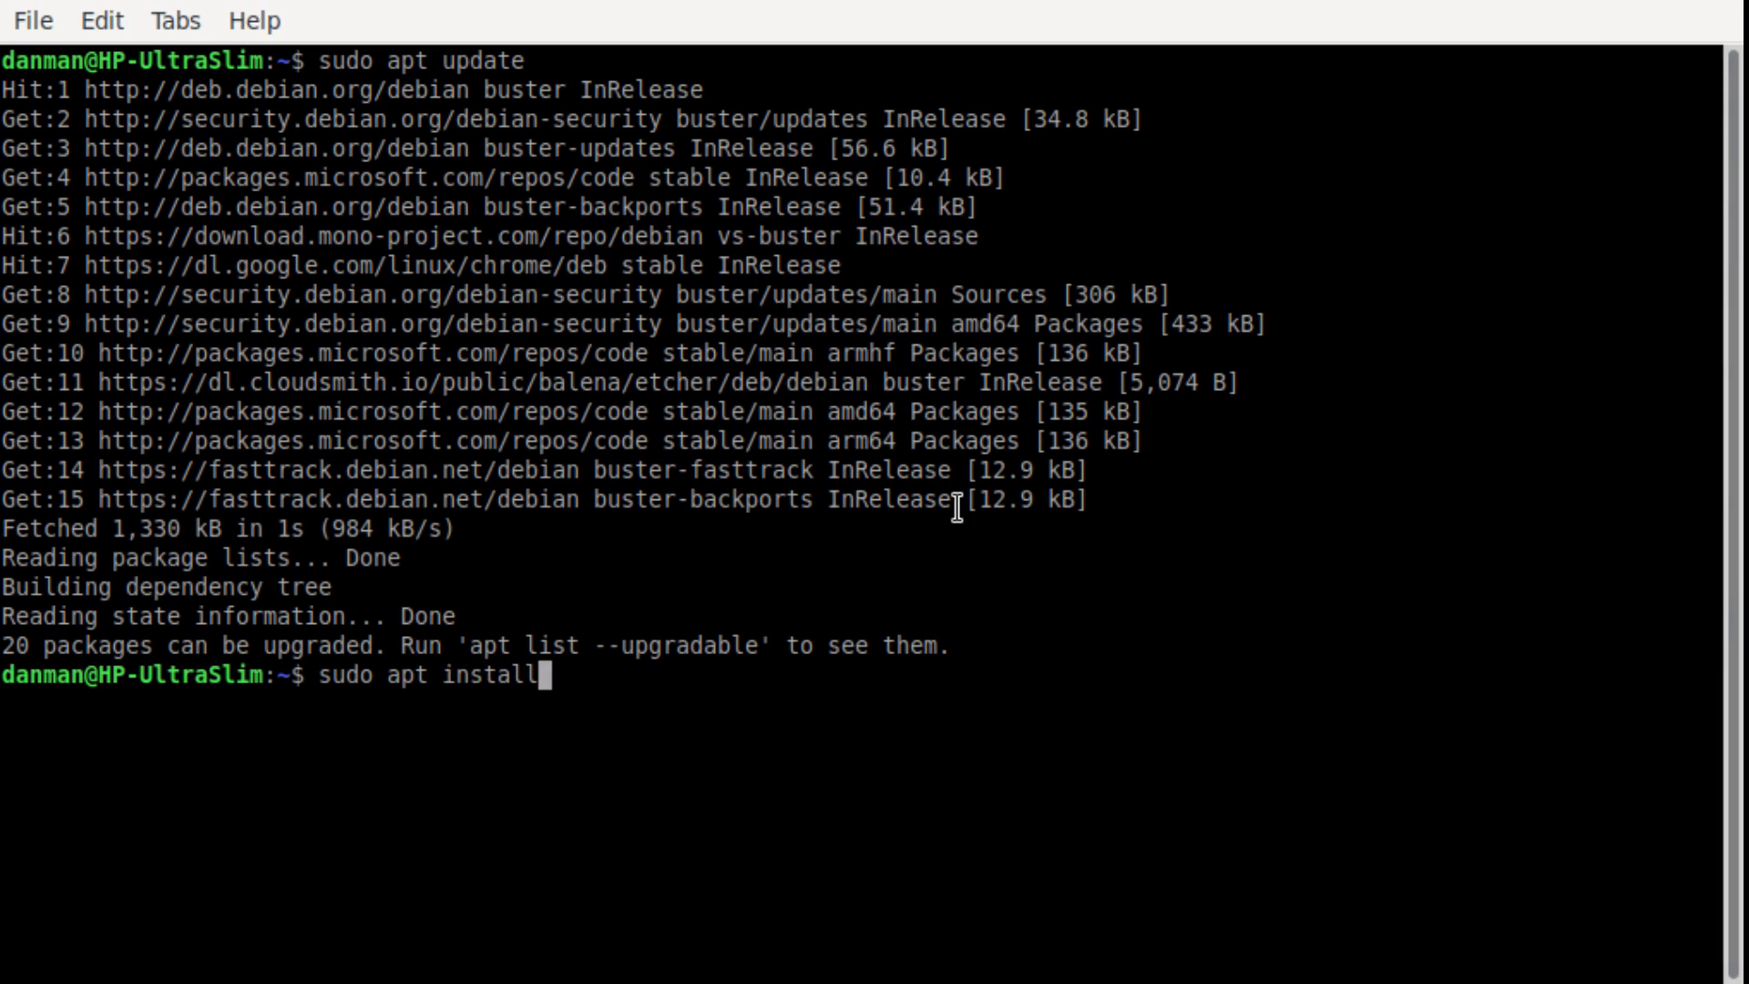
pyautogui.write('ar')
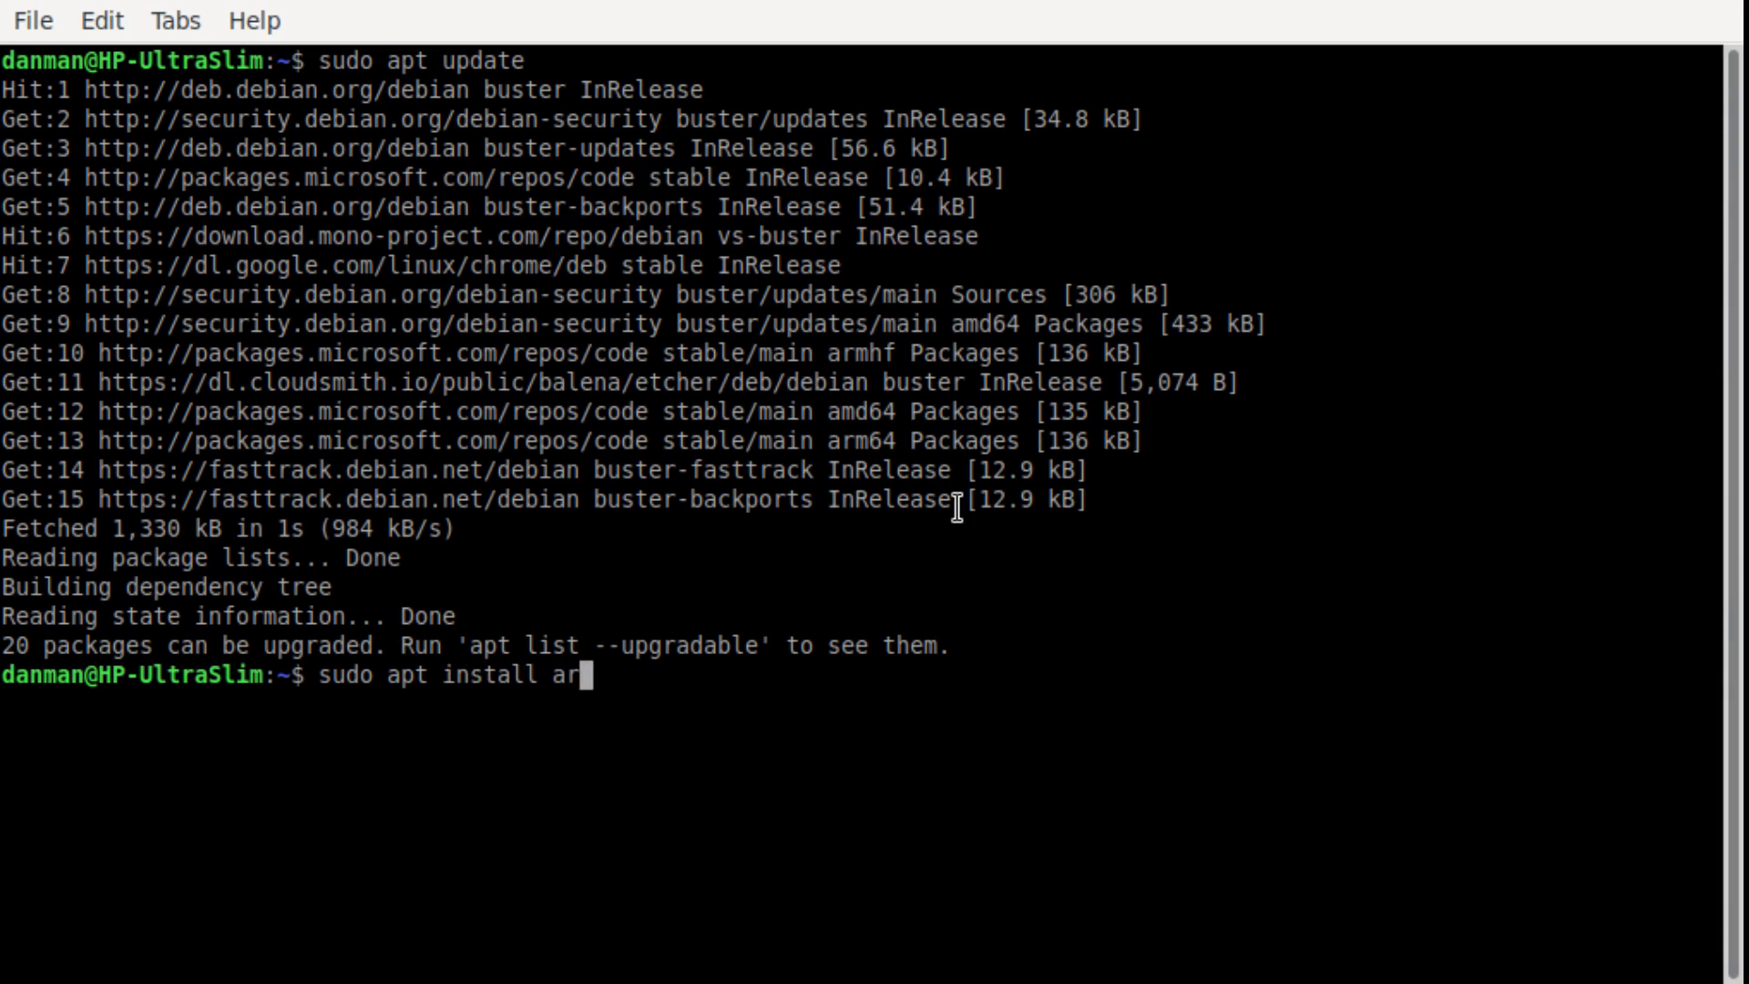
pyautogui.write('duino')
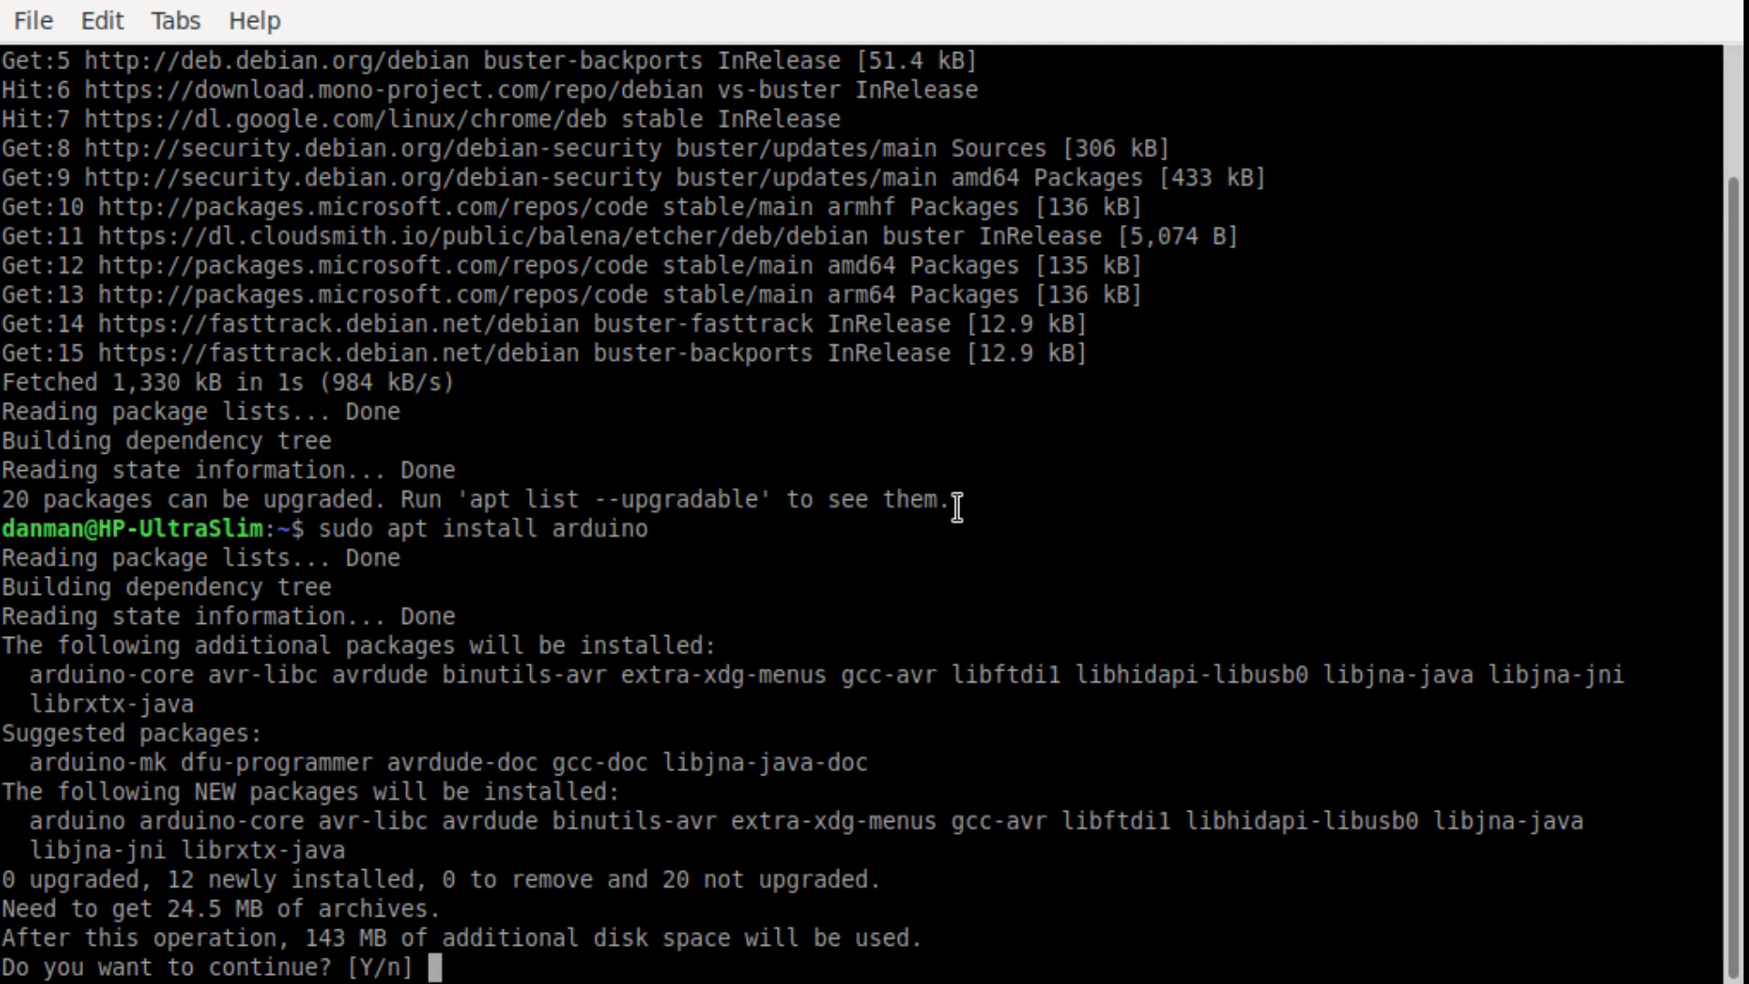
# - Answer y to install arduino and its additional AVR tool packages
pyautogui.write('y')
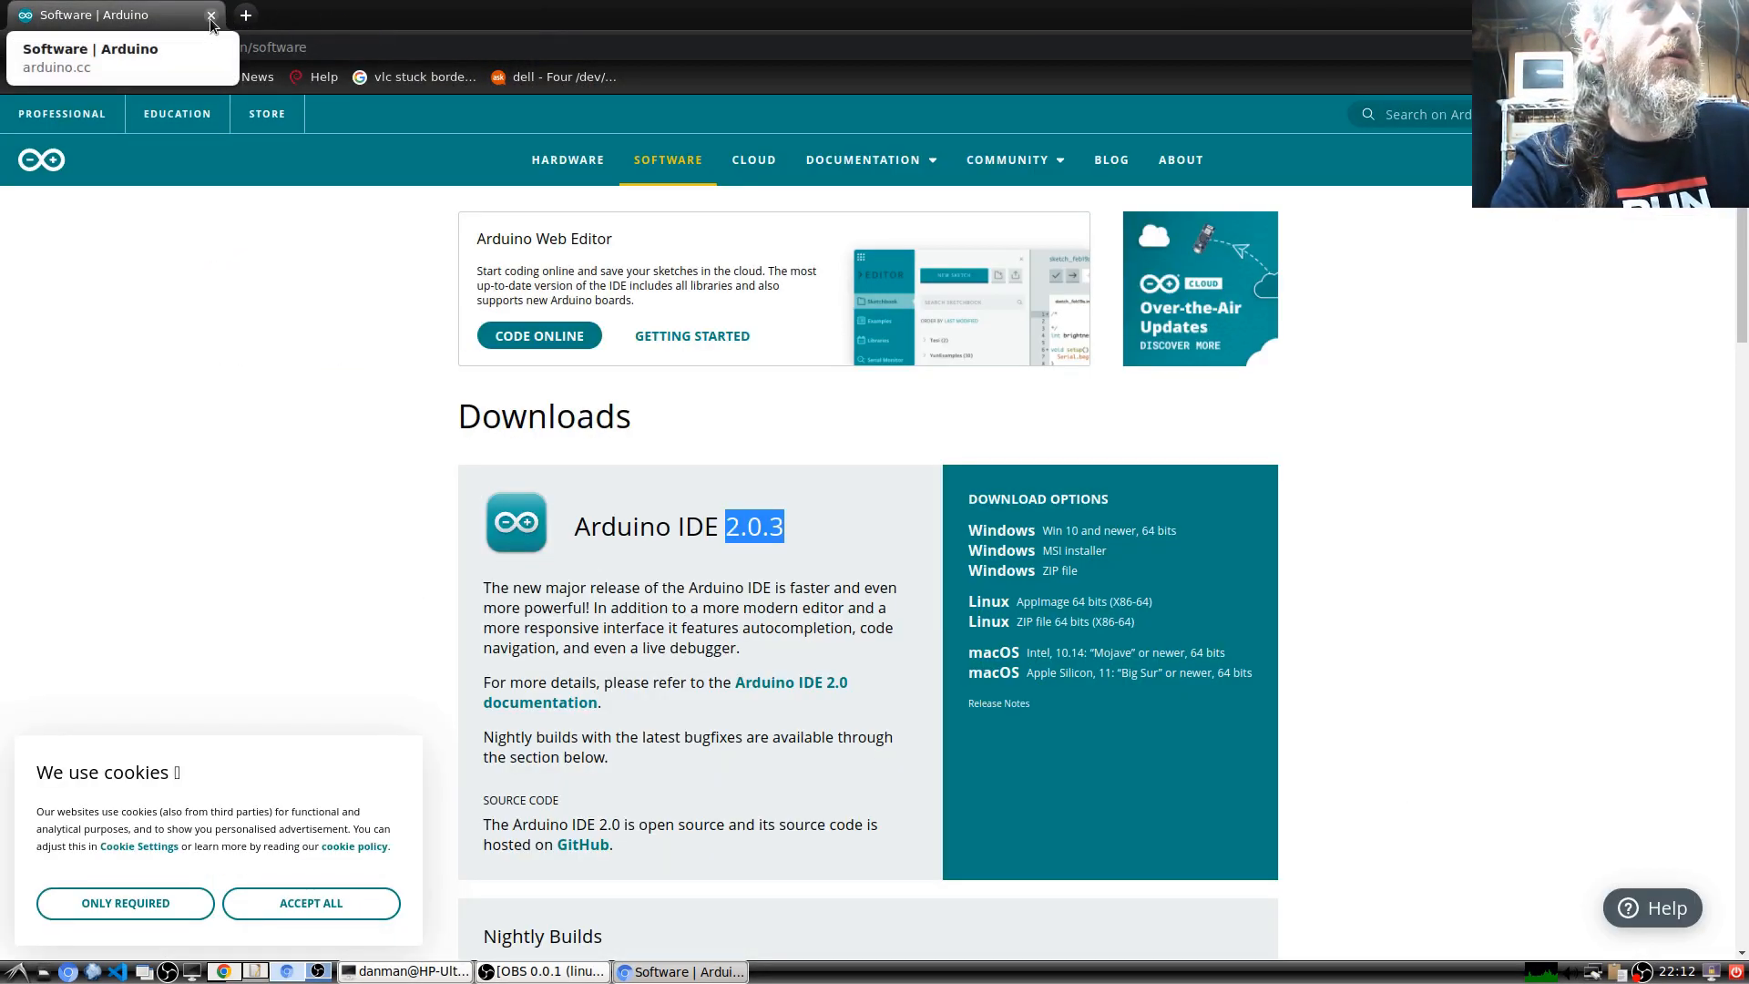
# - Close Chromium, launch Arduino IDE, and authorise joining the dialout group with the password
pyautogui.click(210, 14)
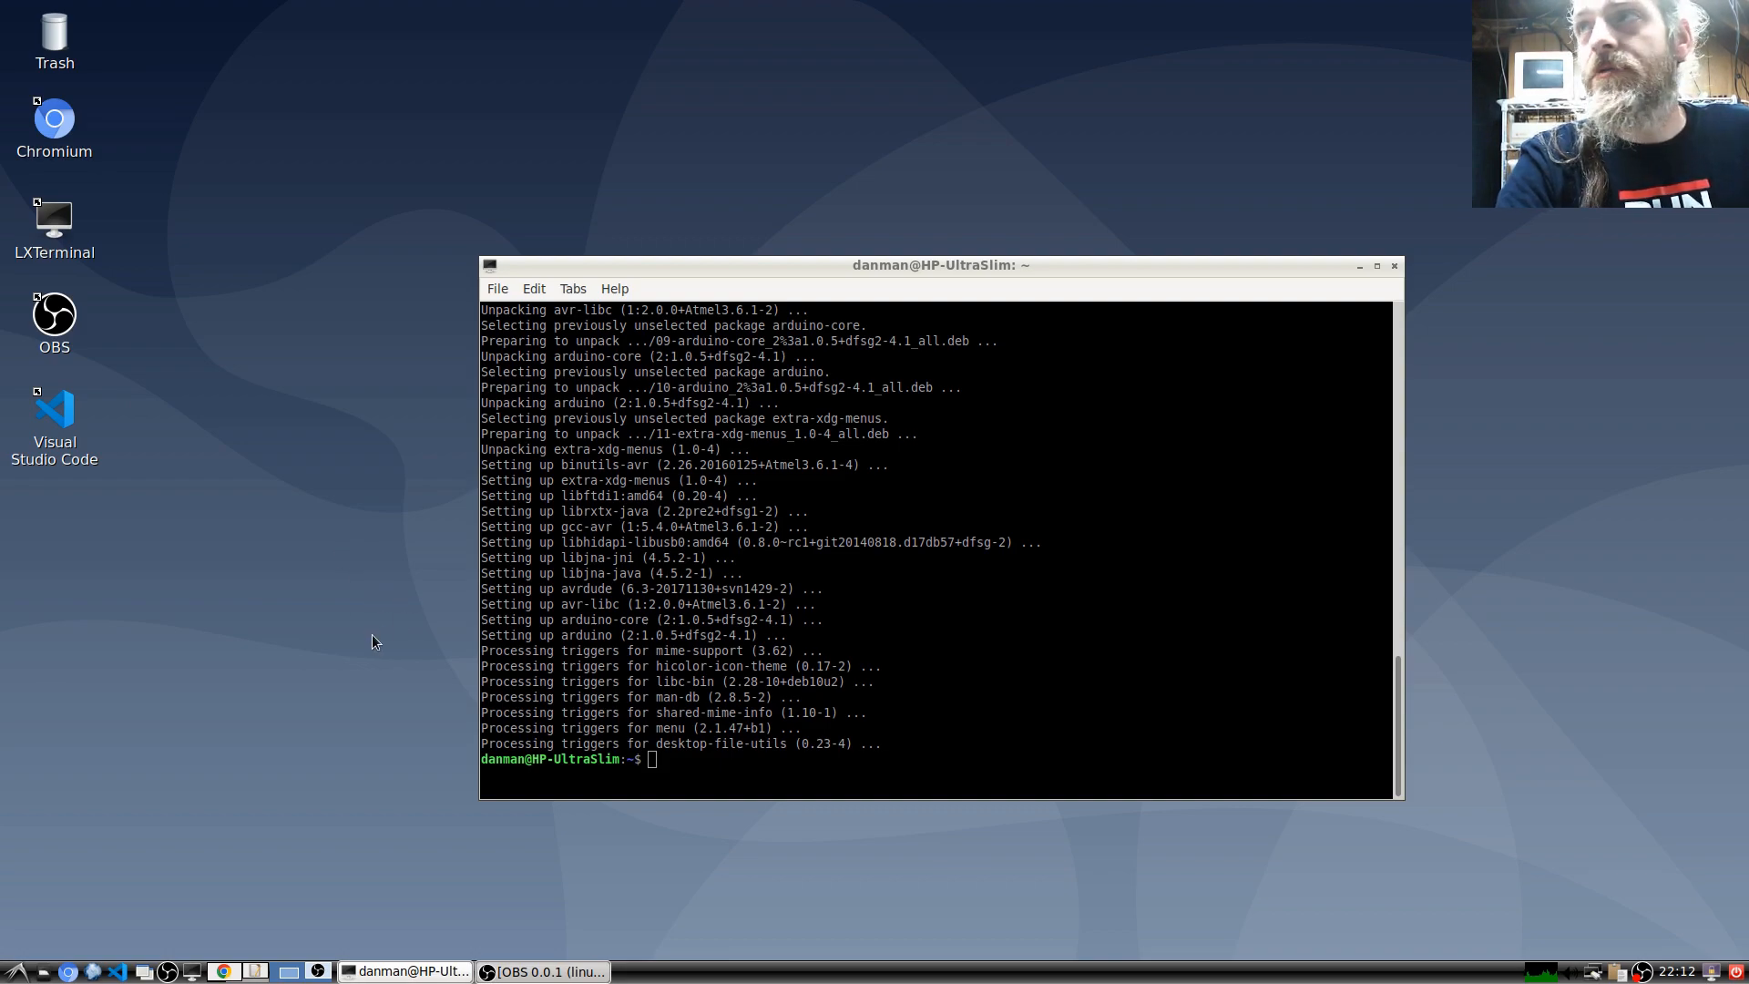
pyautogui.click(10, 970)
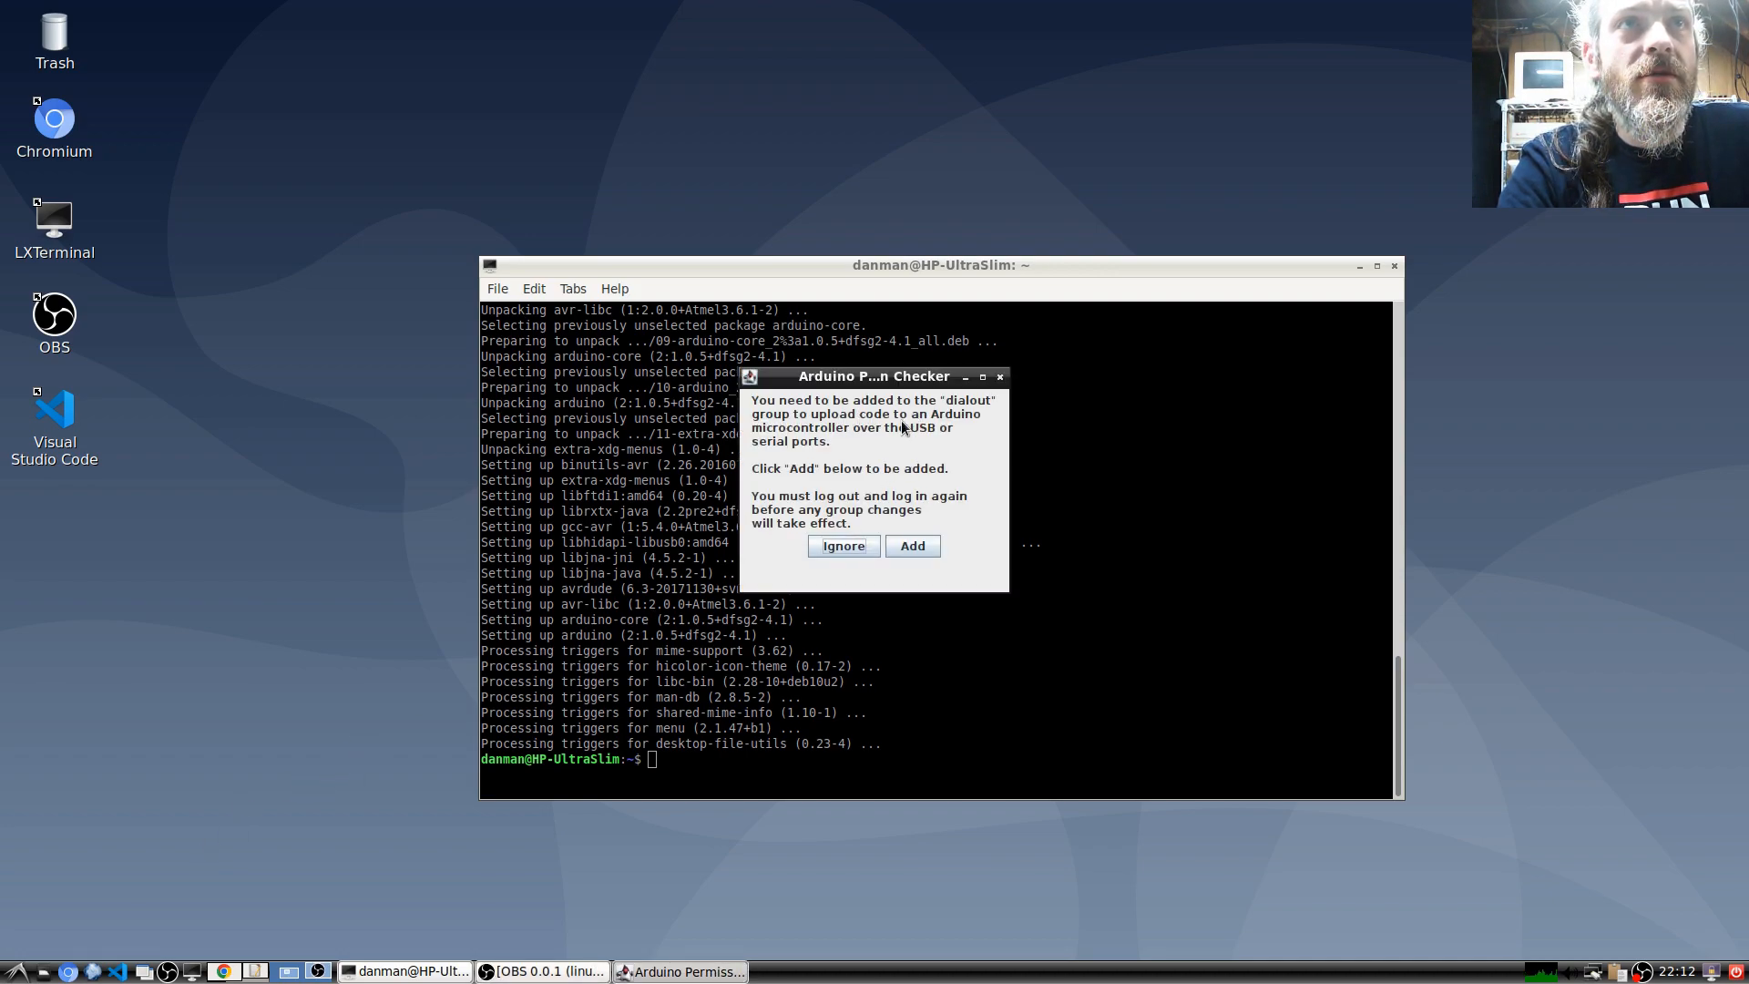
pyautogui.moveTo(923, 510)
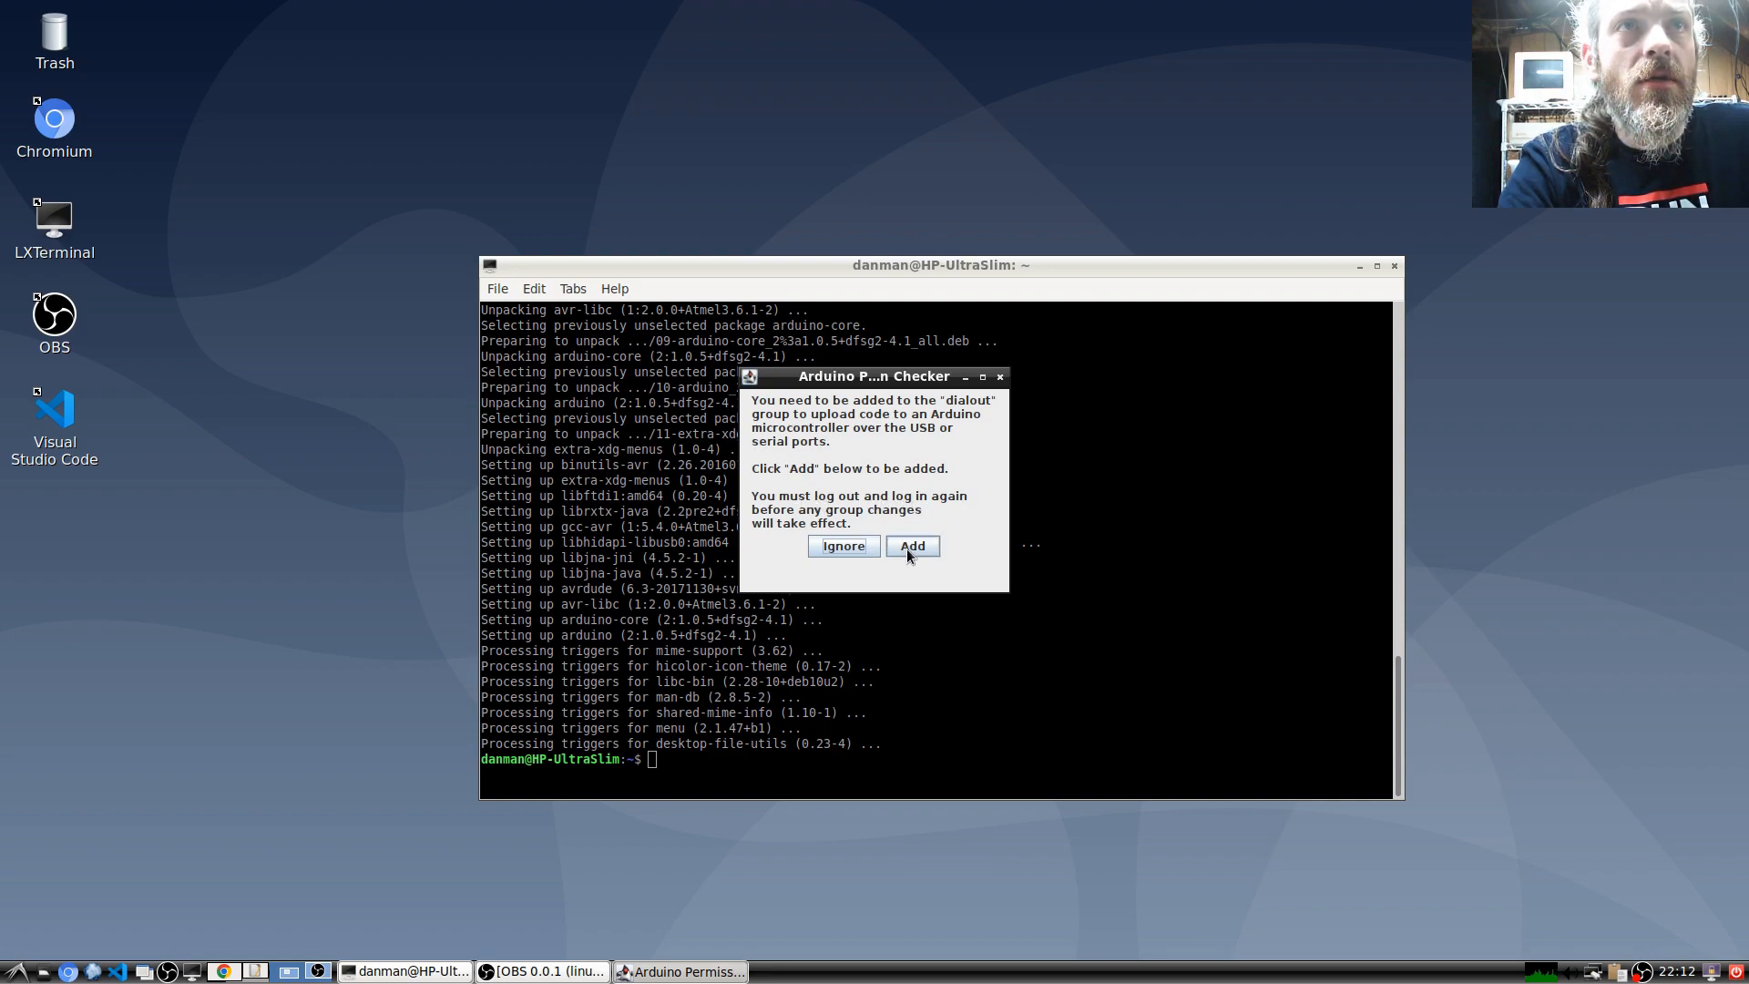
pyautogui.click(911, 546)
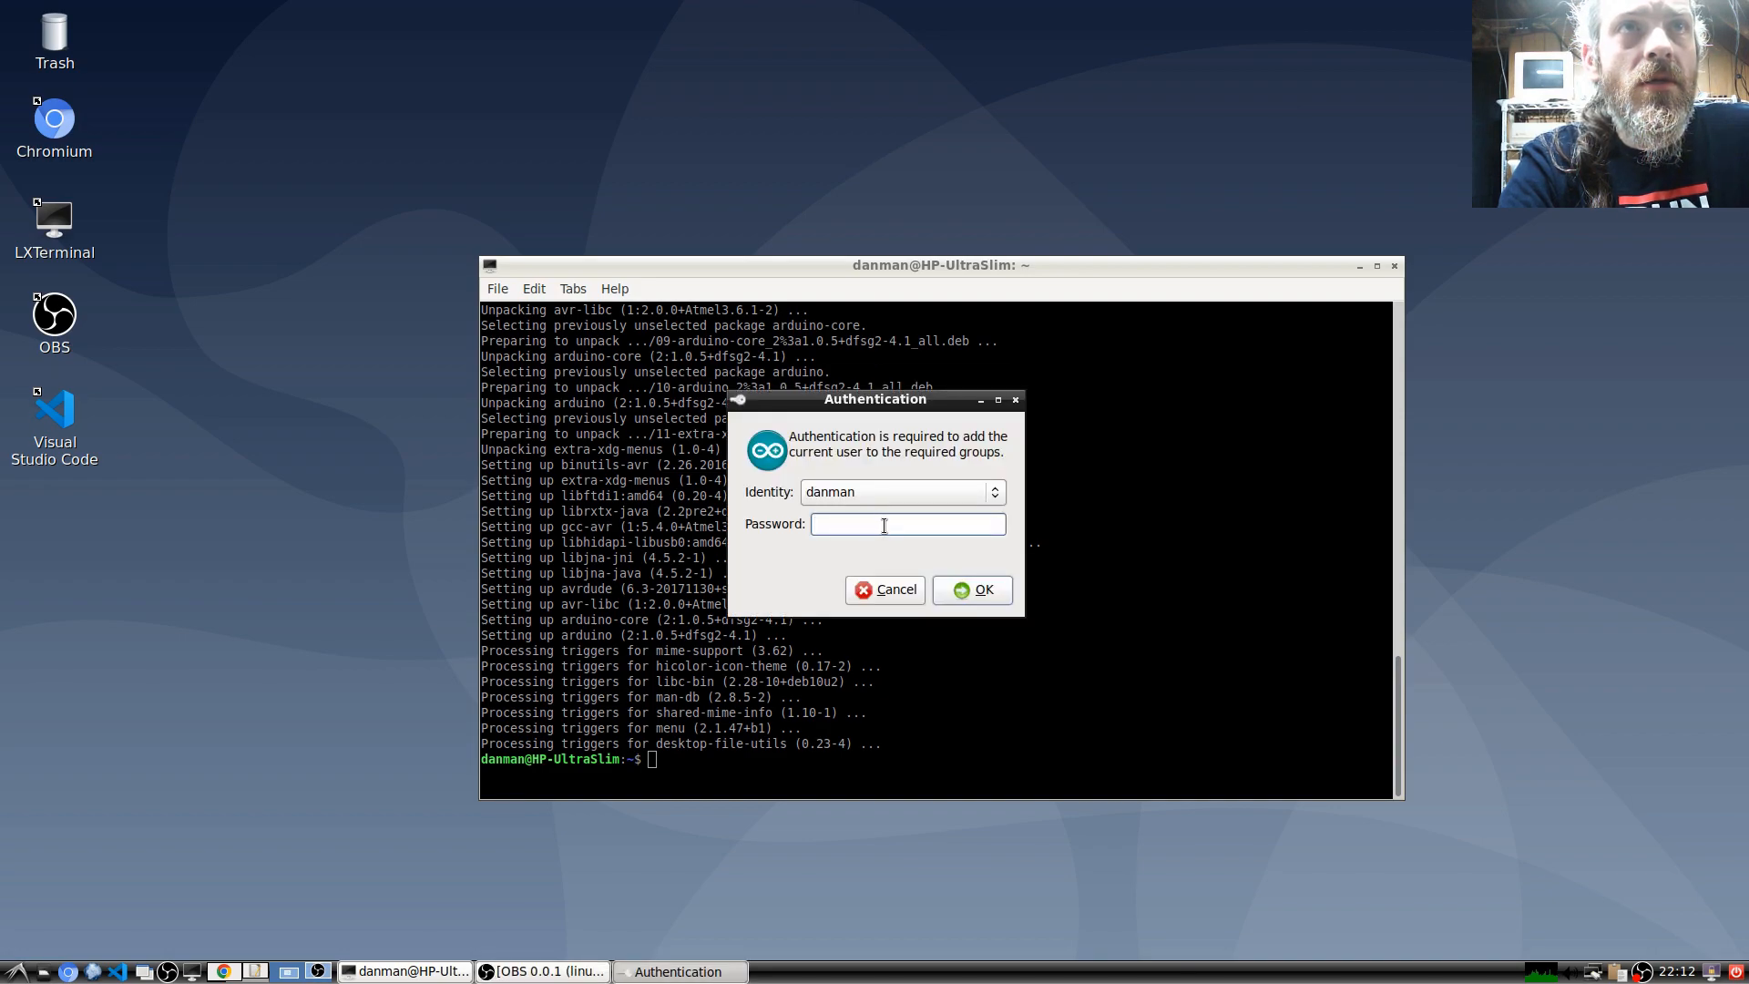
pyautogui.write('••')
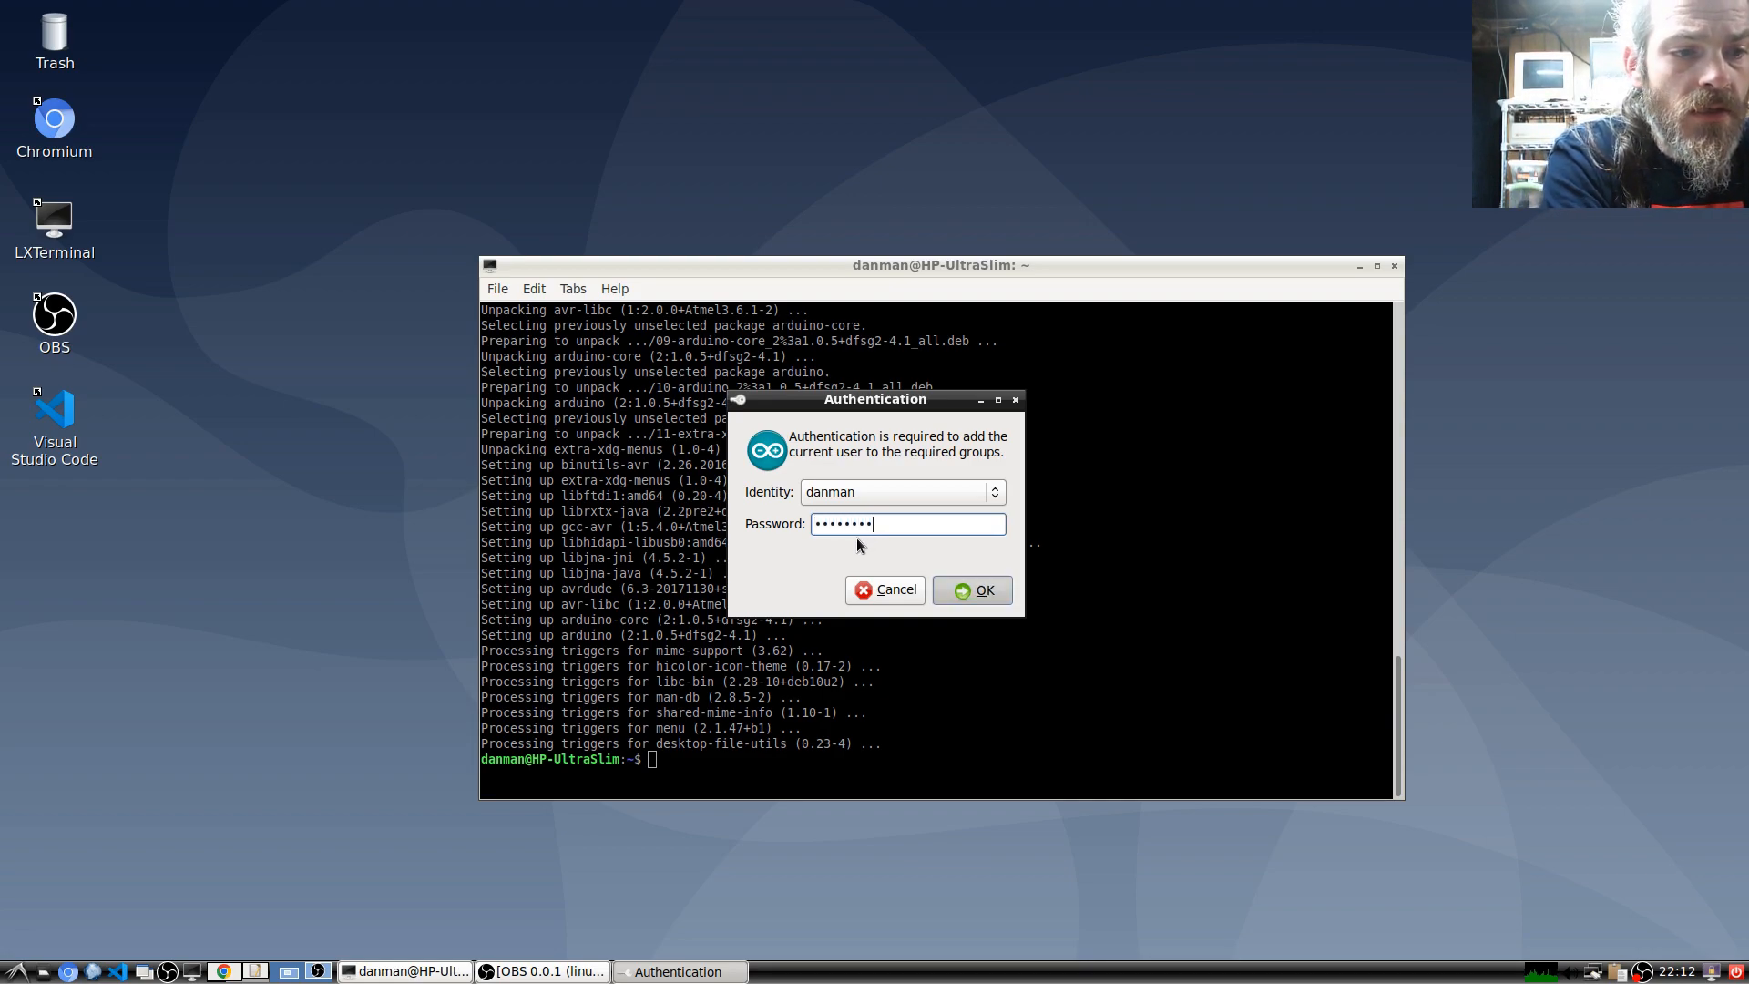
pyautogui.click(970, 589)
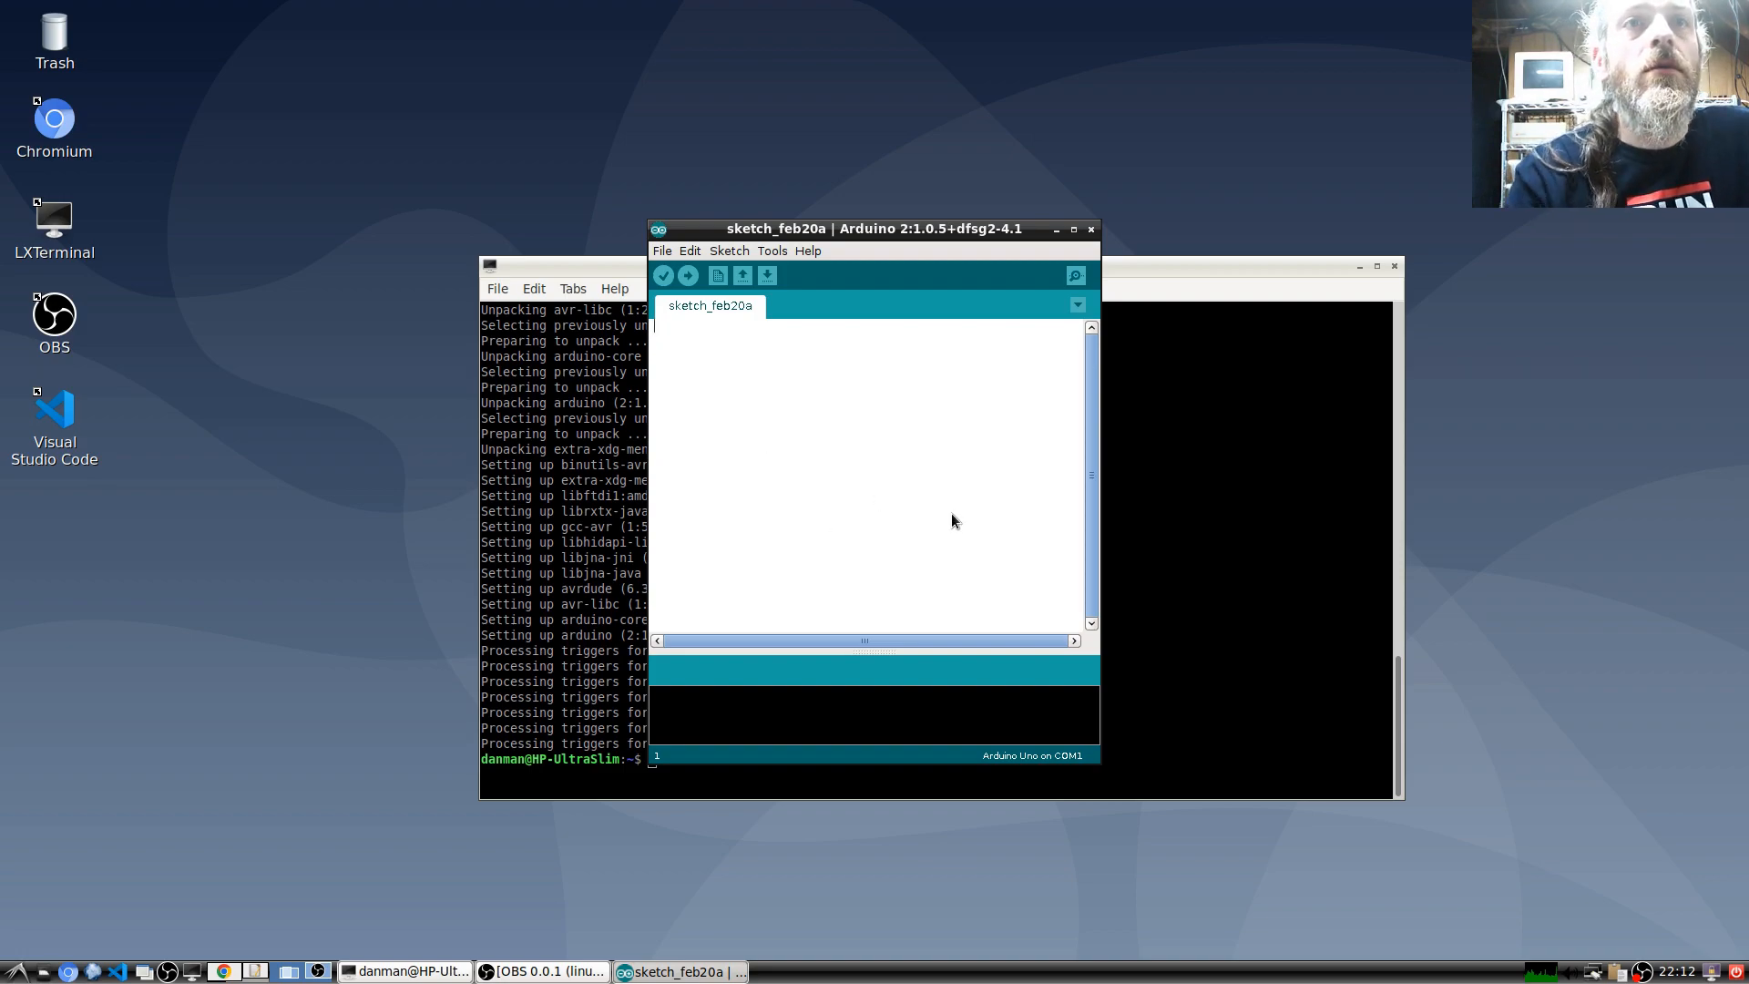
pyautogui.moveTo(998, 716)
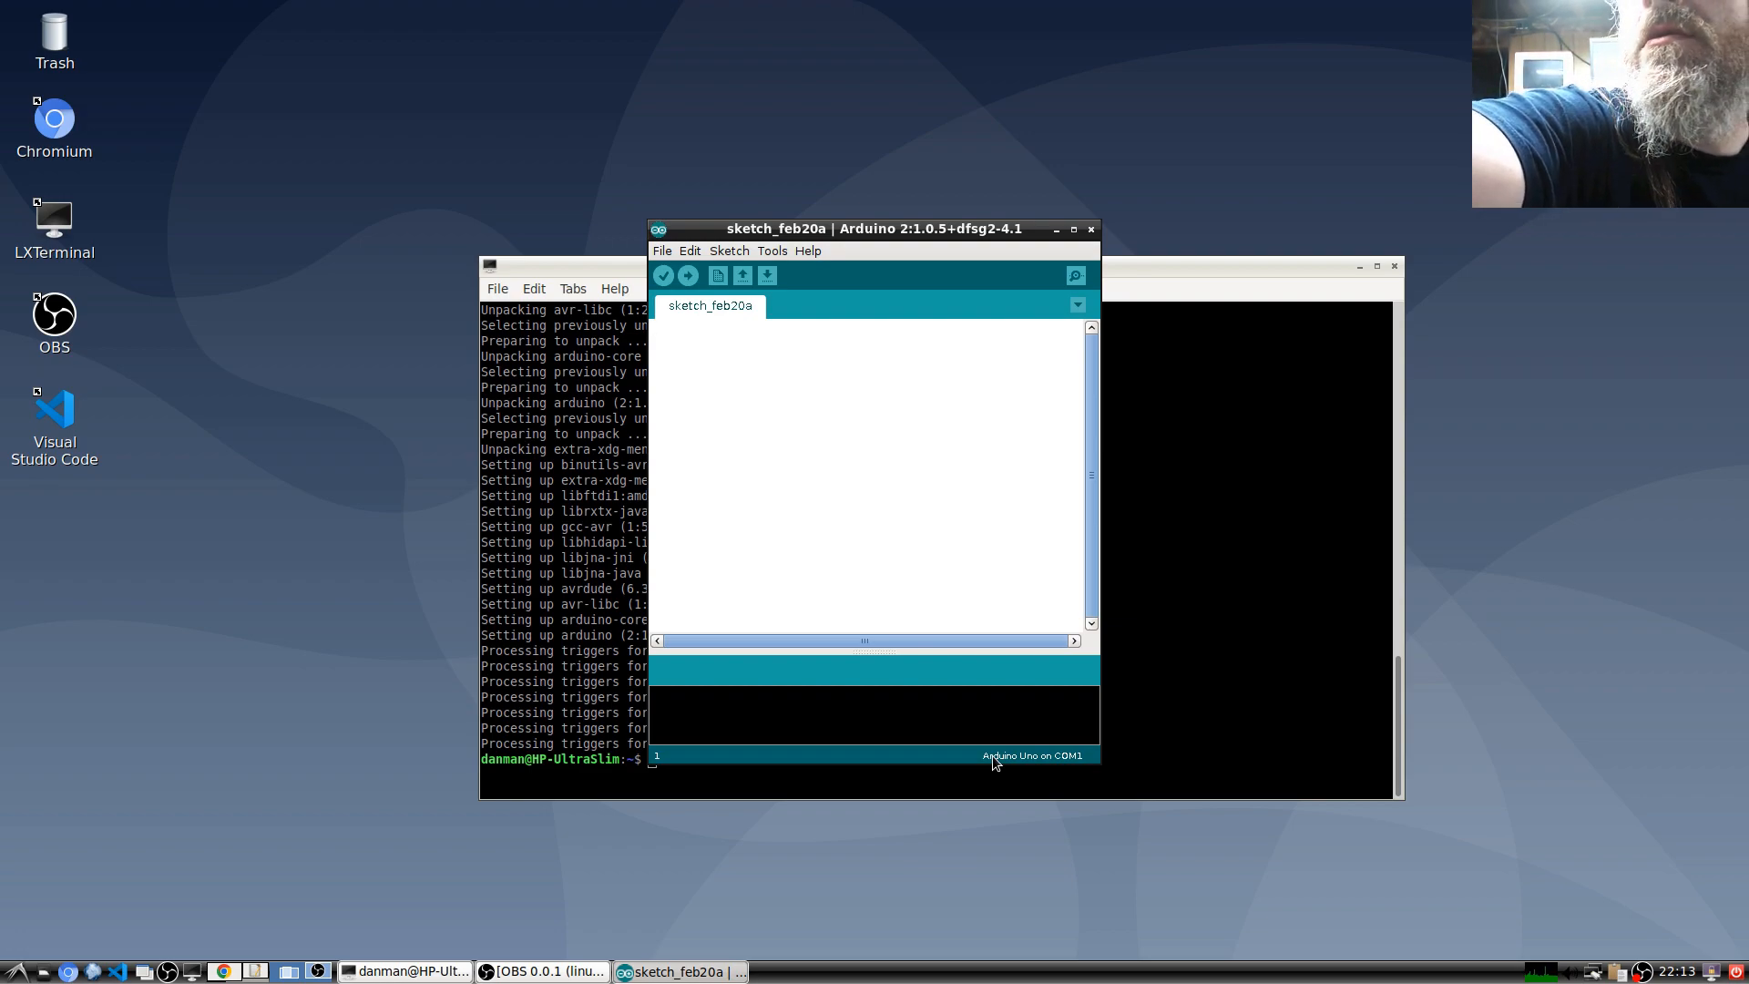
pyautogui.moveTo(1506, 941)
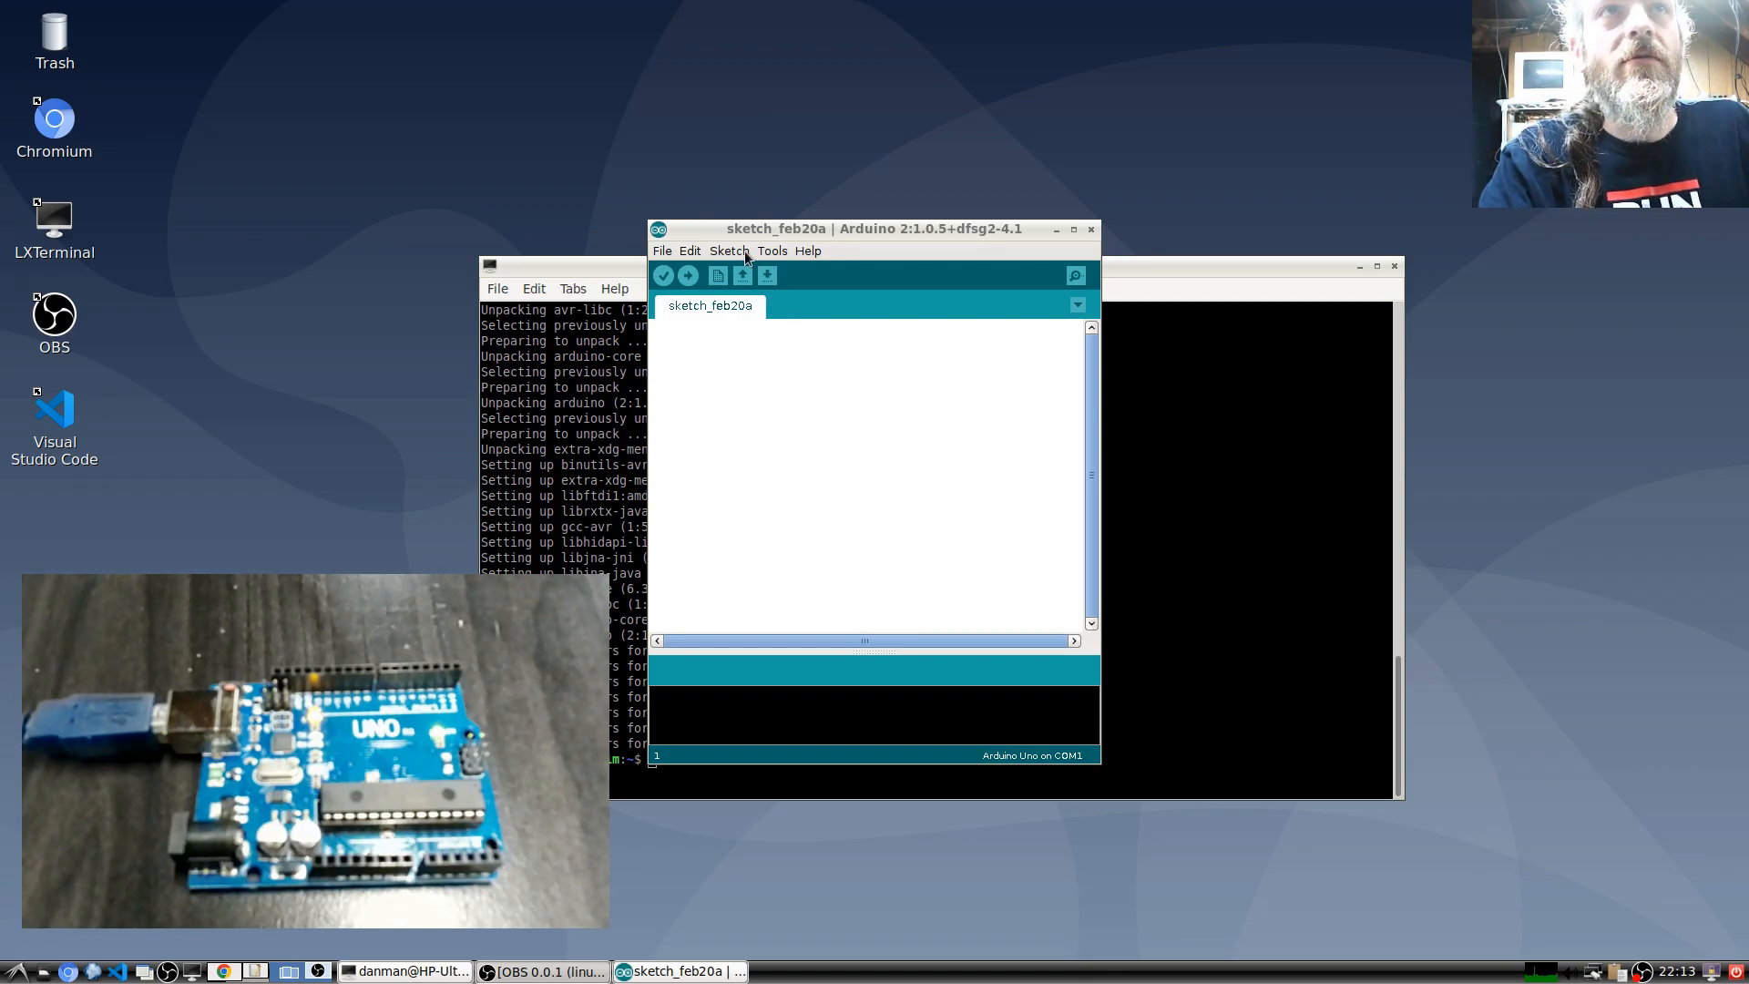
# - Check Tools for the greyed-out Serial Port, then close the sketch_feb20a window
pyautogui.click(771, 249)
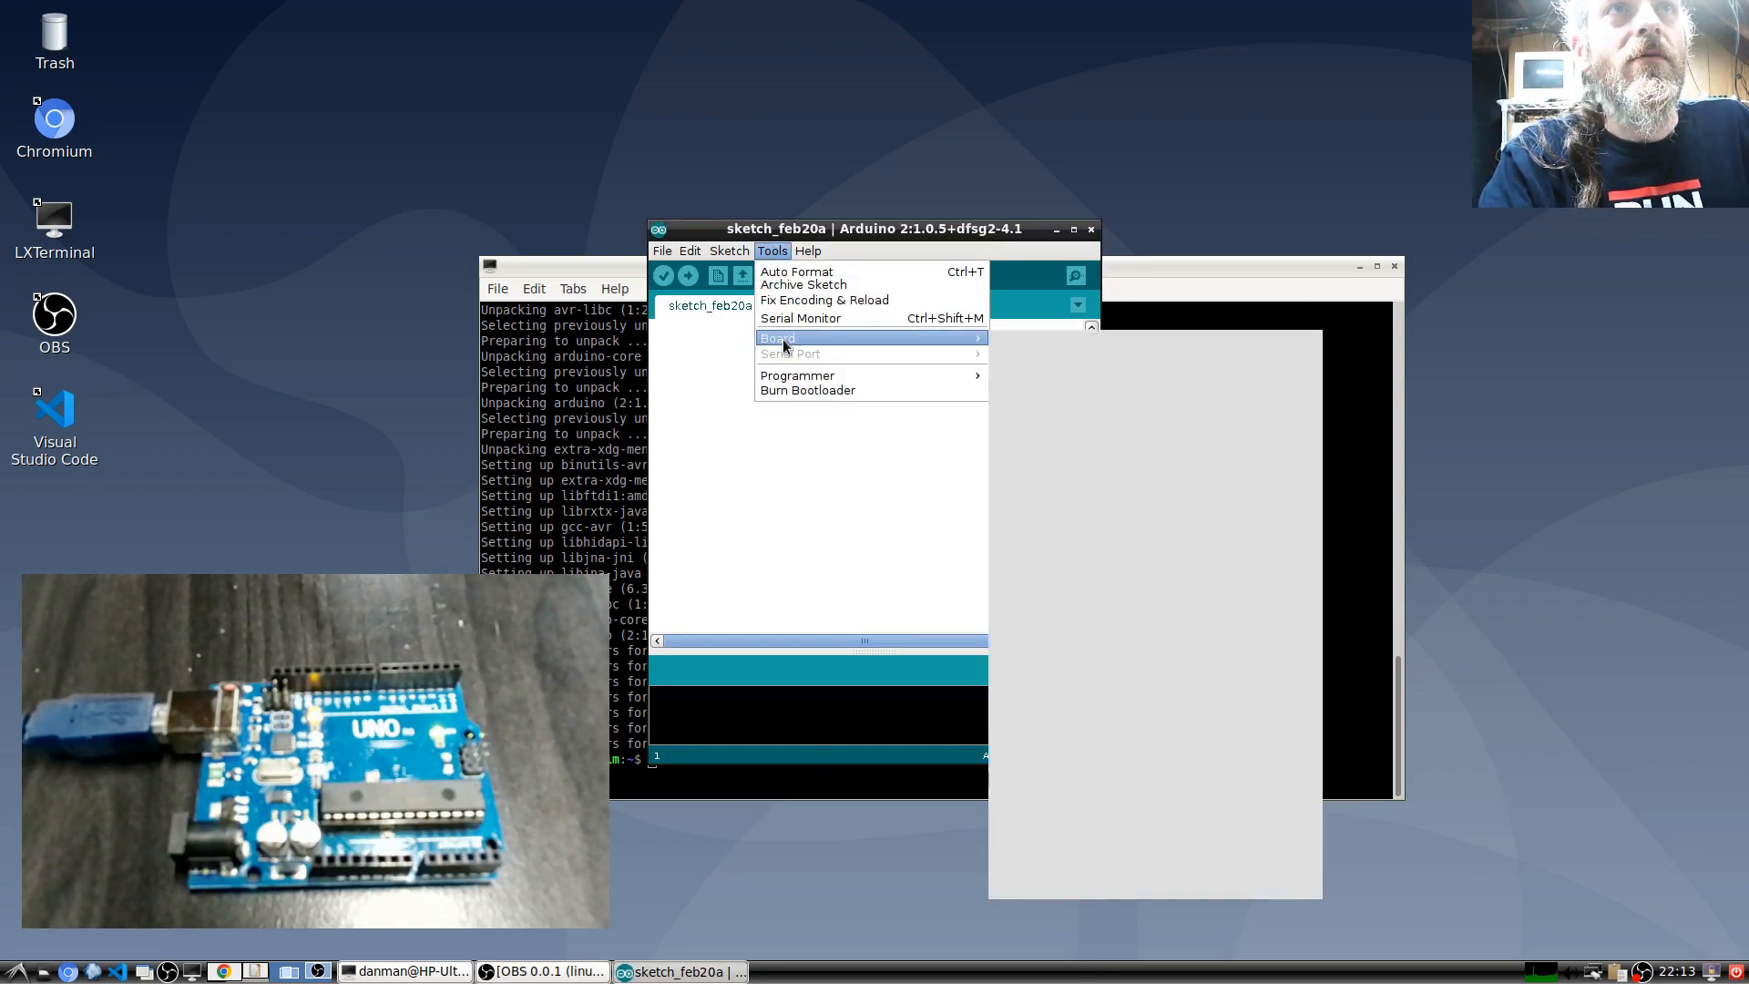
pyautogui.click(772, 250)
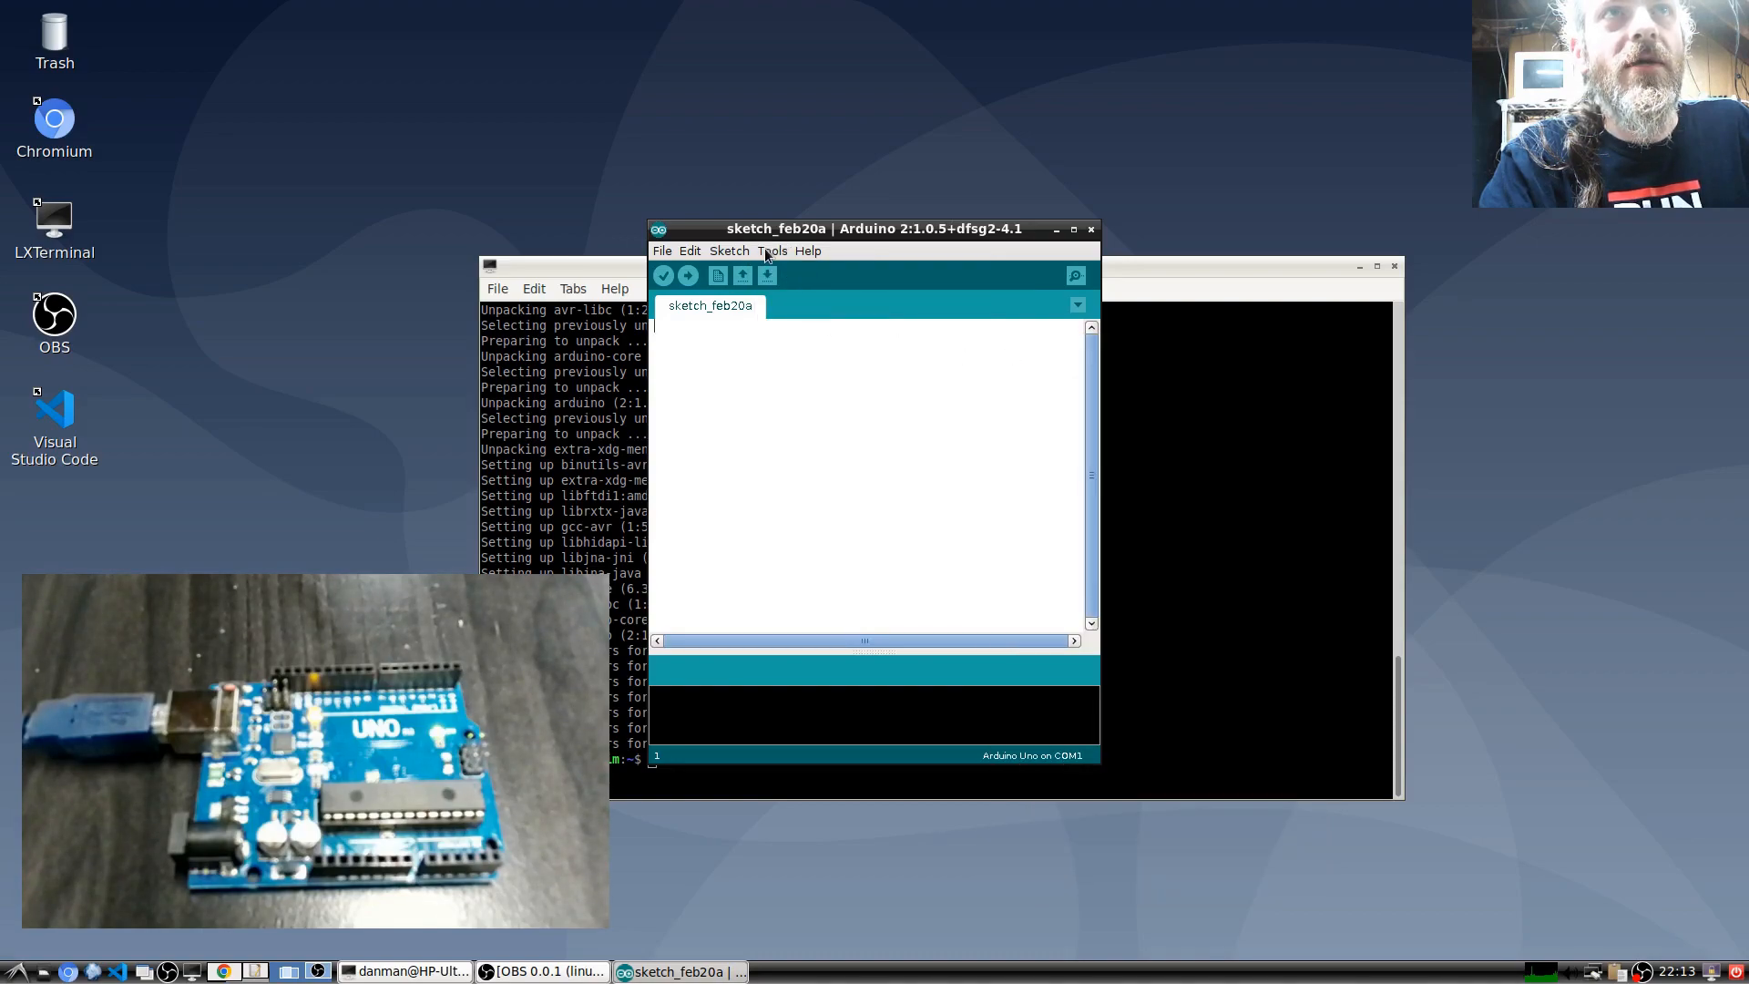
pyautogui.click(771, 249)
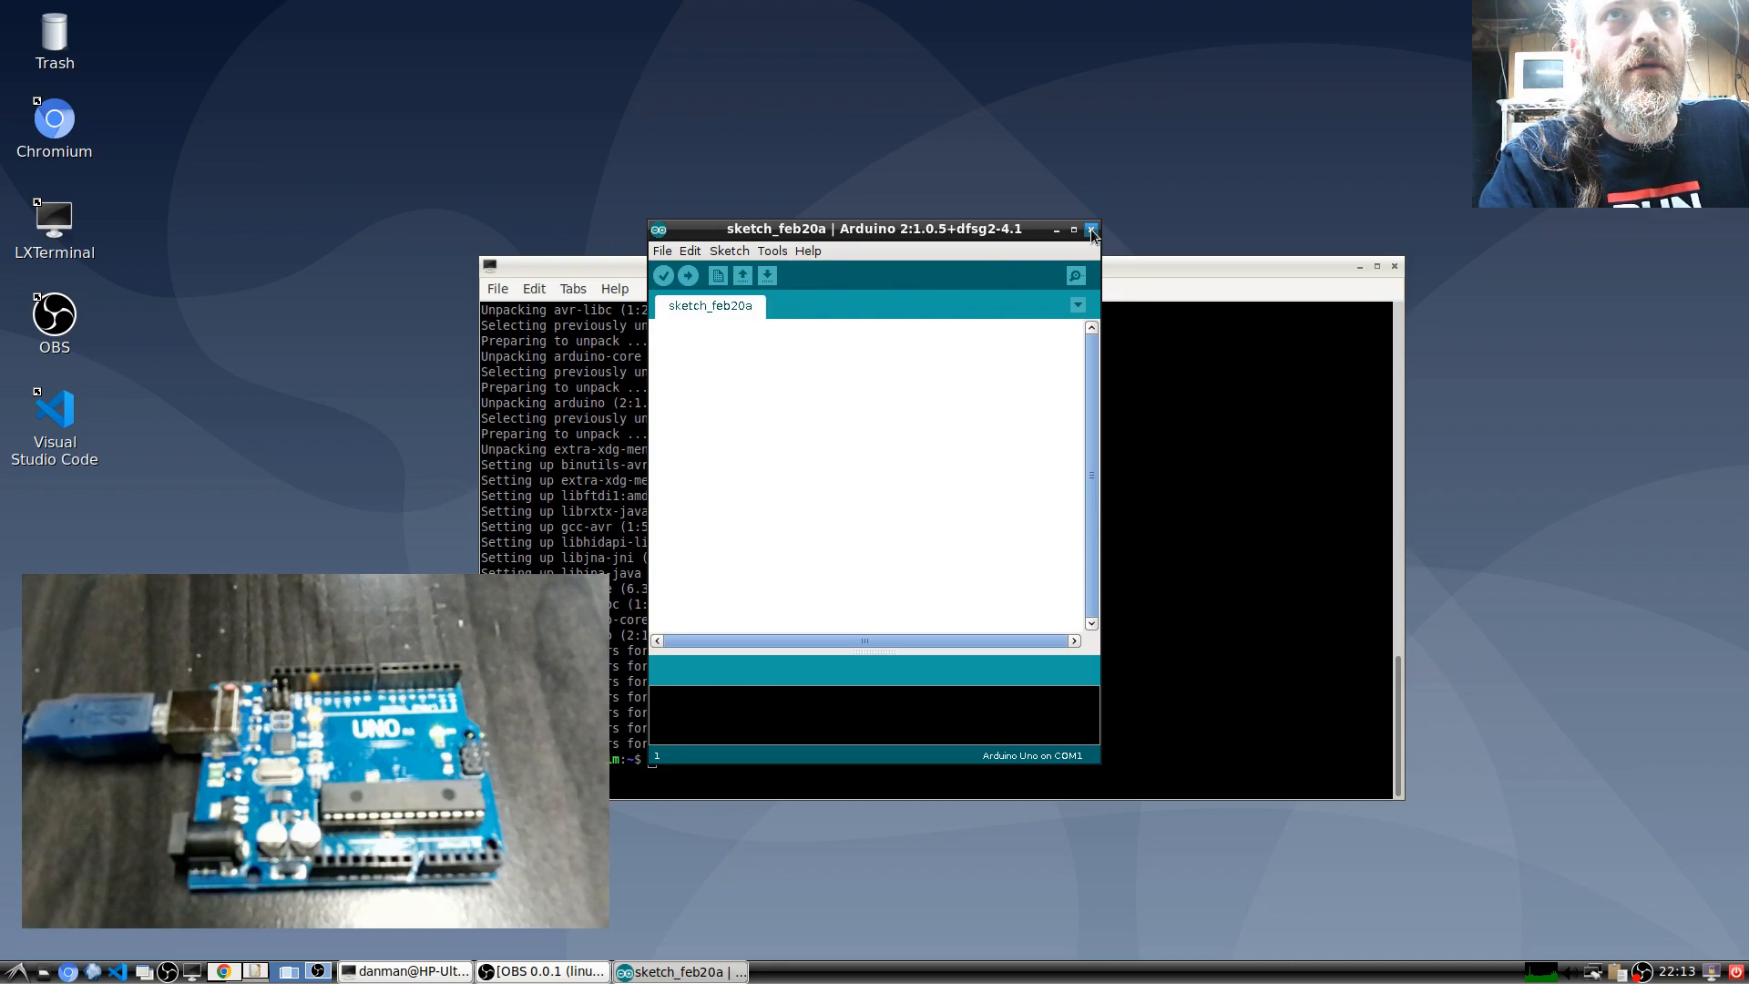
pyautogui.click(1089, 228)
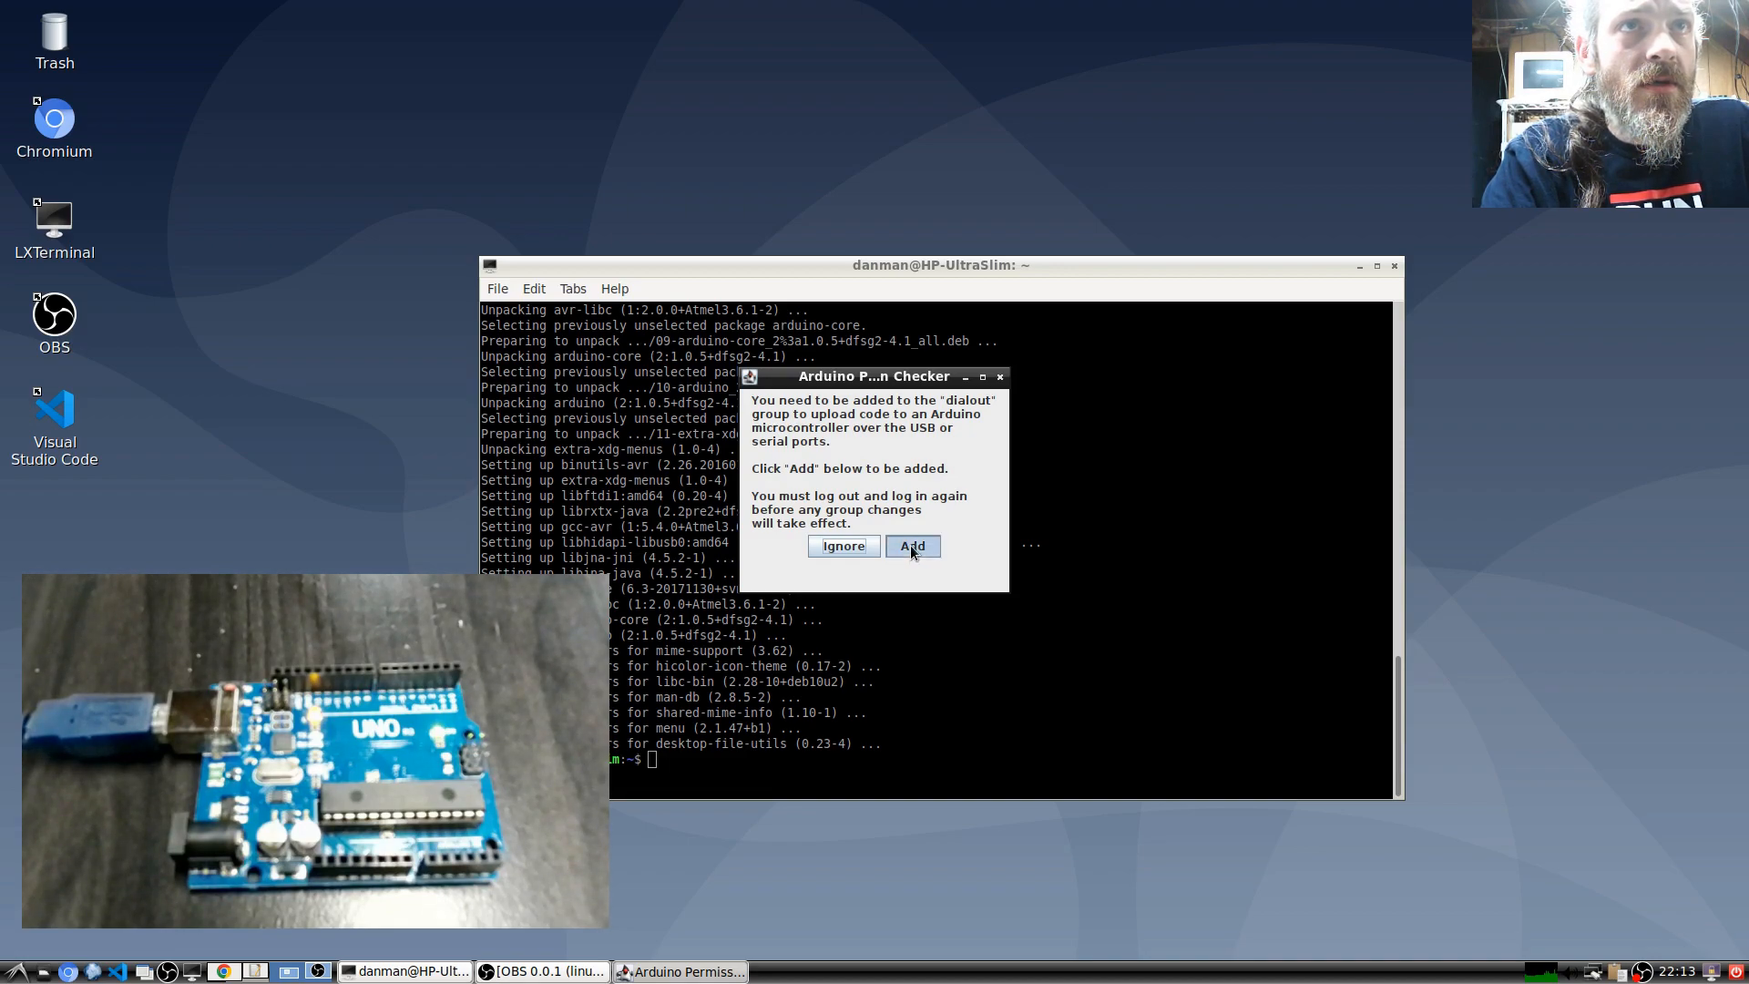
# - Approve adding the user to dialout in Permission Checker and authenticate with the password
pyautogui.click(913, 546)
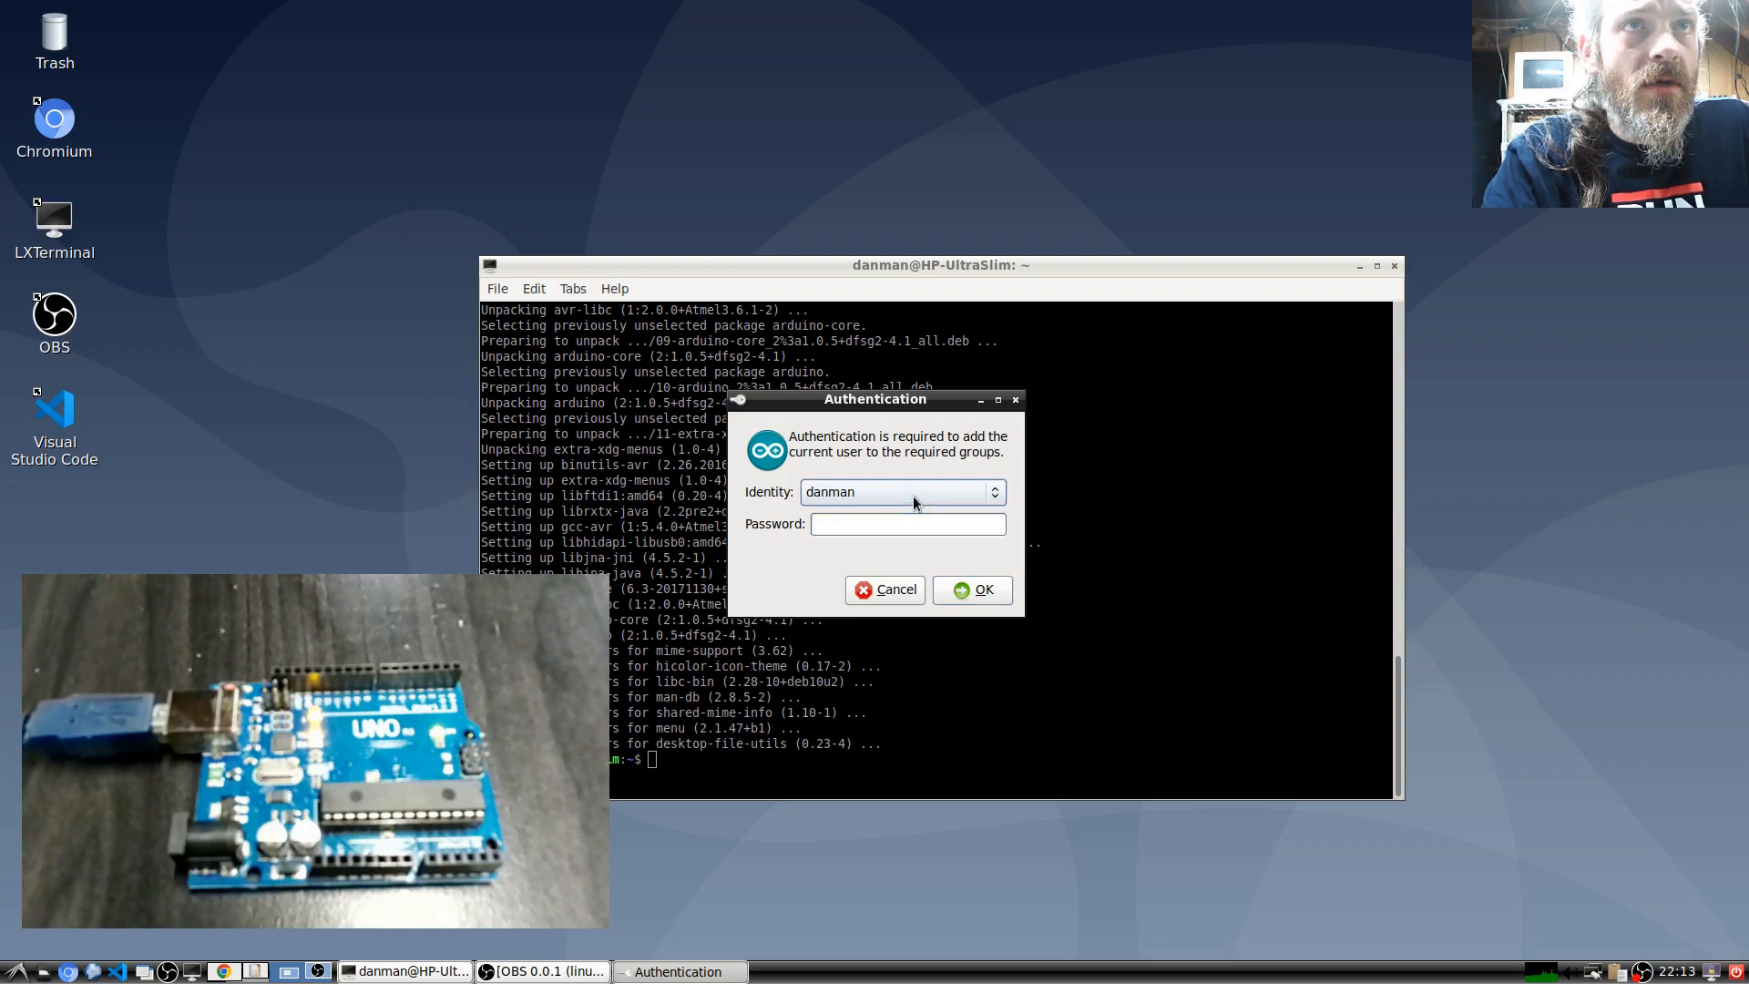
pyautogui.click(907, 524)
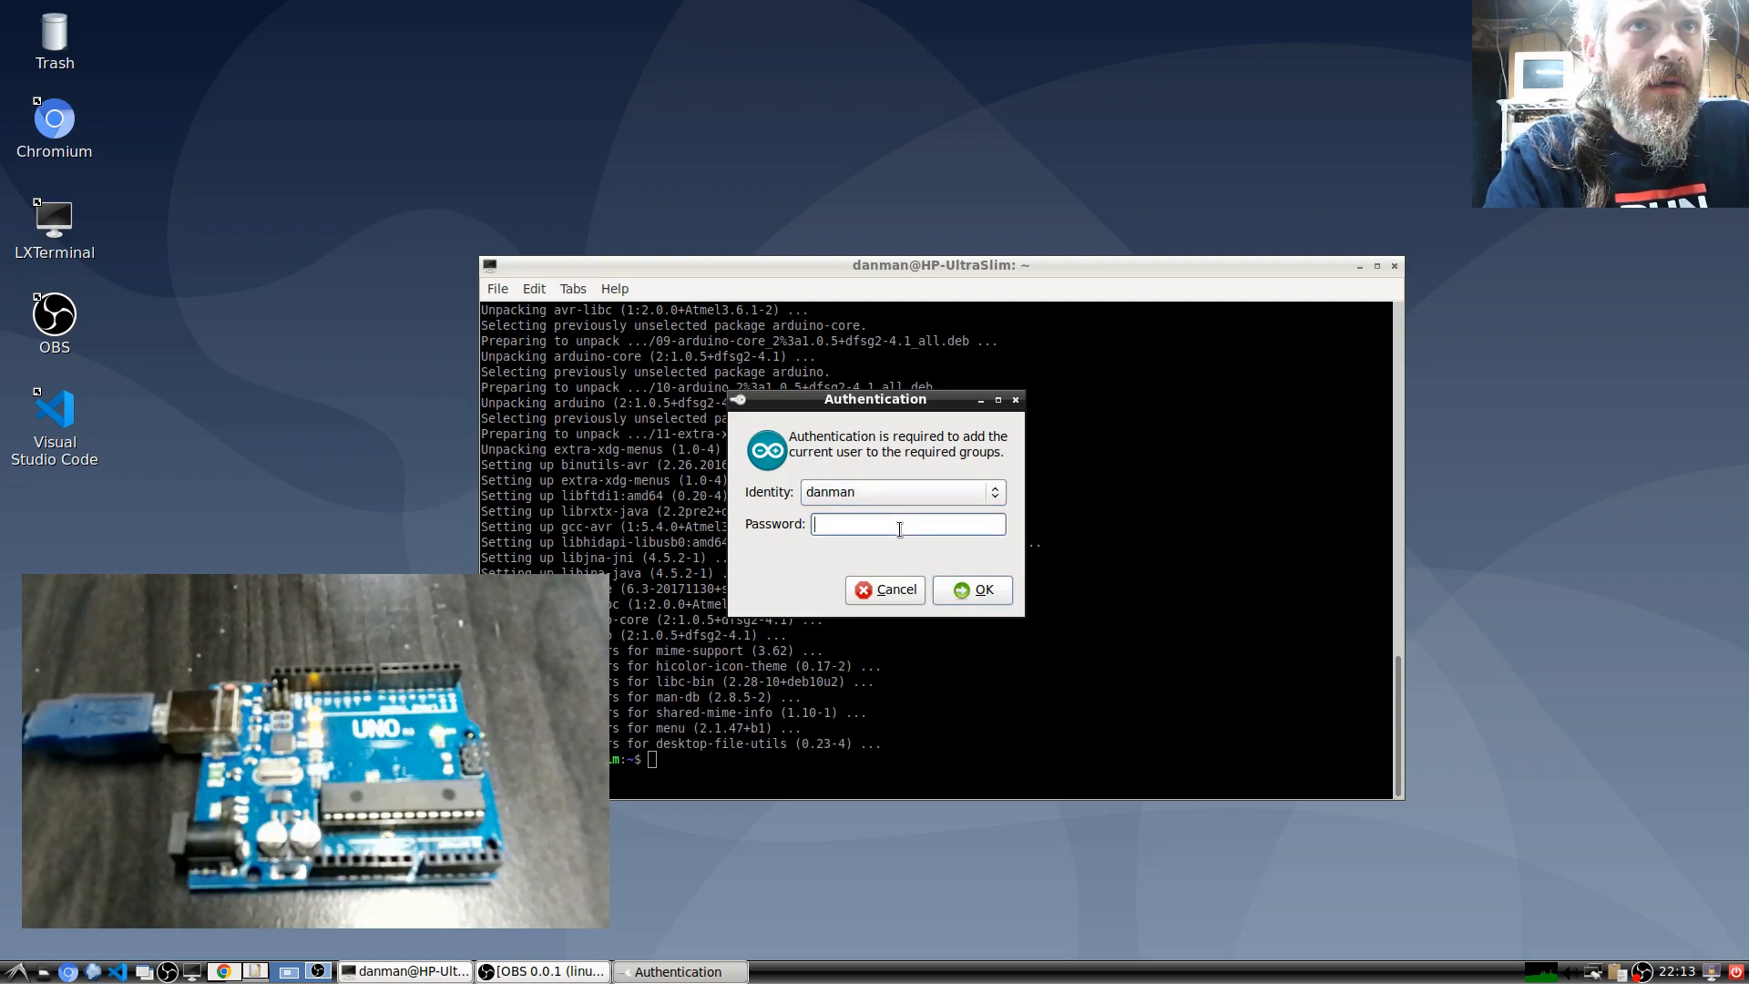
pyautogui.write('•••••')
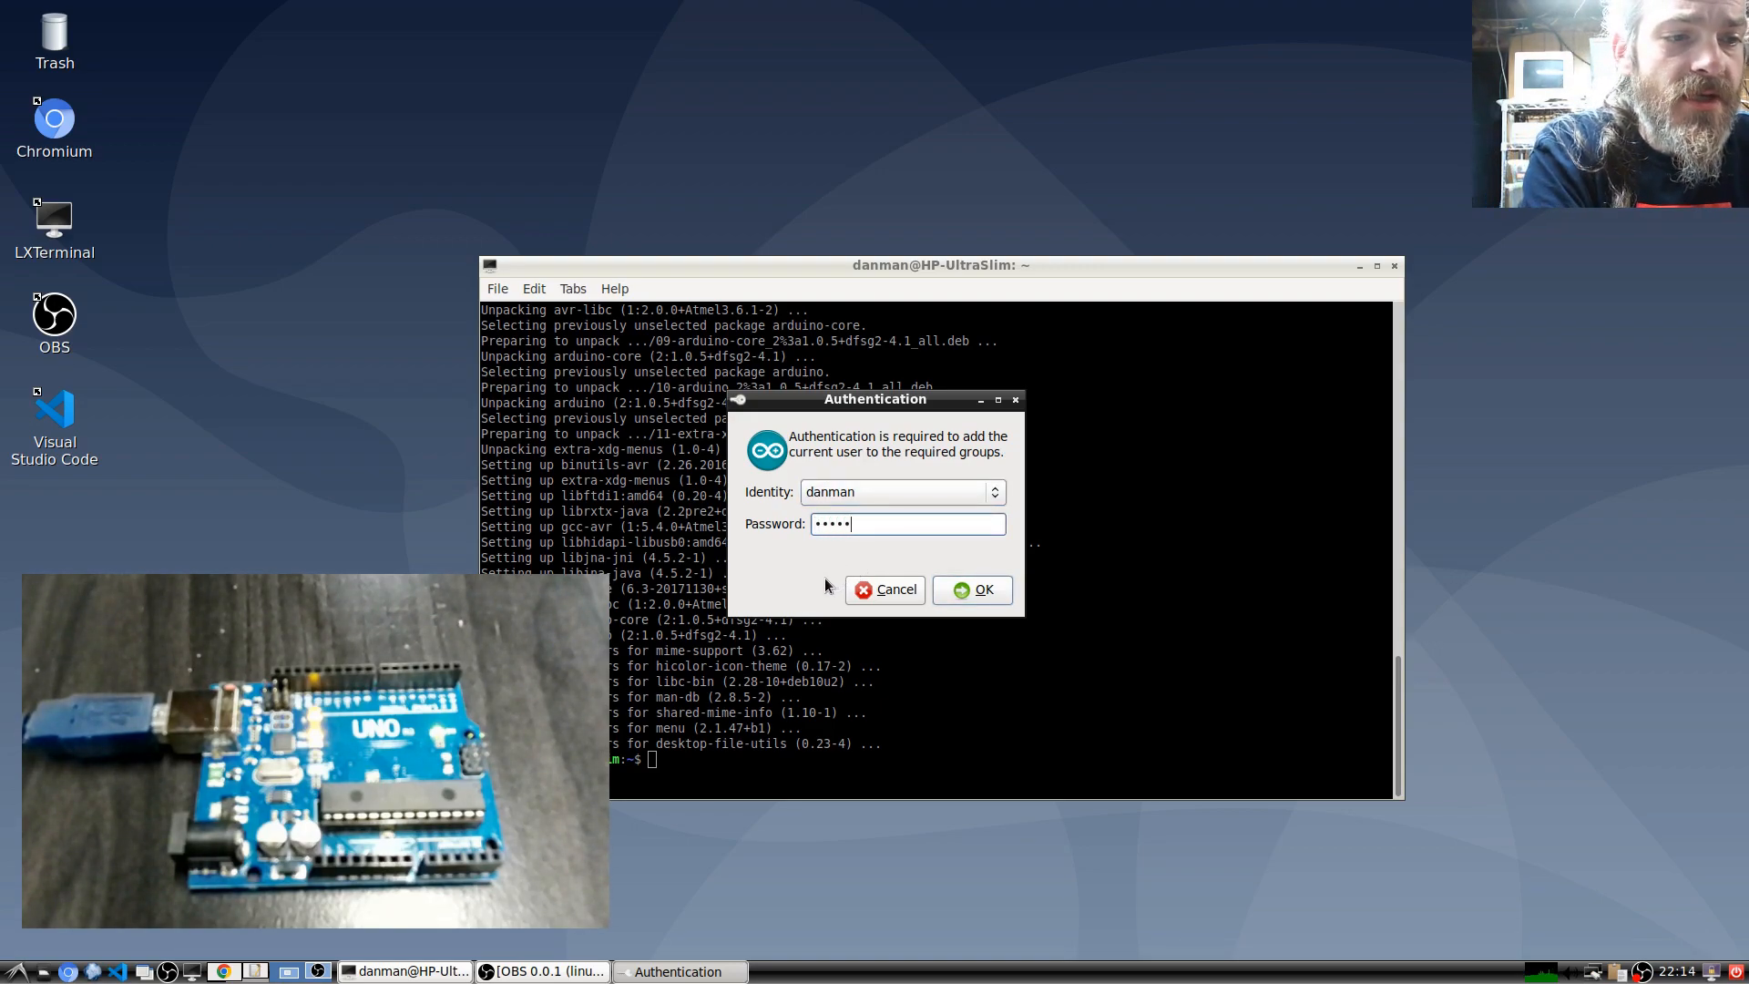
pyautogui.click(970, 589)
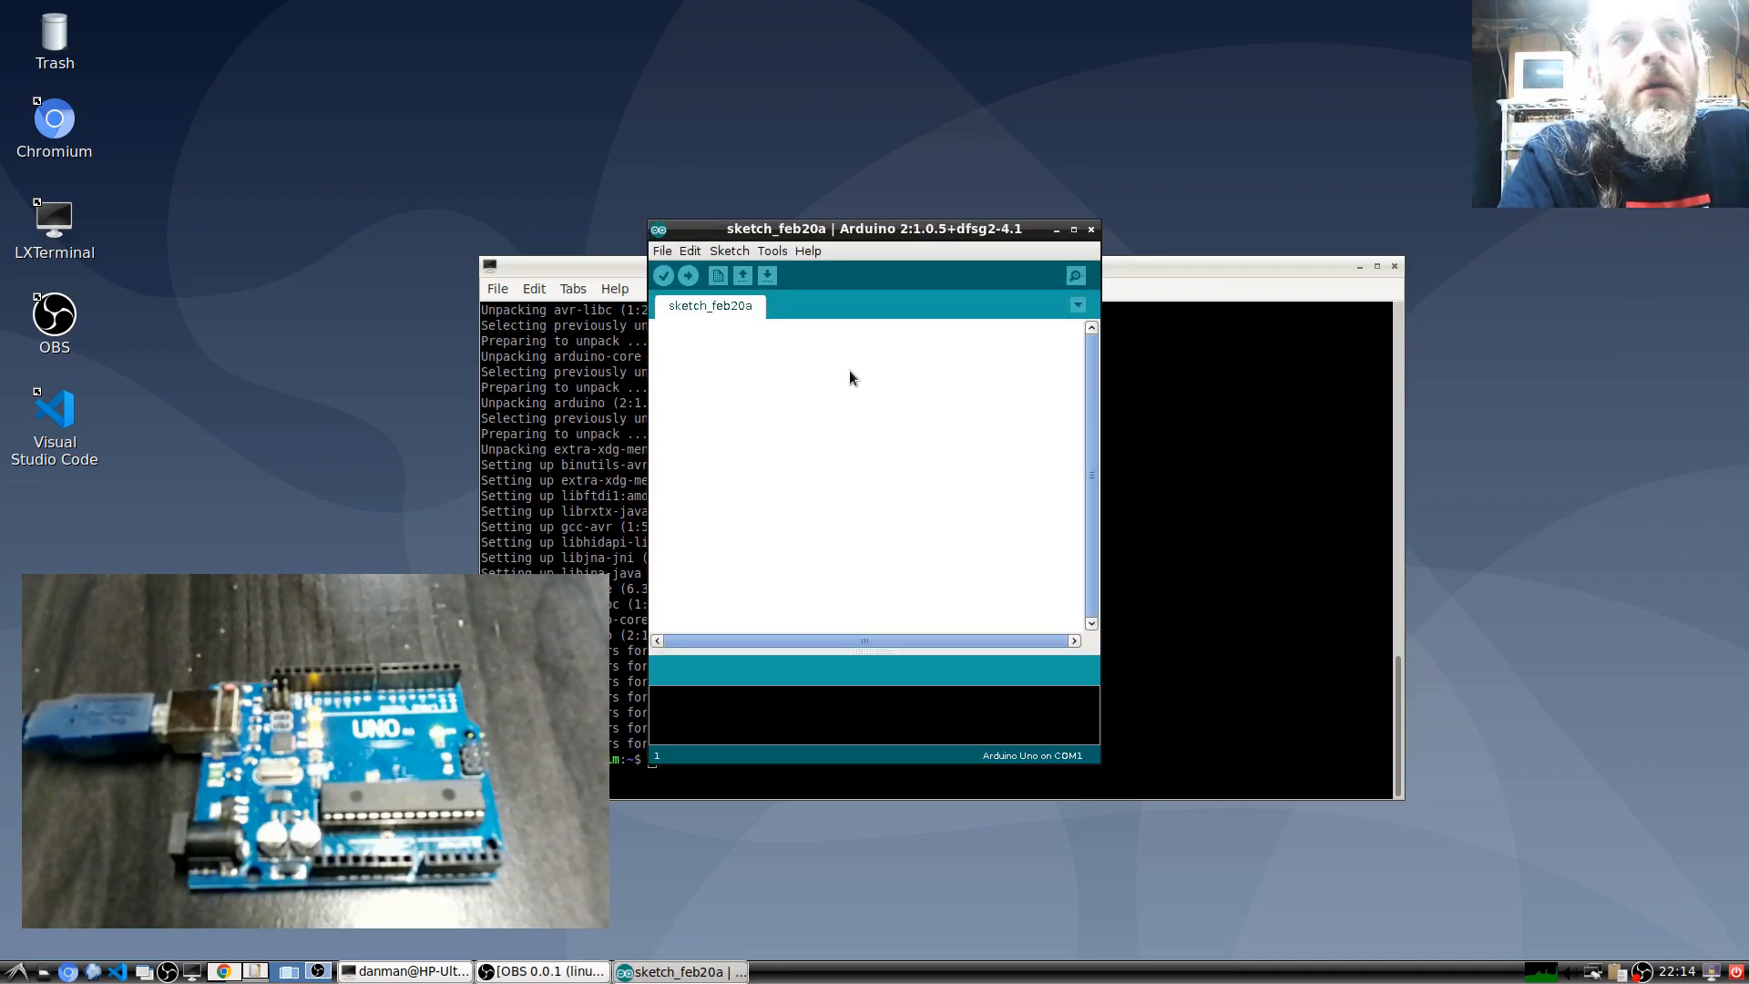
# - Browse the Sketch and Edit menus, then open File > Examples > 01.Basics > Blink
pyautogui.click(771, 249)
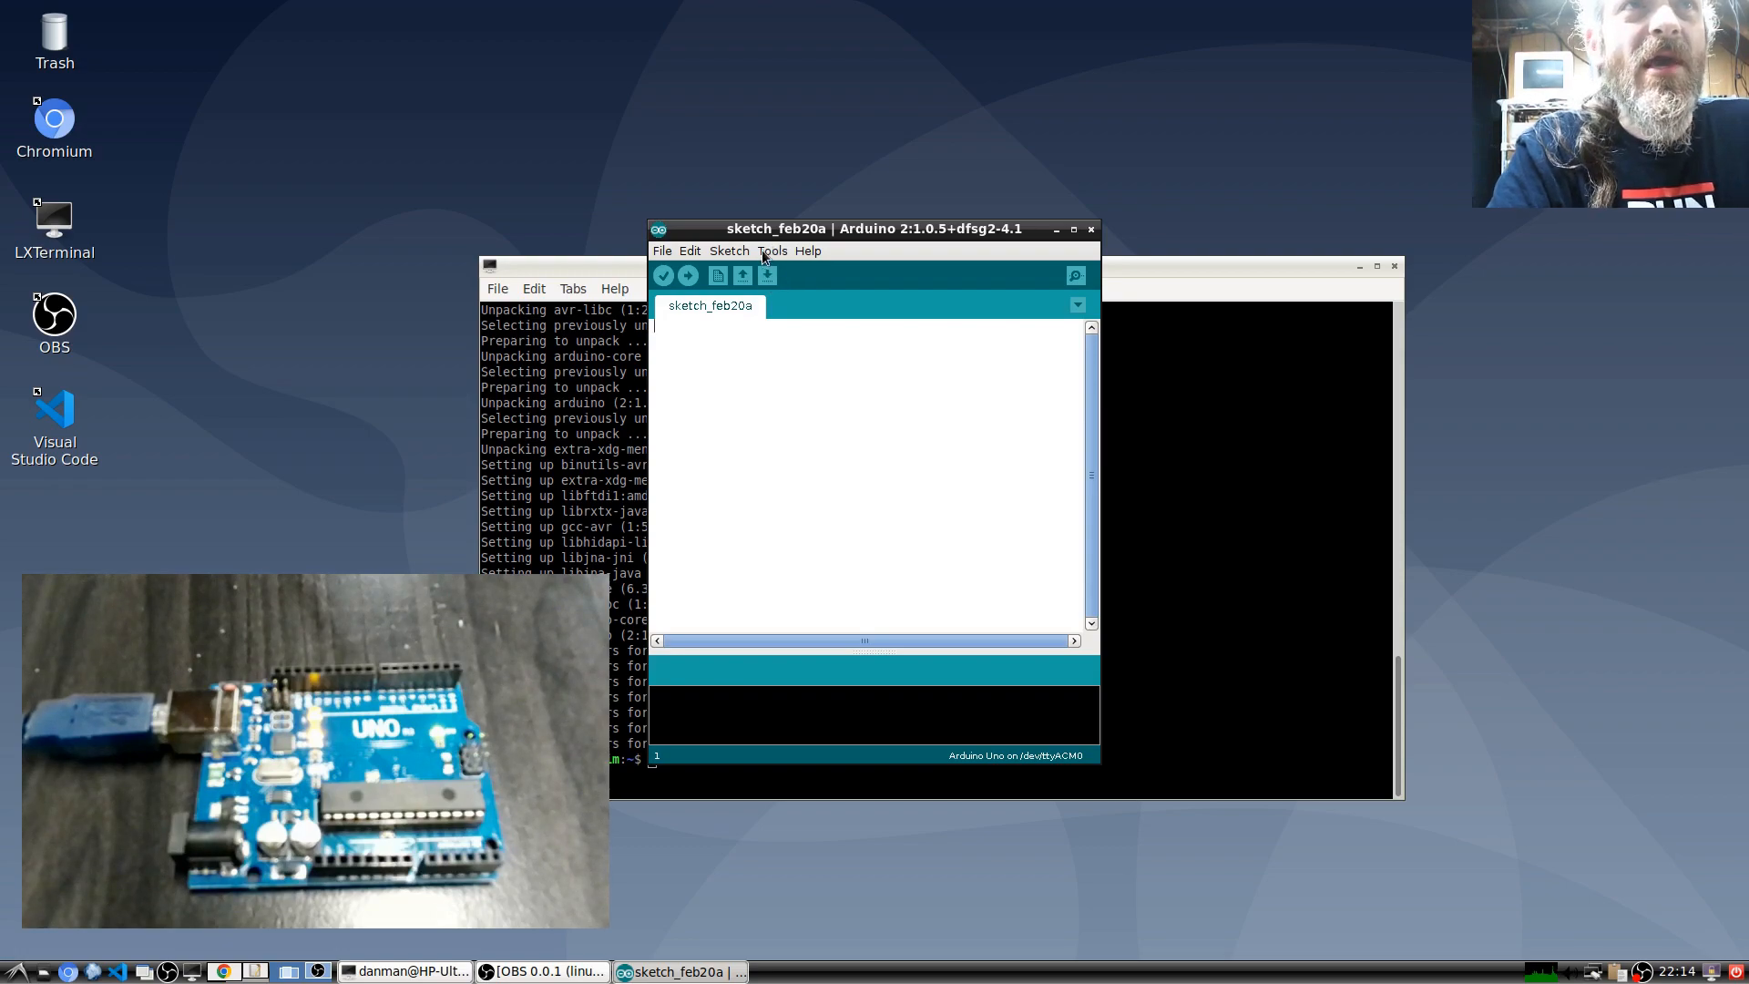
pyautogui.click(728, 249)
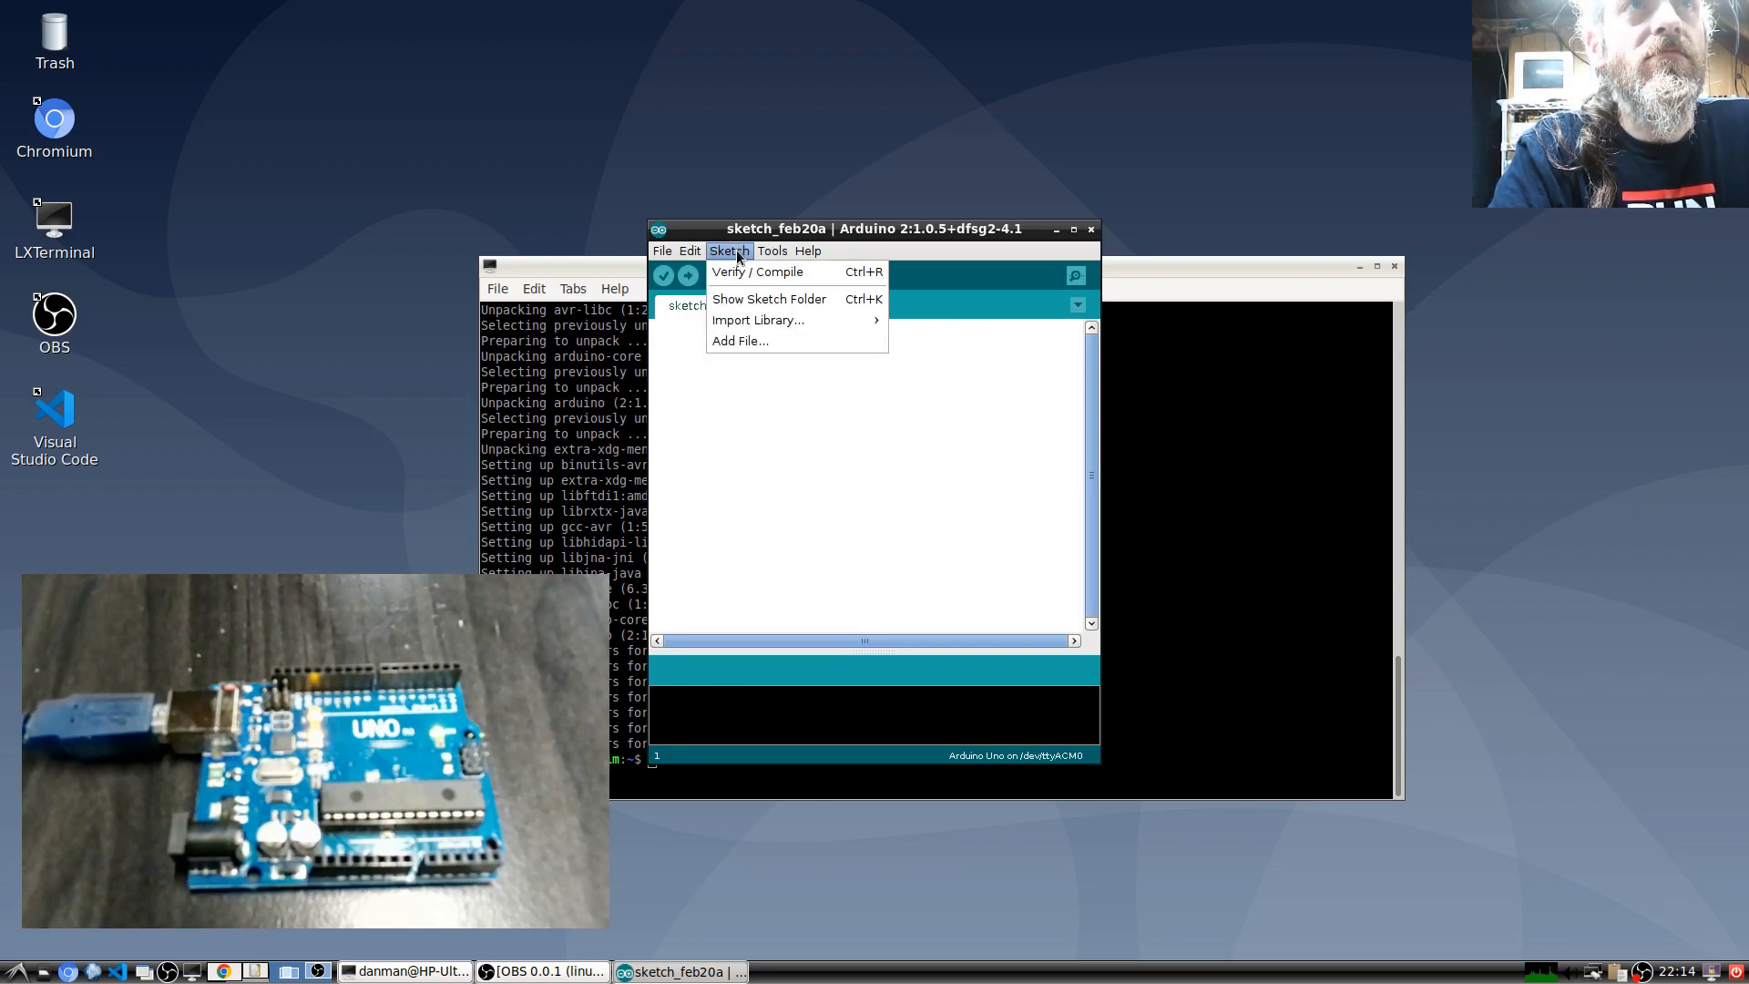
pyautogui.click(690, 250)
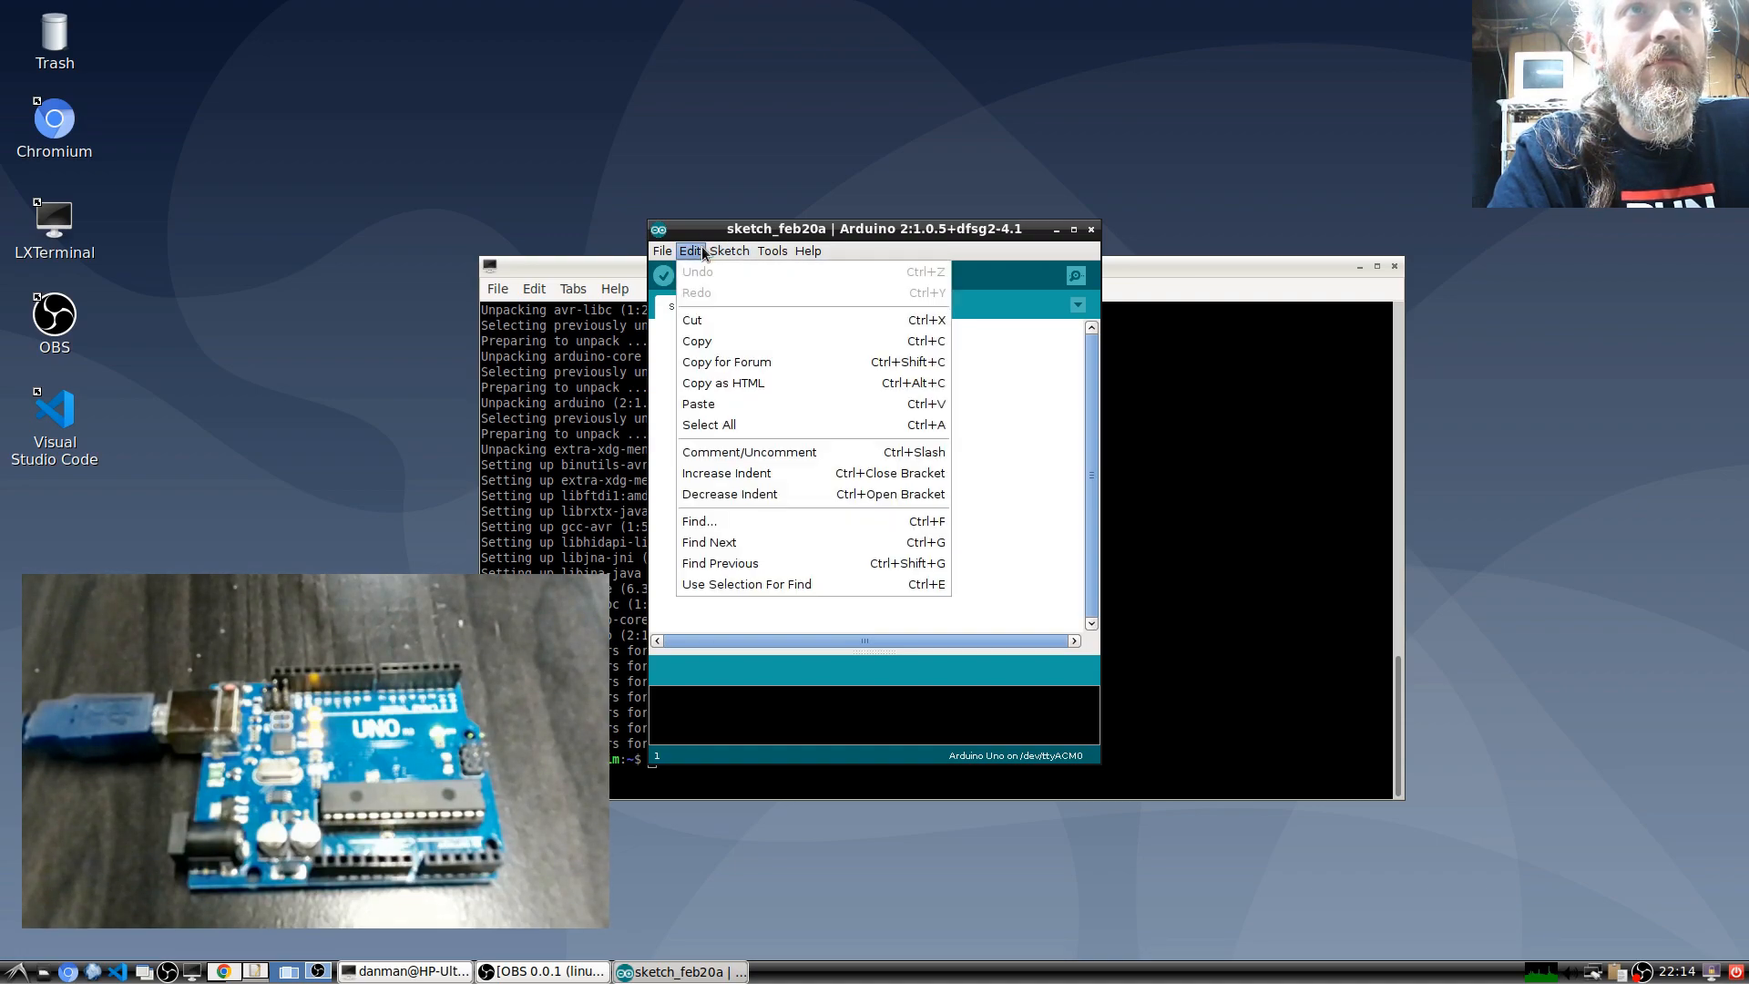
pyautogui.click(662, 249)
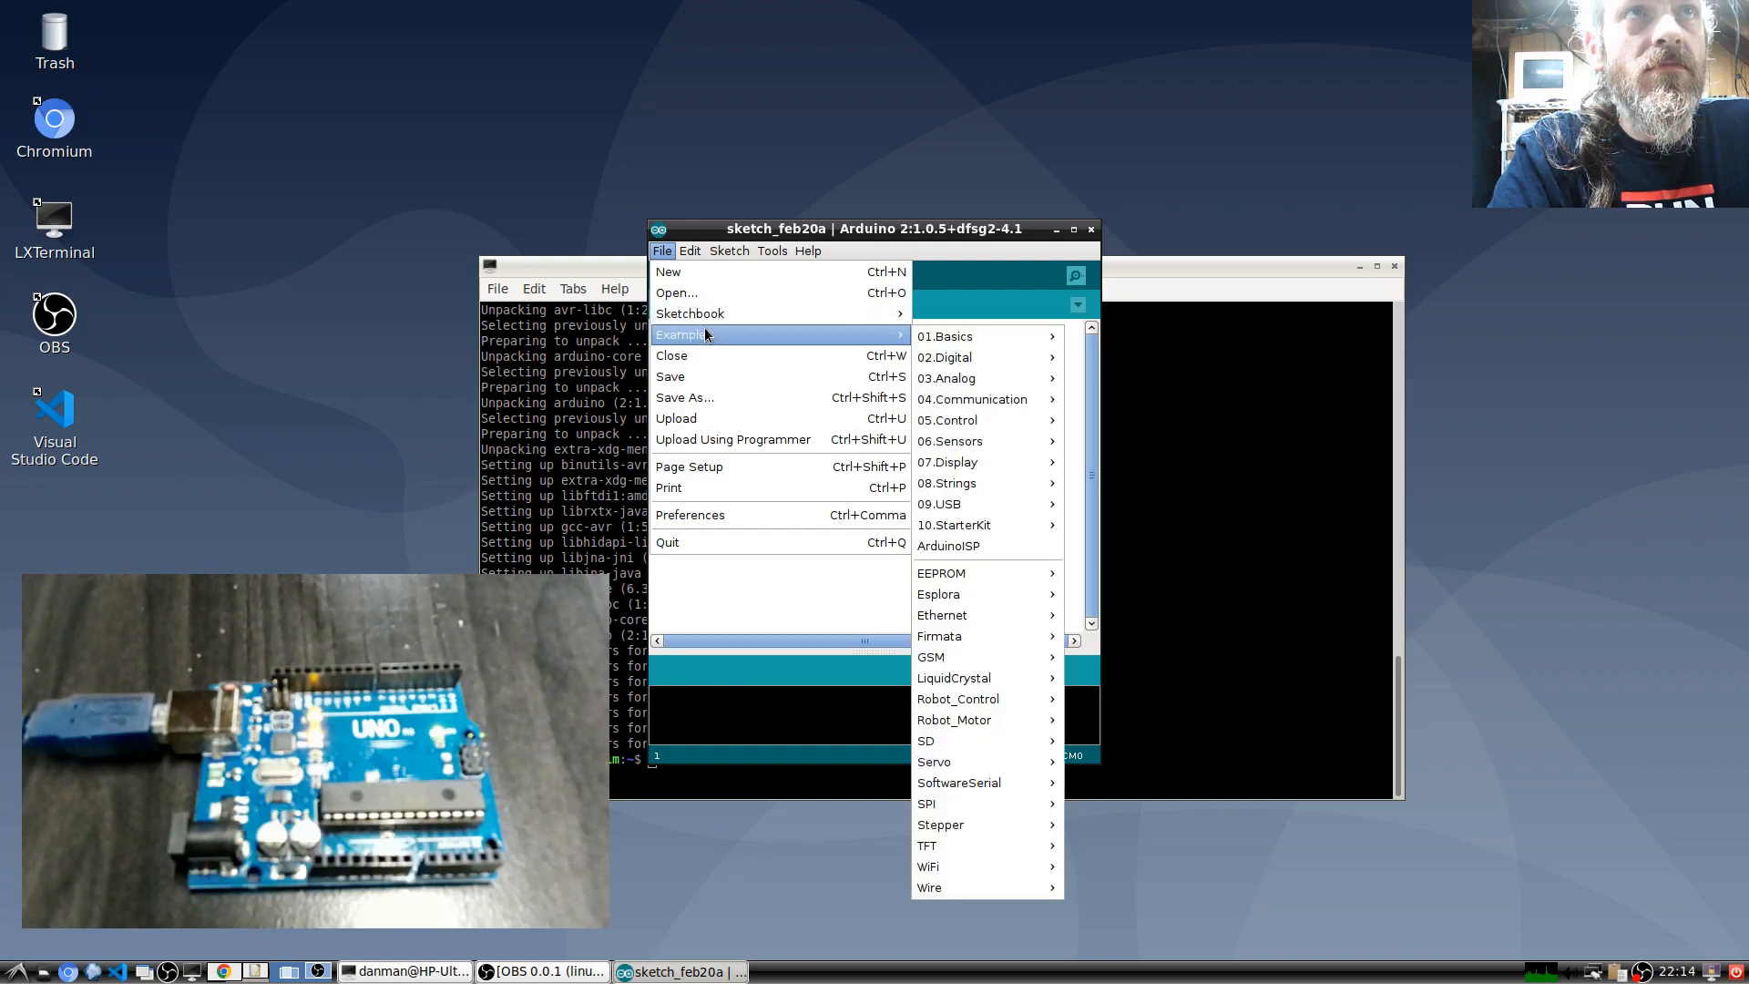
pyautogui.moveTo(947, 336)
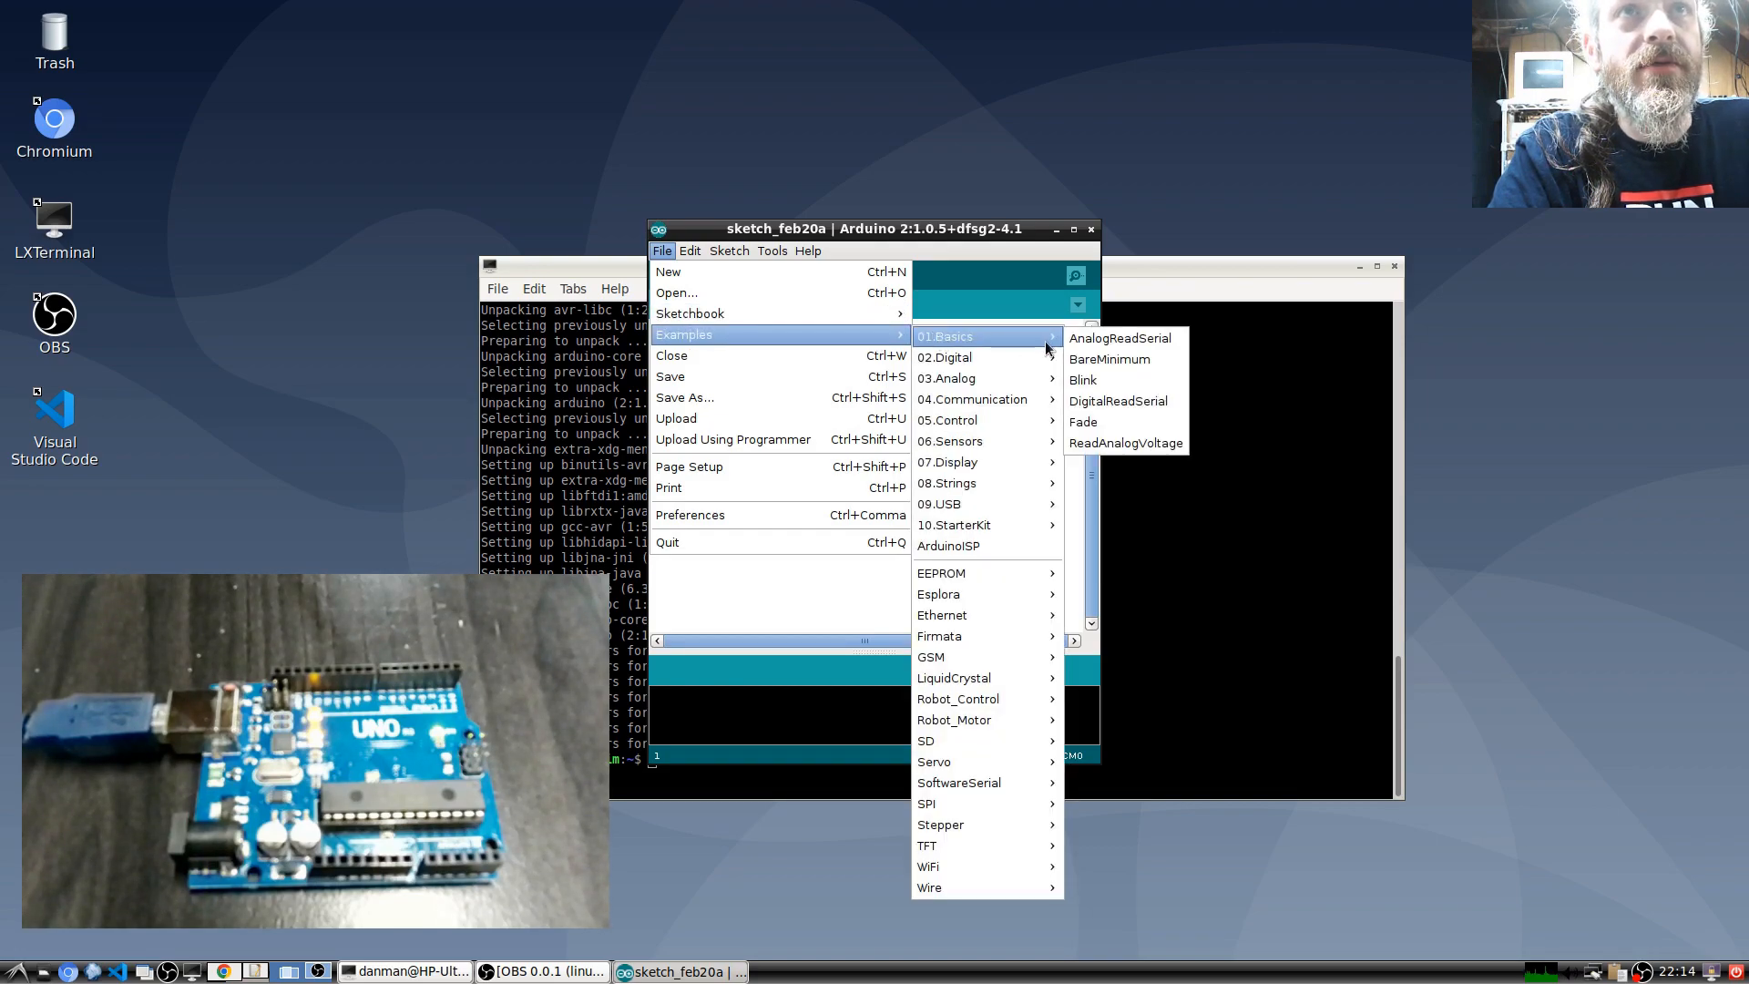
pyautogui.click(1081, 379)
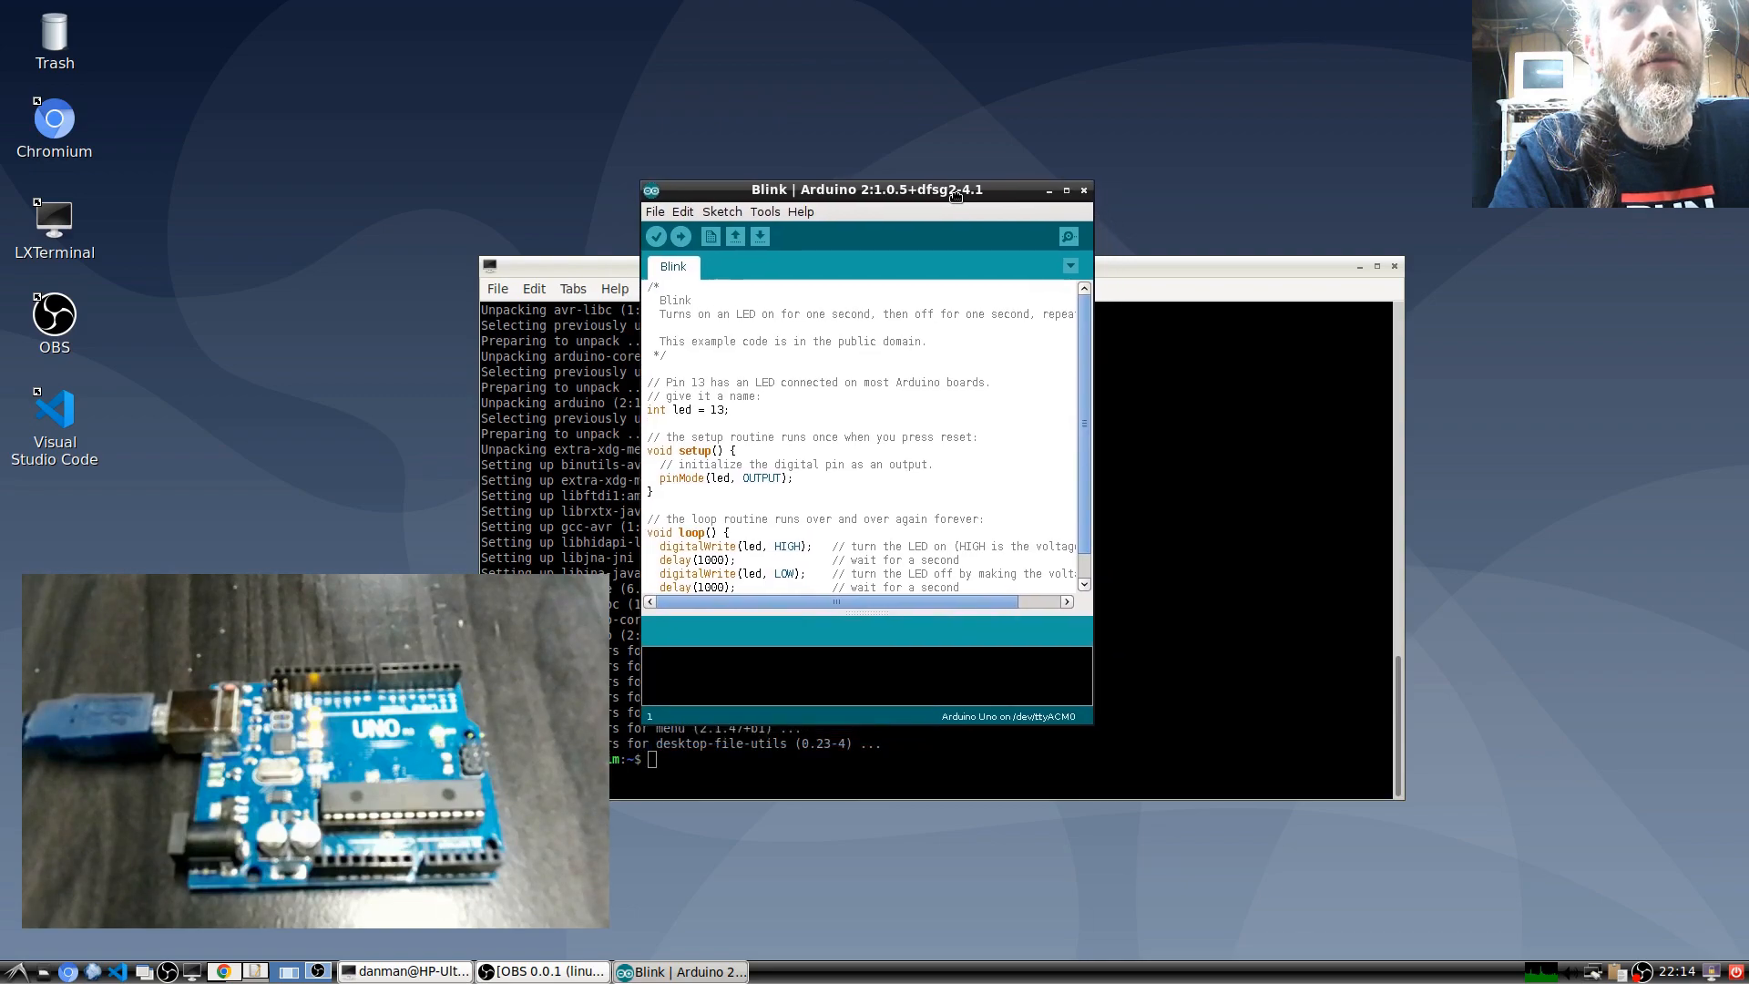
pyautogui.moveTo(1093, 729)
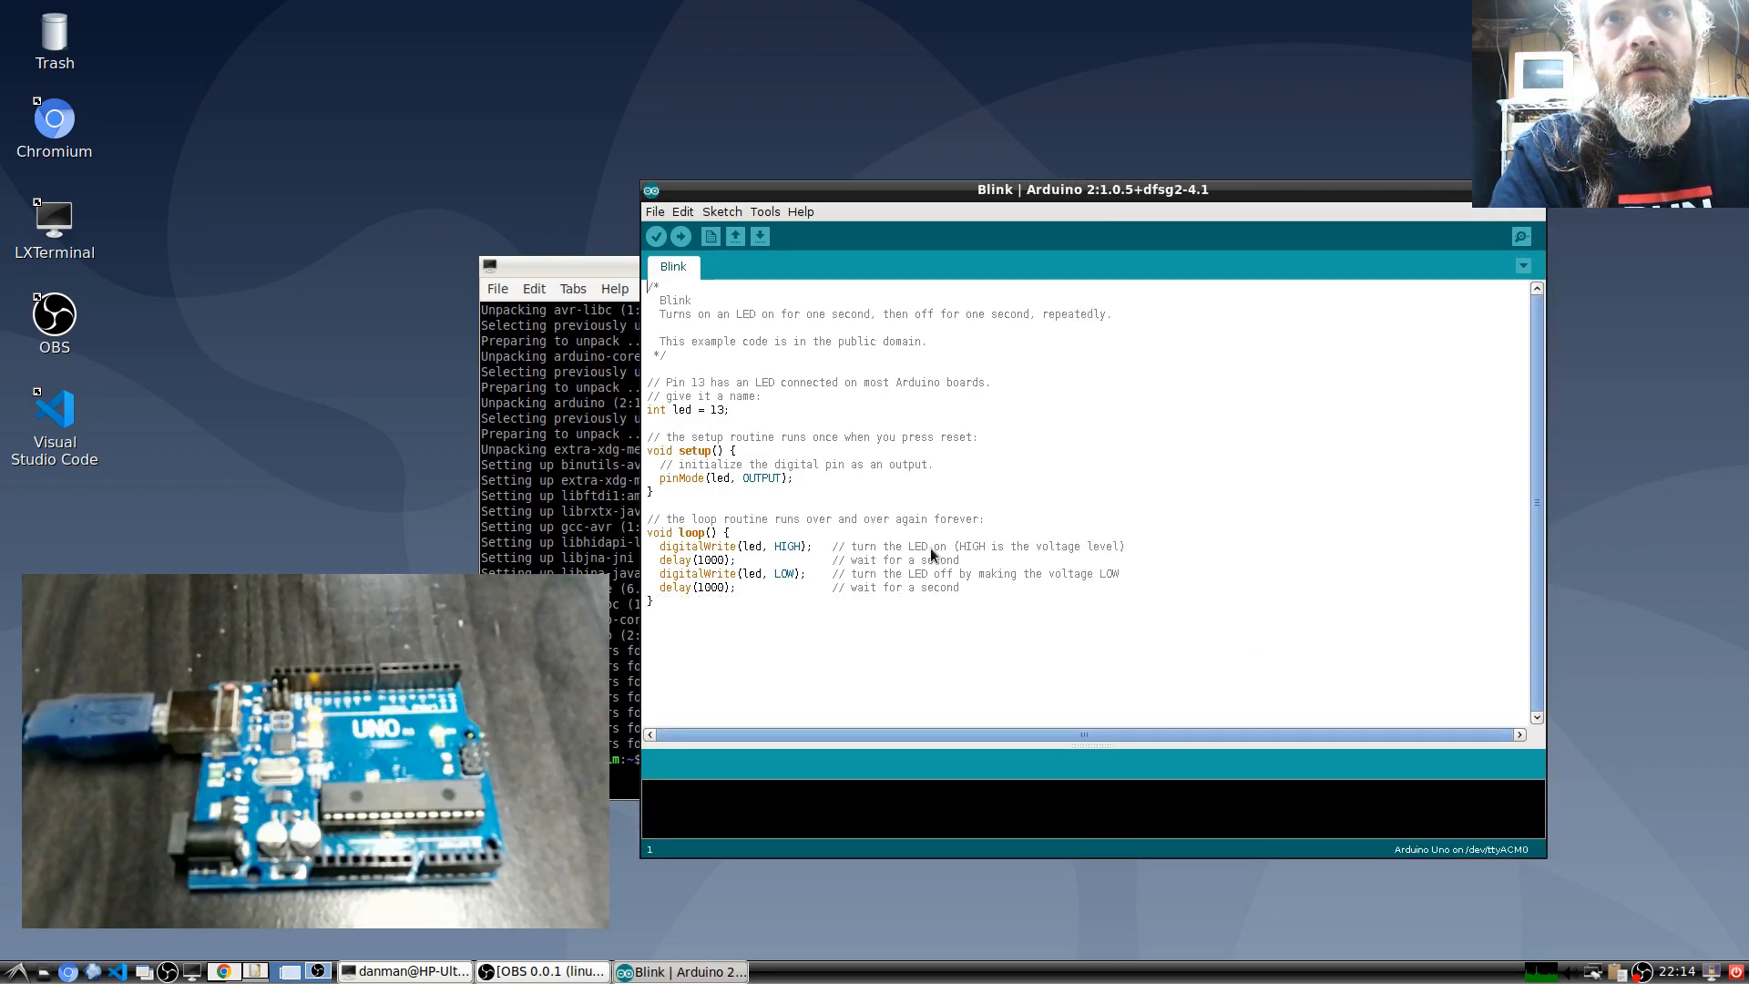
pyautogui.moveTo(696, 382)
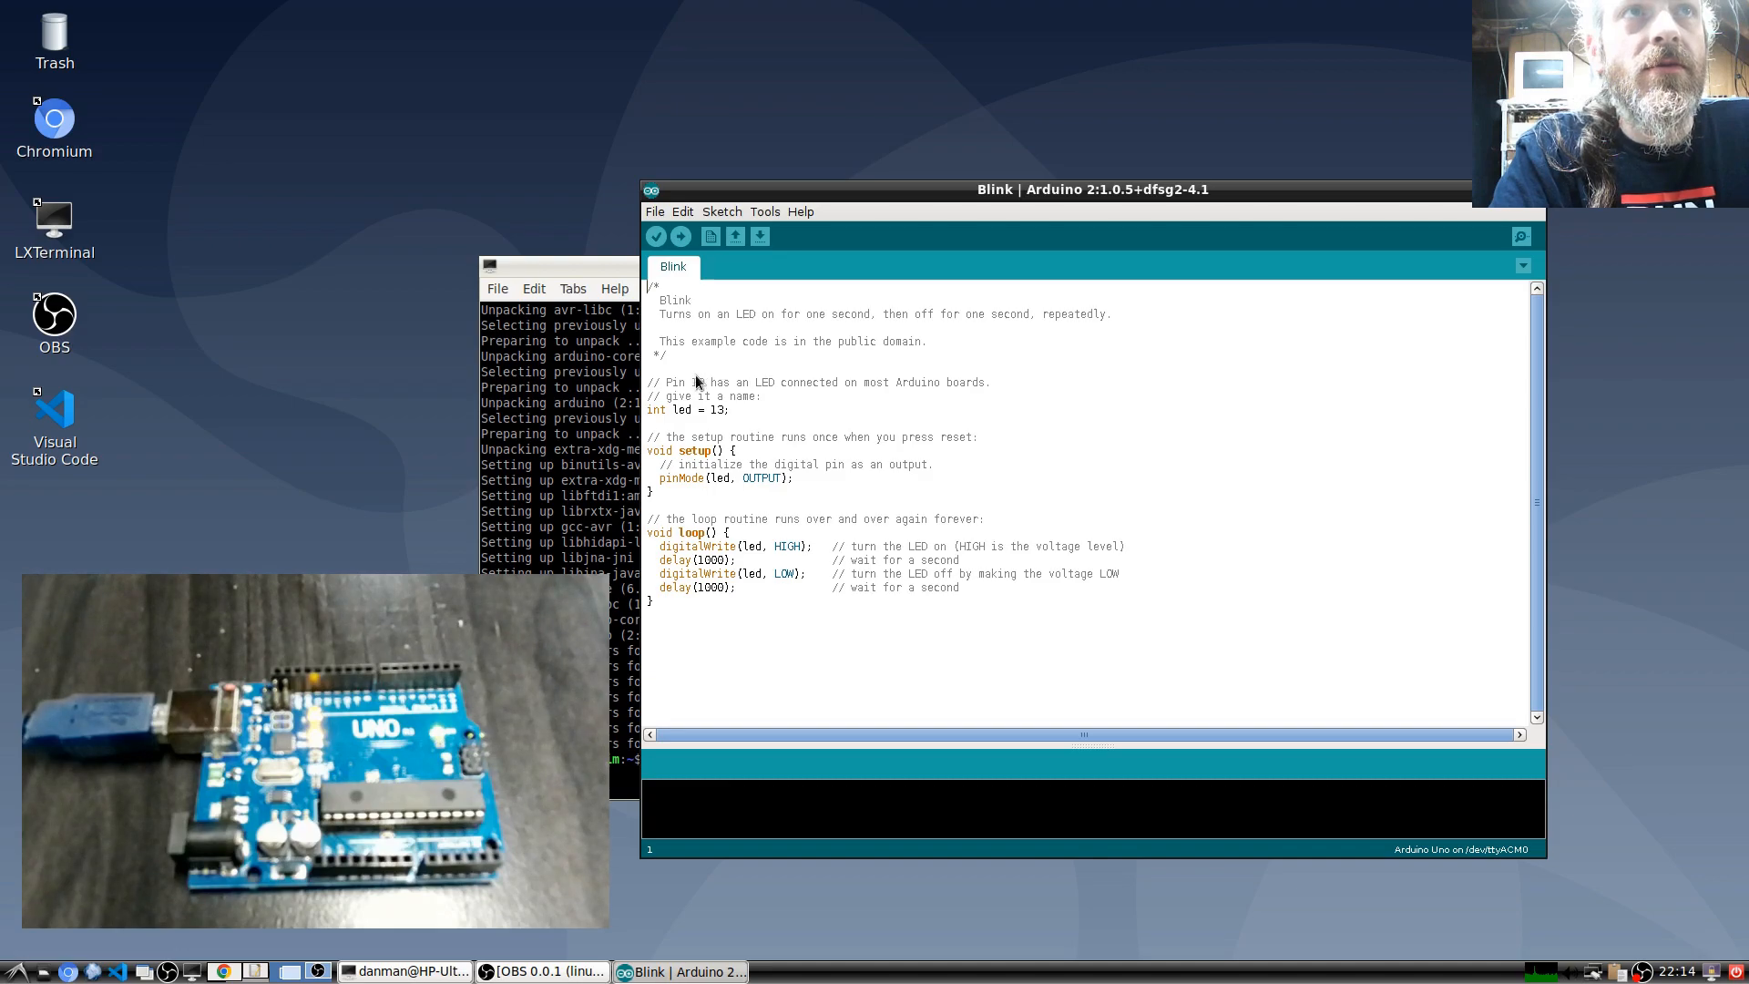
pyautogui.moveTo(716, 421)
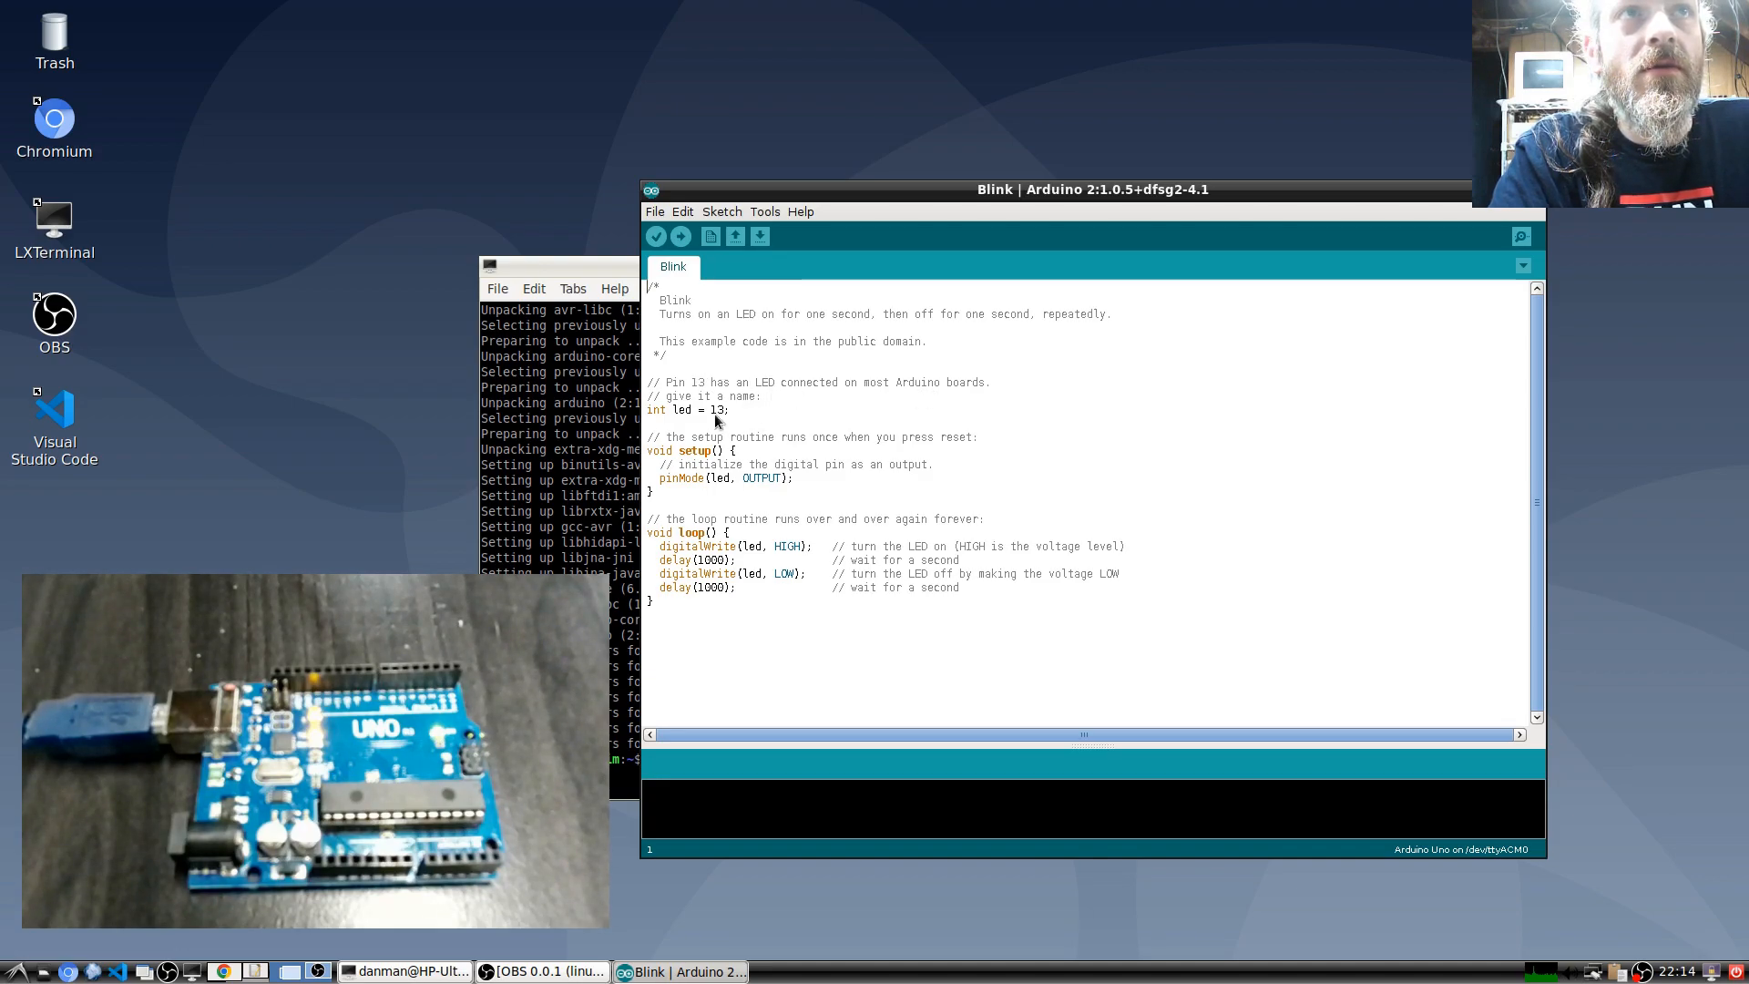
pyautogui.moveTo(855, 421)
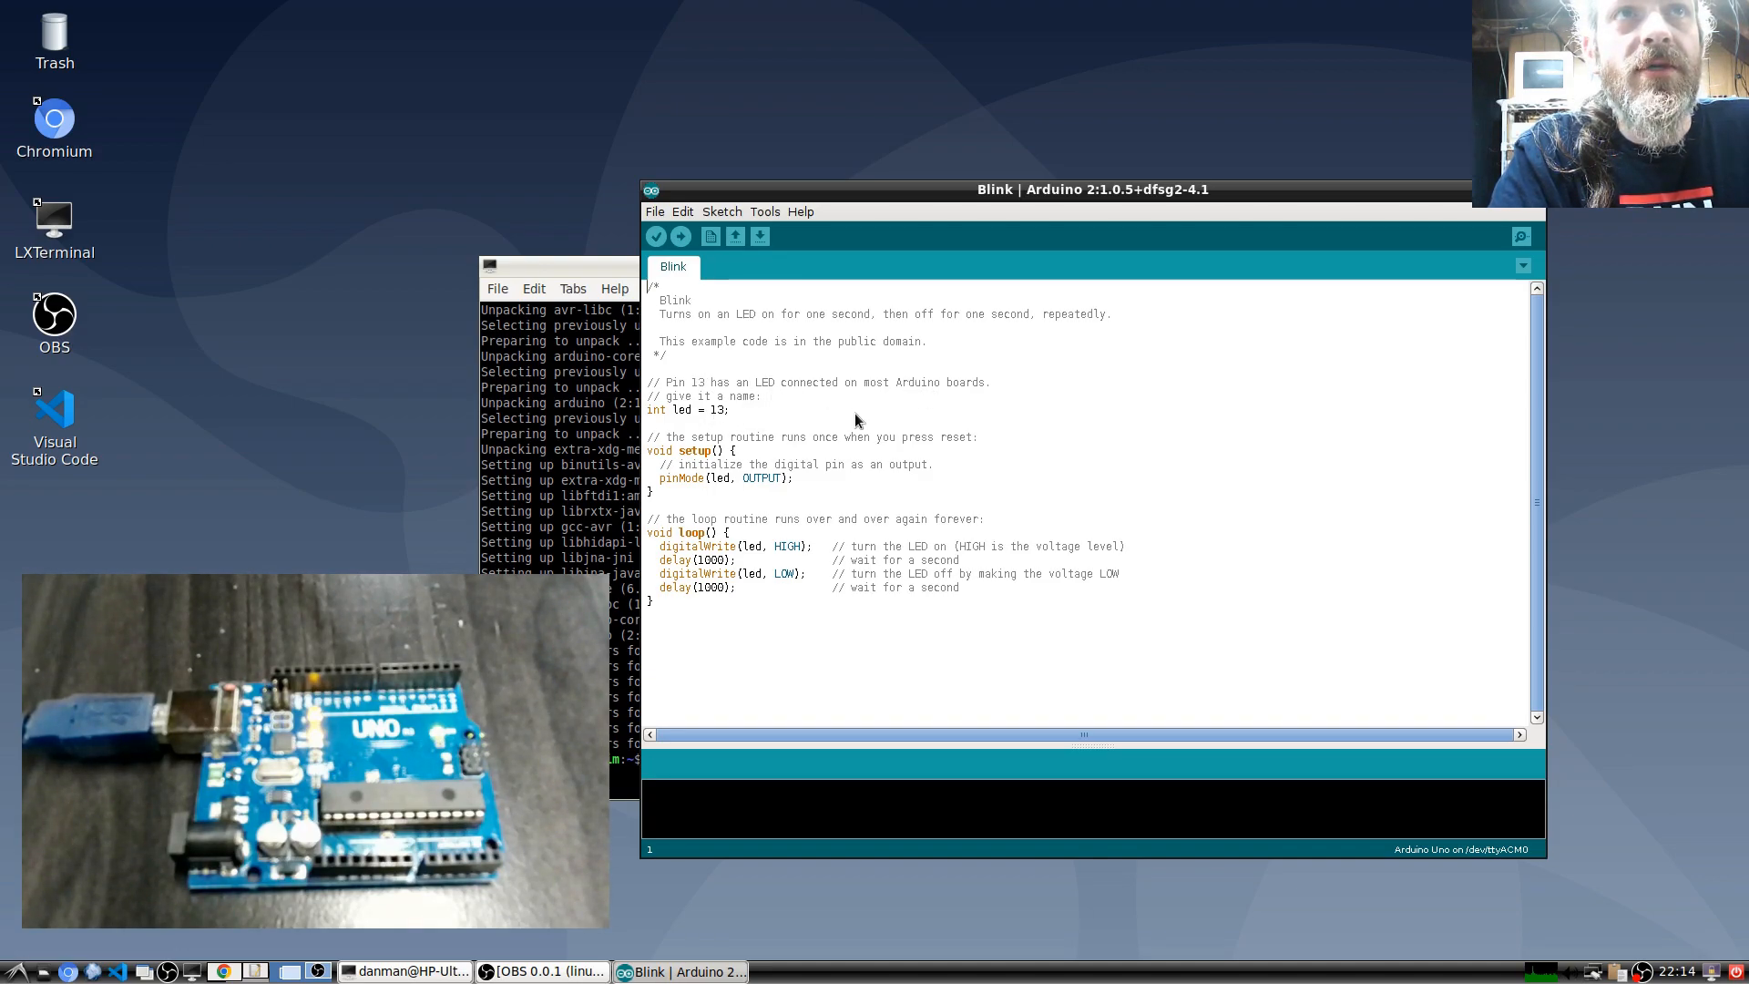
pyautogui.moveTo(705, 424)
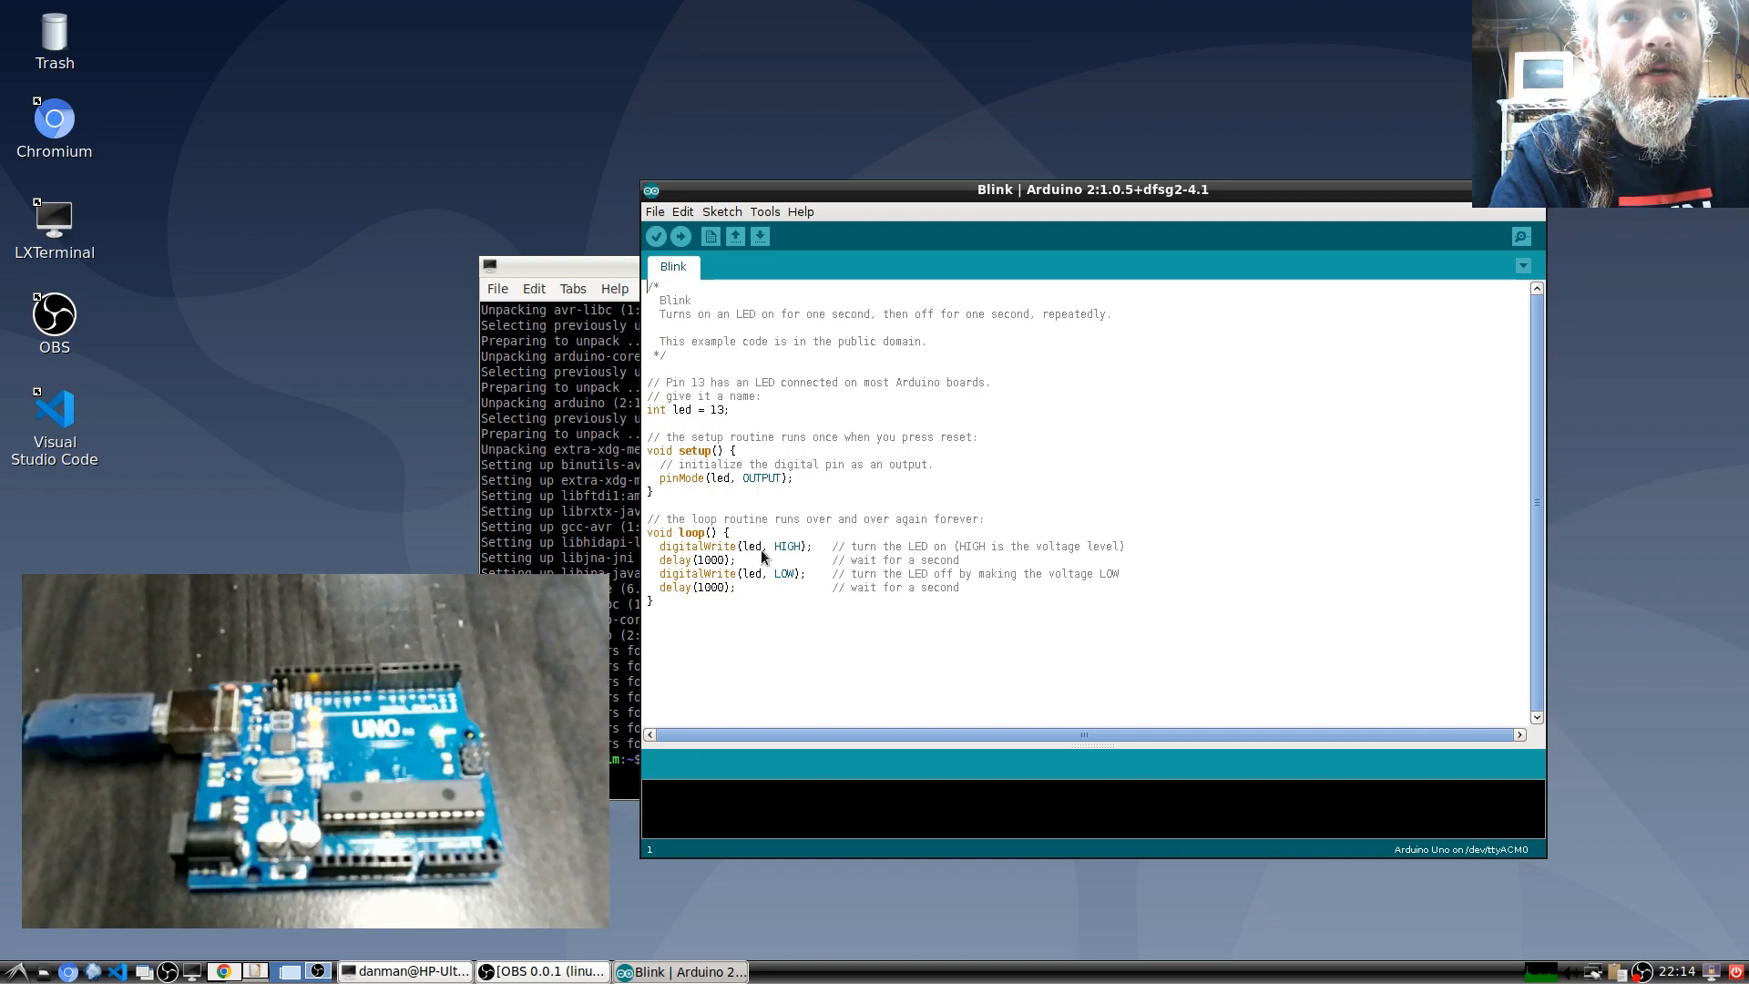
pyautogui.moveTo(784, 480)
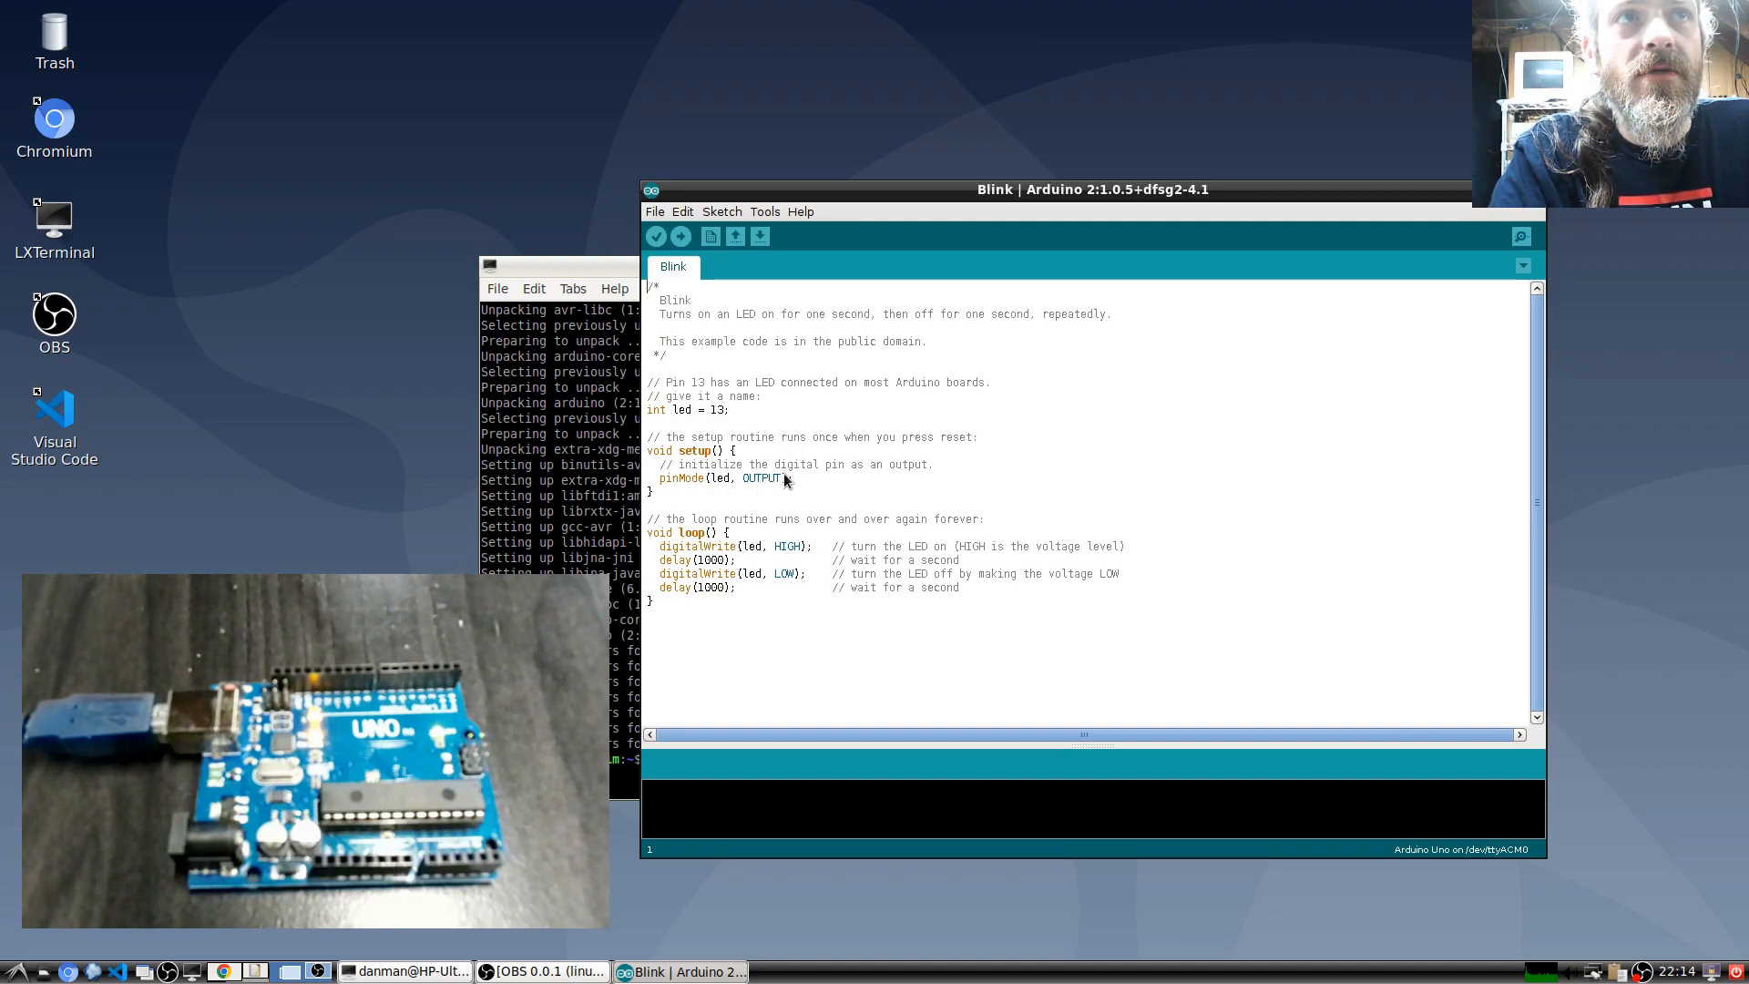
pyautogui.moveTo(747, 545)
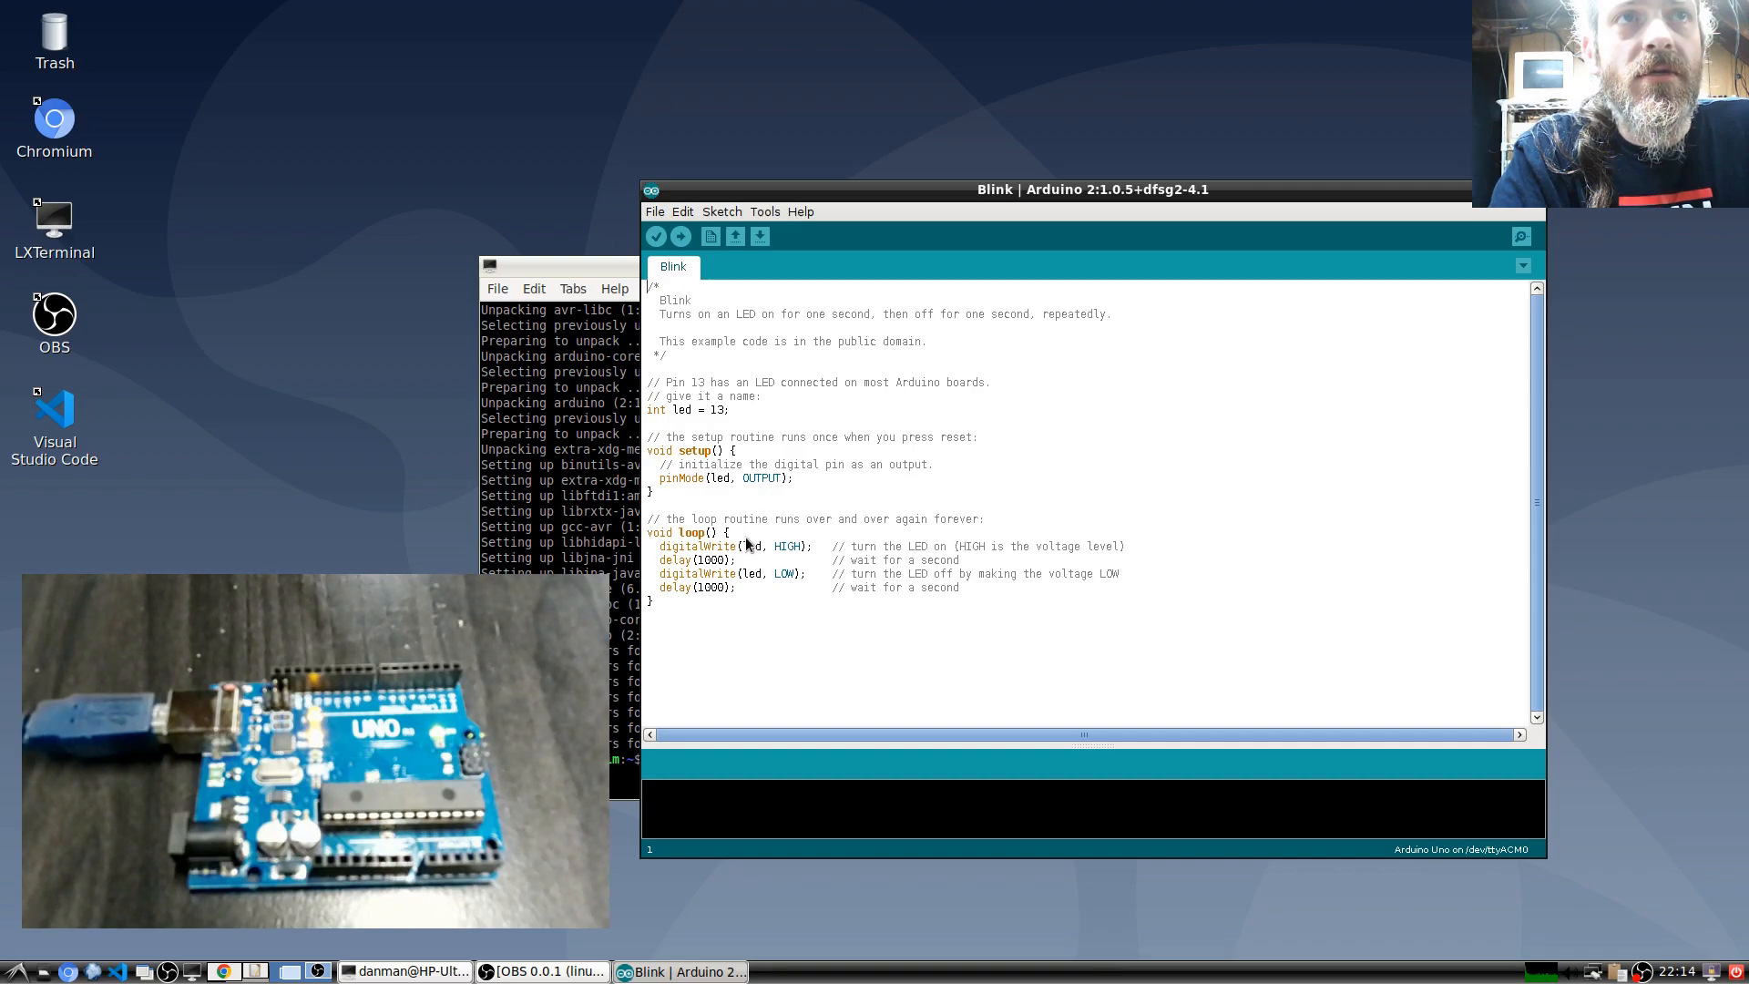
pyautogui.moveTo(808, 586)
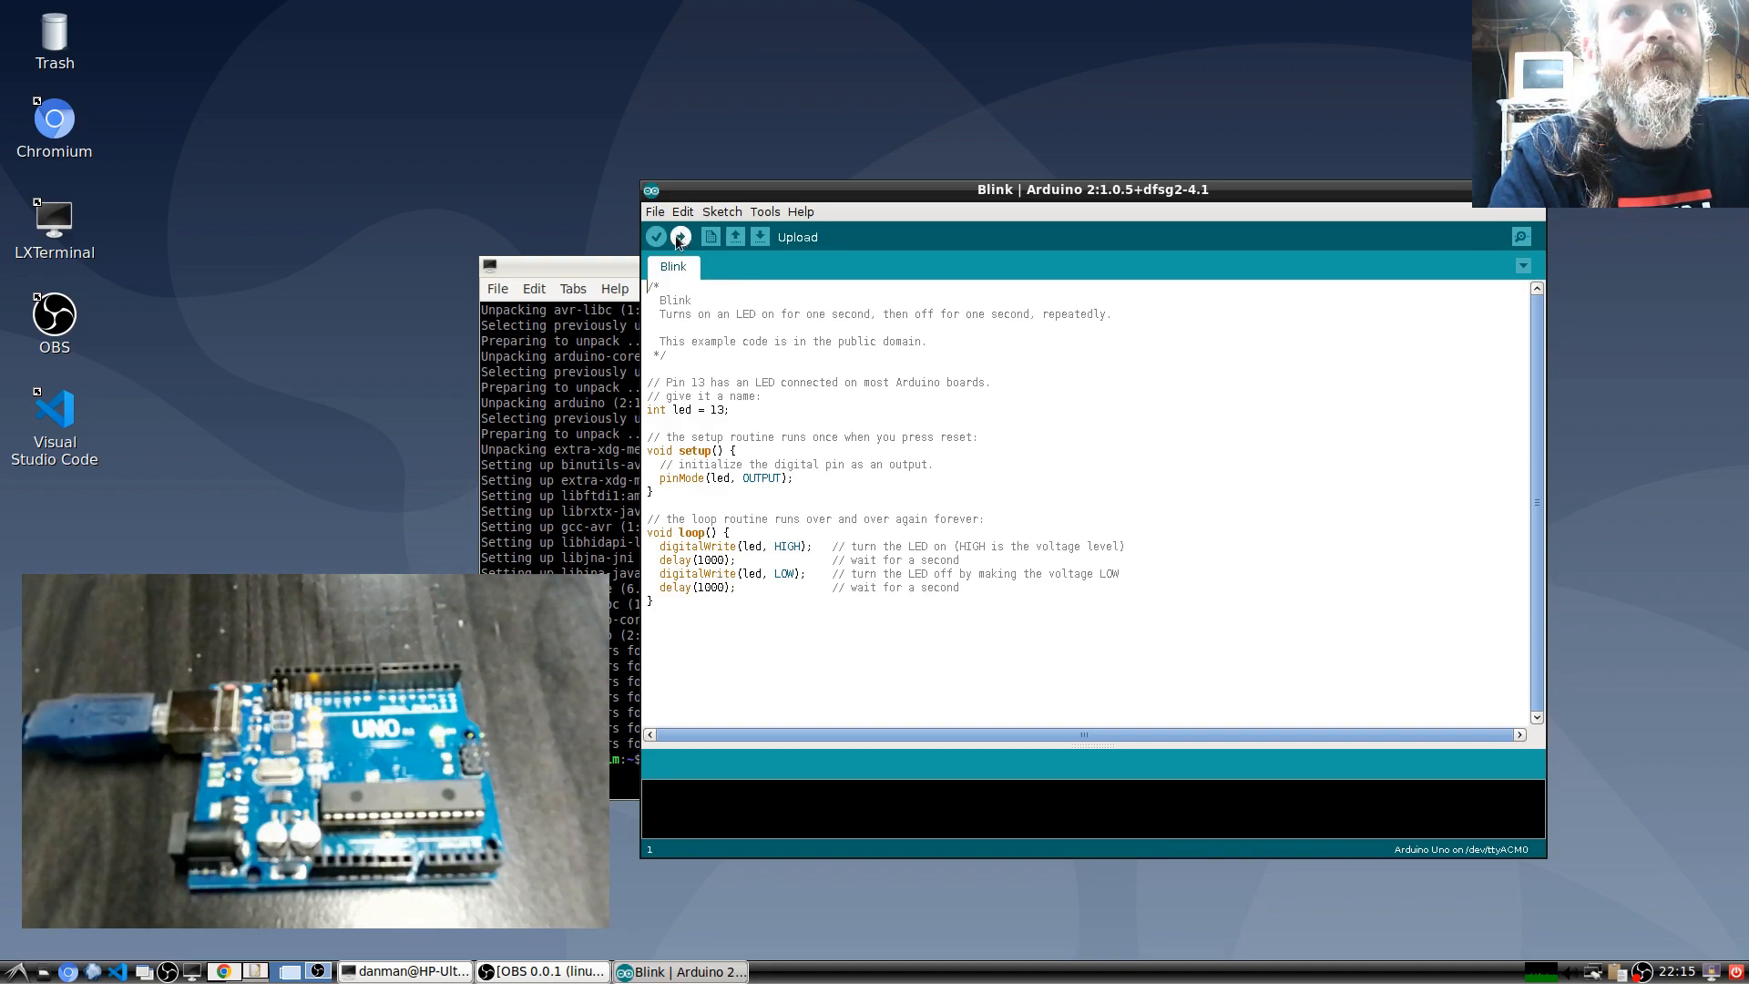
# - Verify Blink (1,052 bytes) and upload it to the Uno on /dev/ttyACM0
pyautogui.click(679, 236)
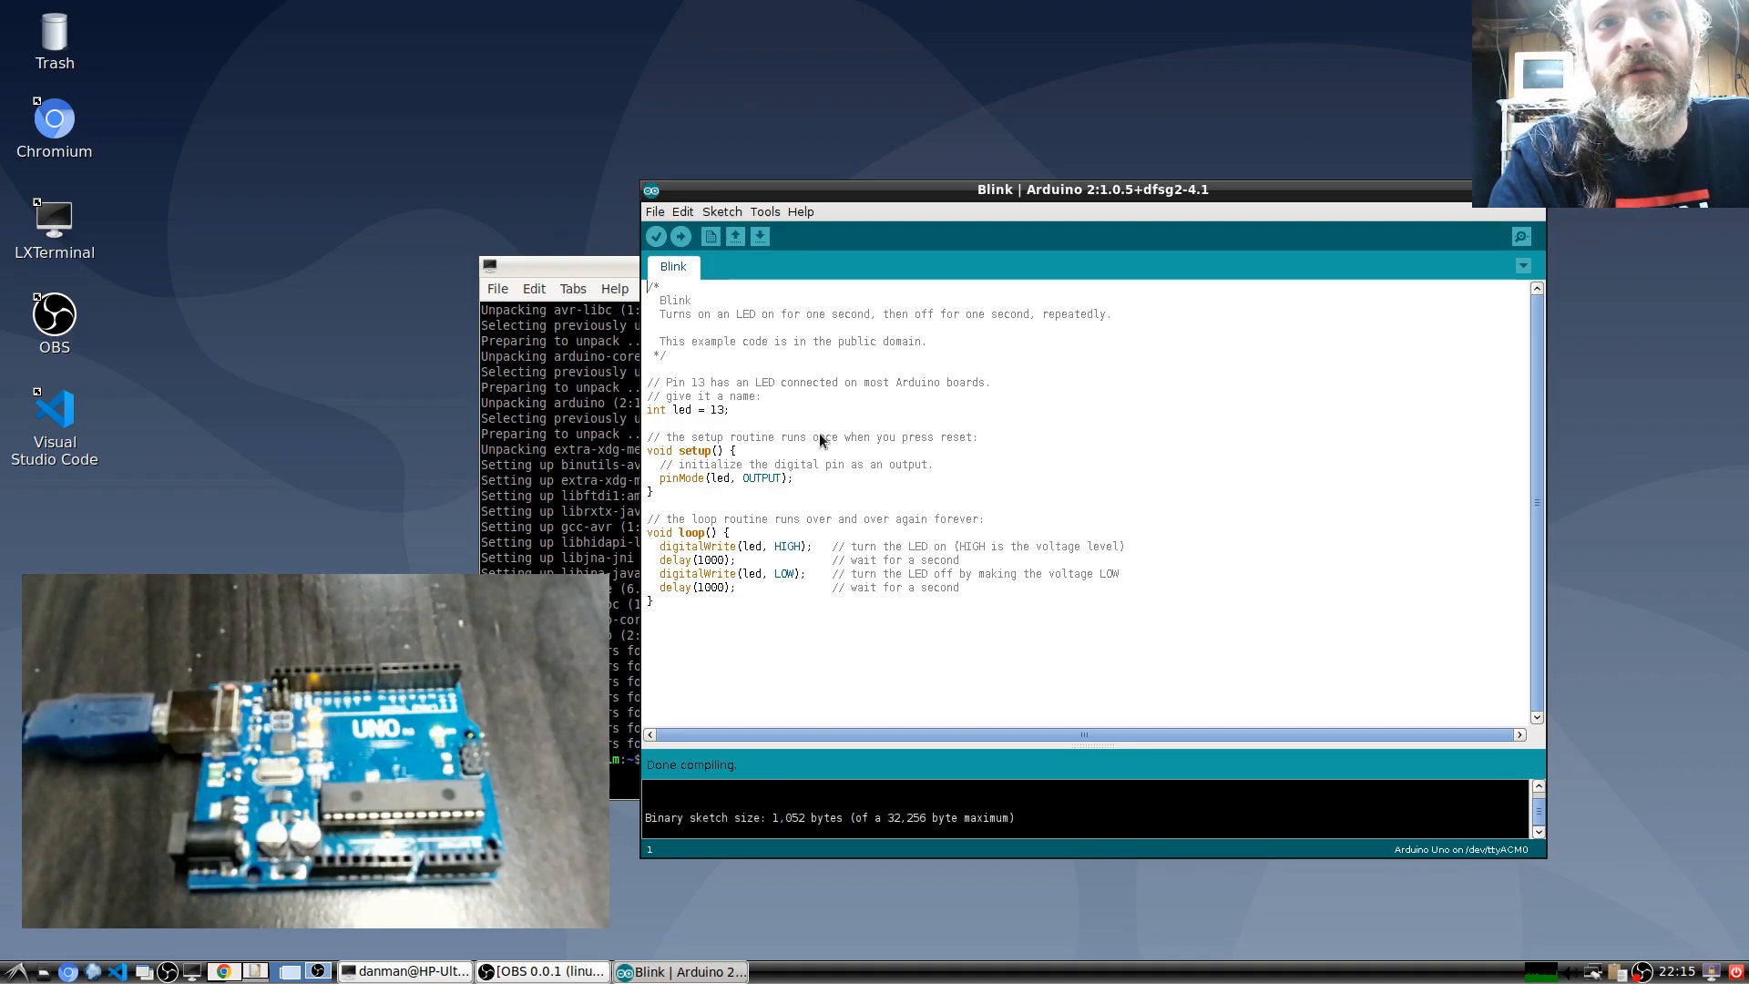
pyautogui.click(680, 235)
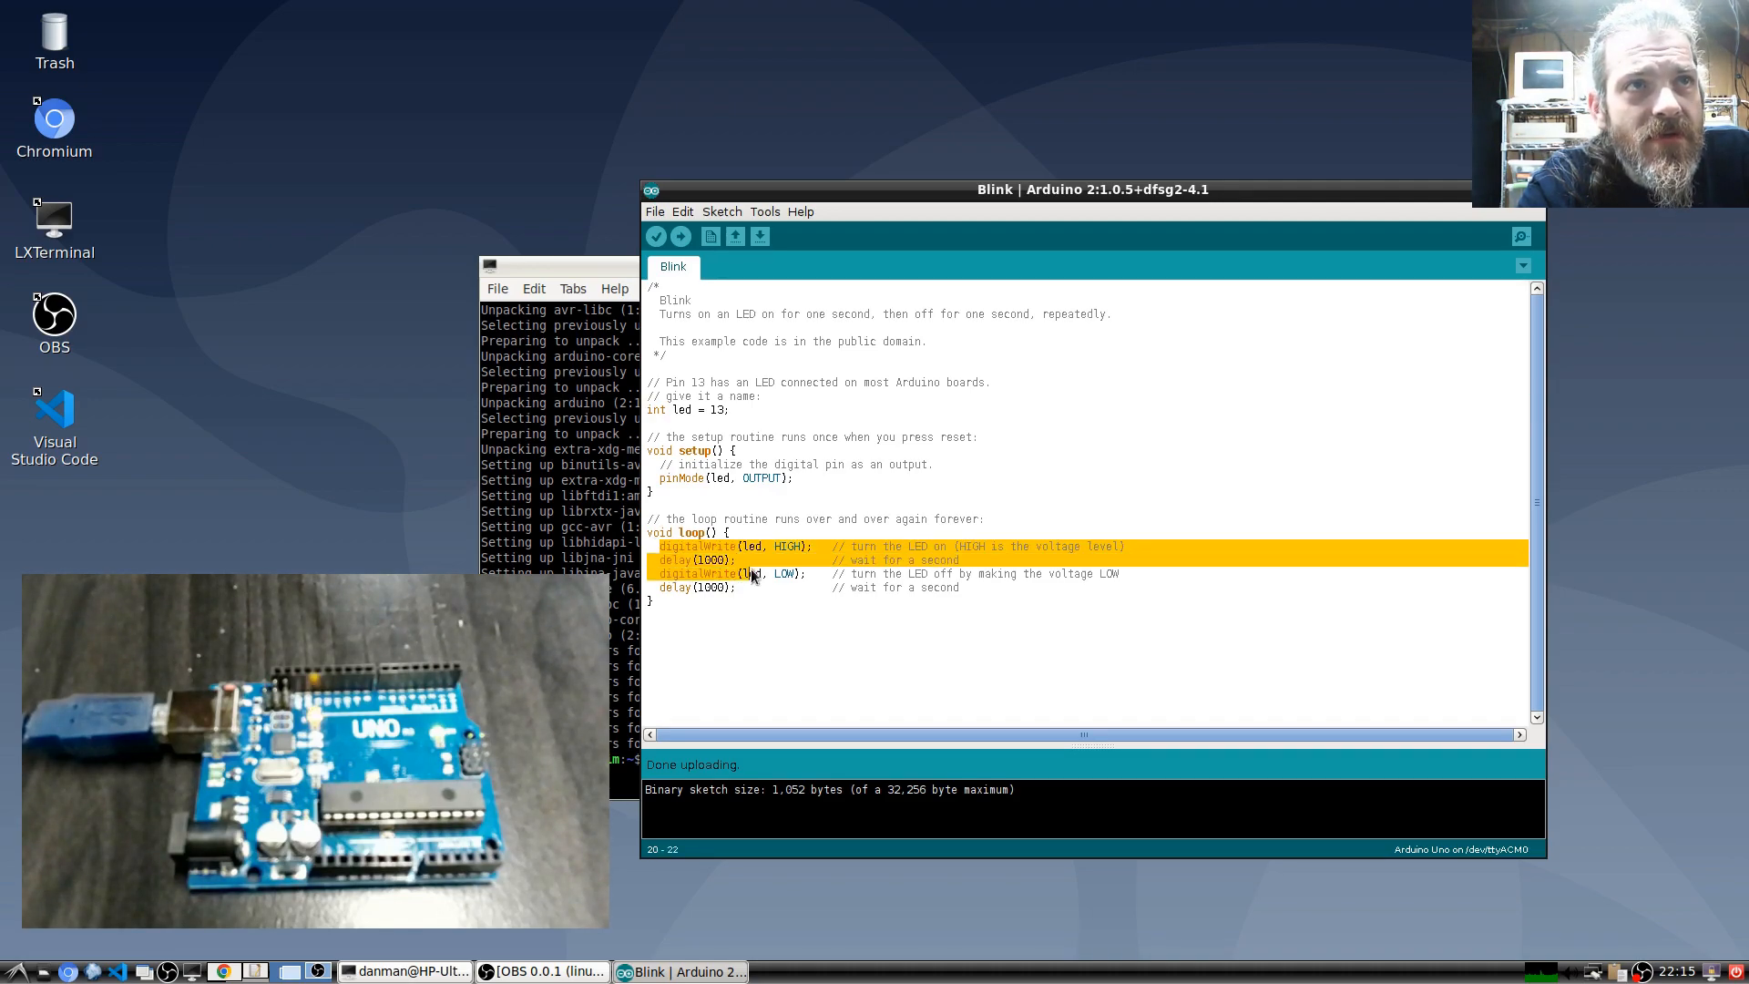
# - Place the cursor at the end of loop() for the copied blink lines
pyautogui.click(758, 588)
pyautogui.write('delay(500);')
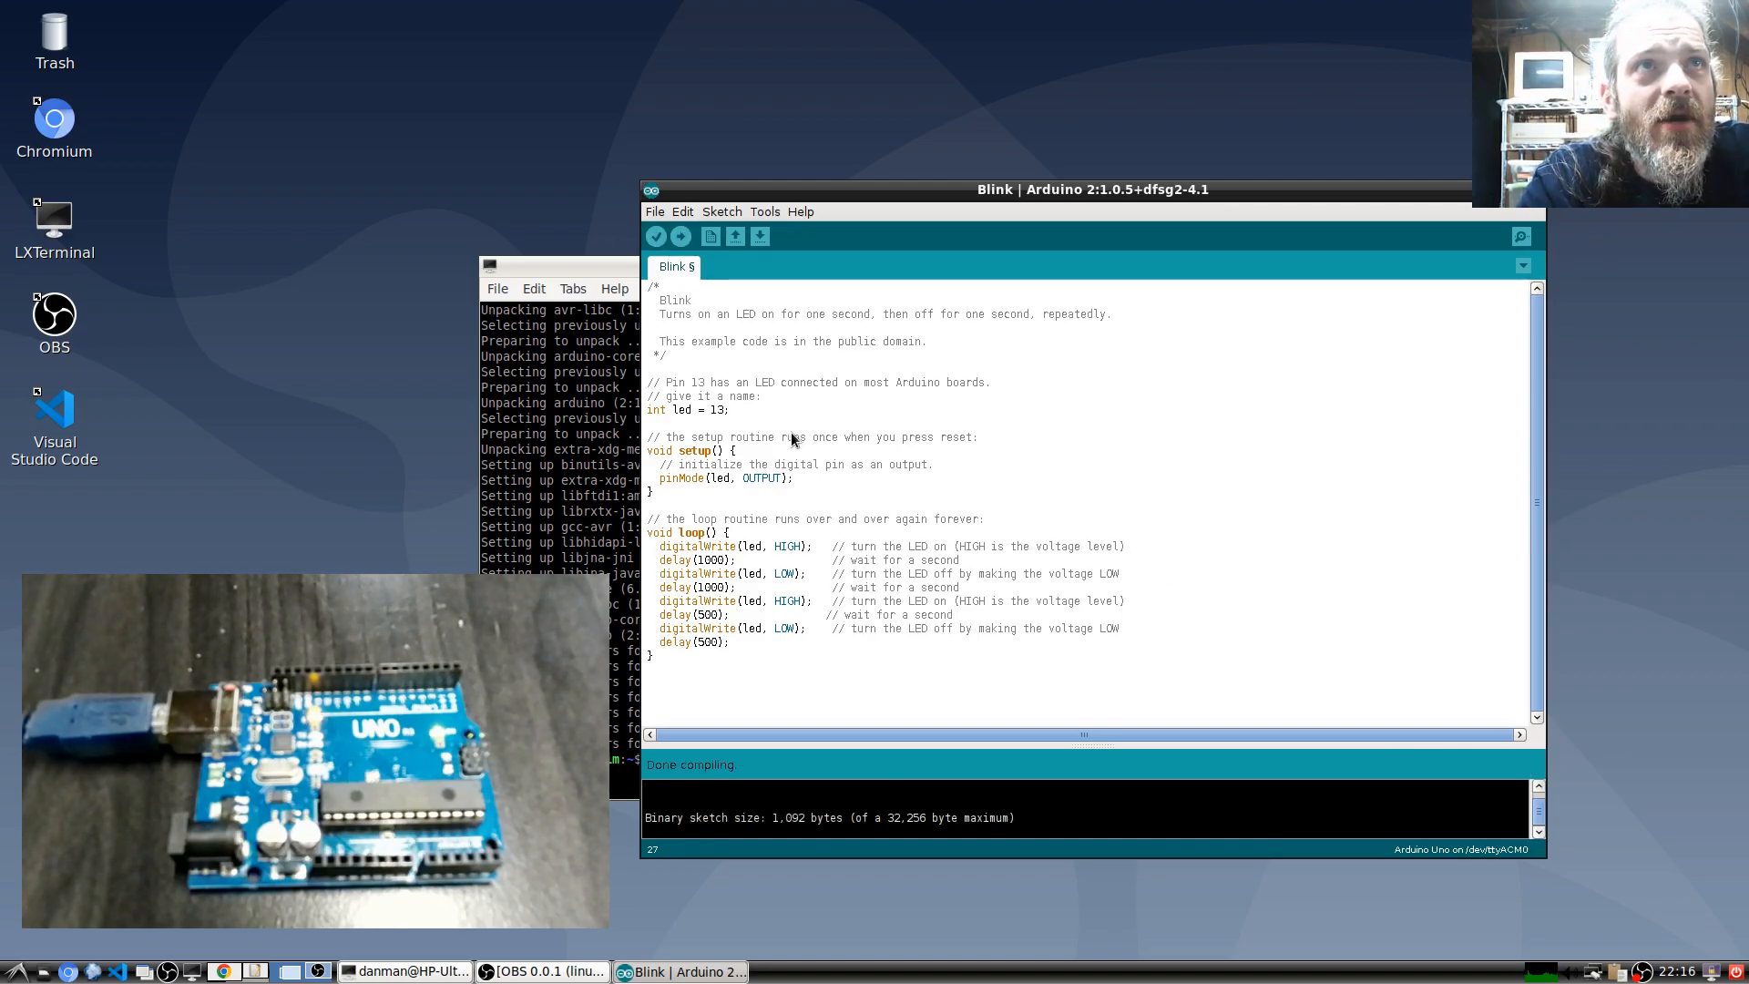
pyautogui.moveTo(792, 517)
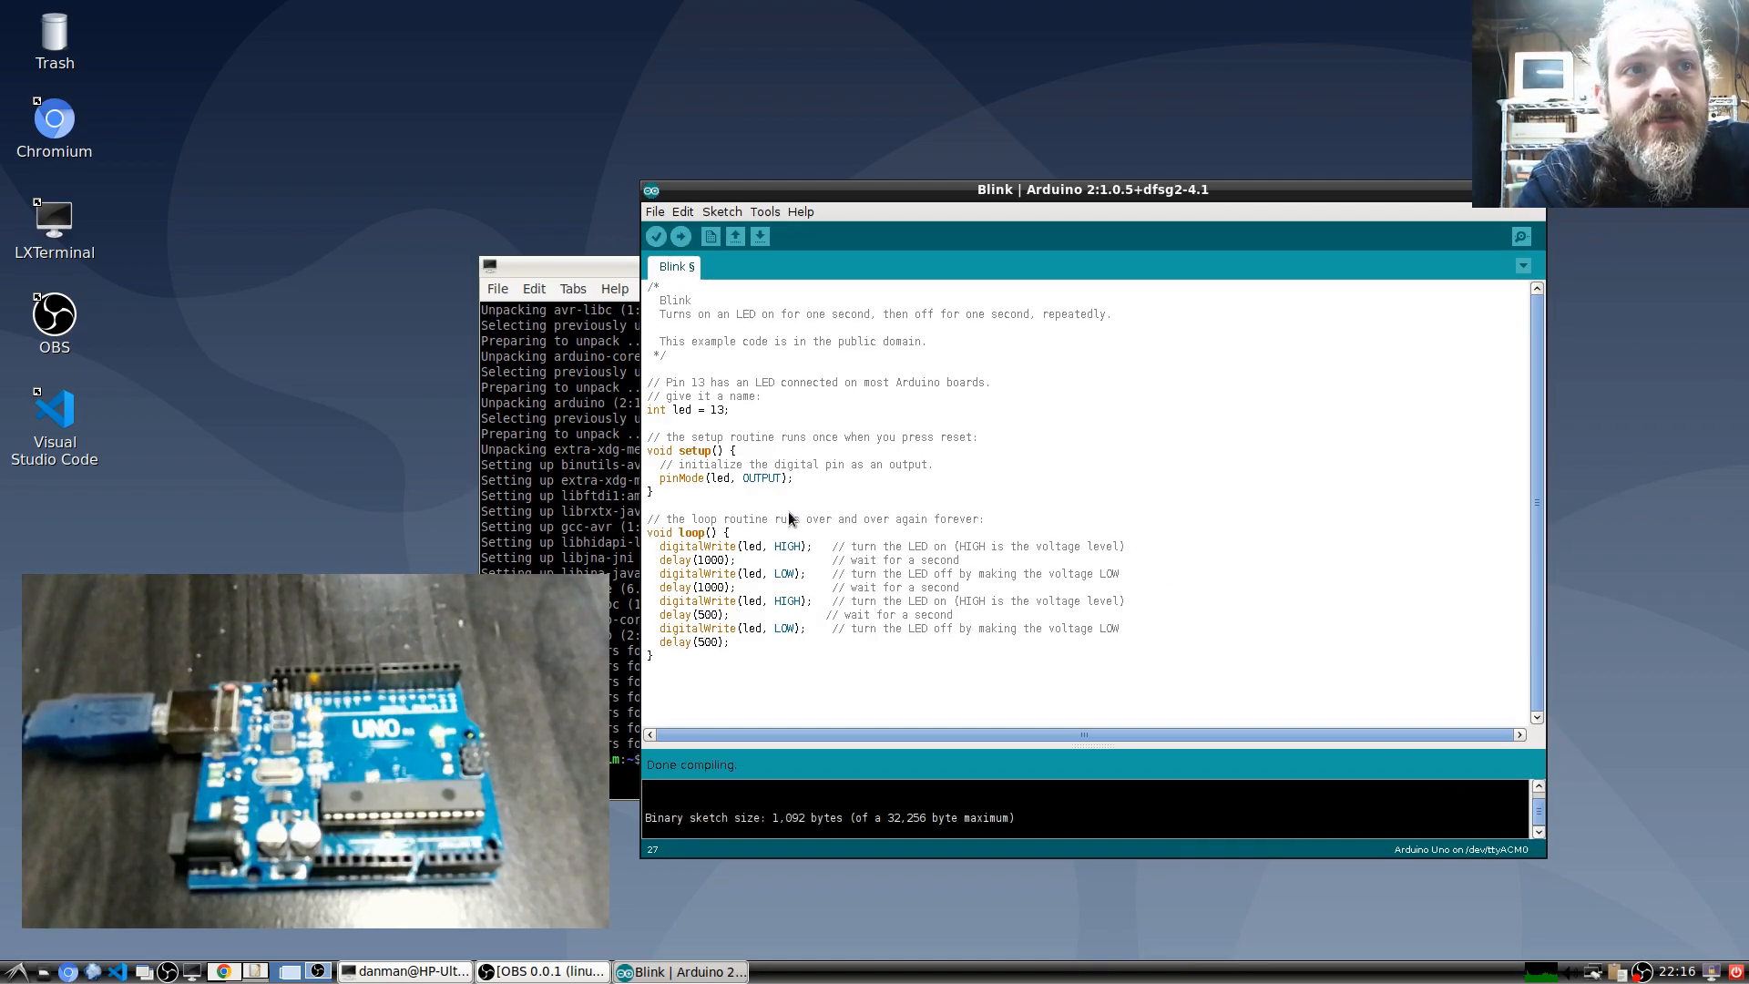
# - Upload the modified 1,092-byte Blink sketch to the Arduino Uno and wait for completion
pyautogui.click(679, 235)
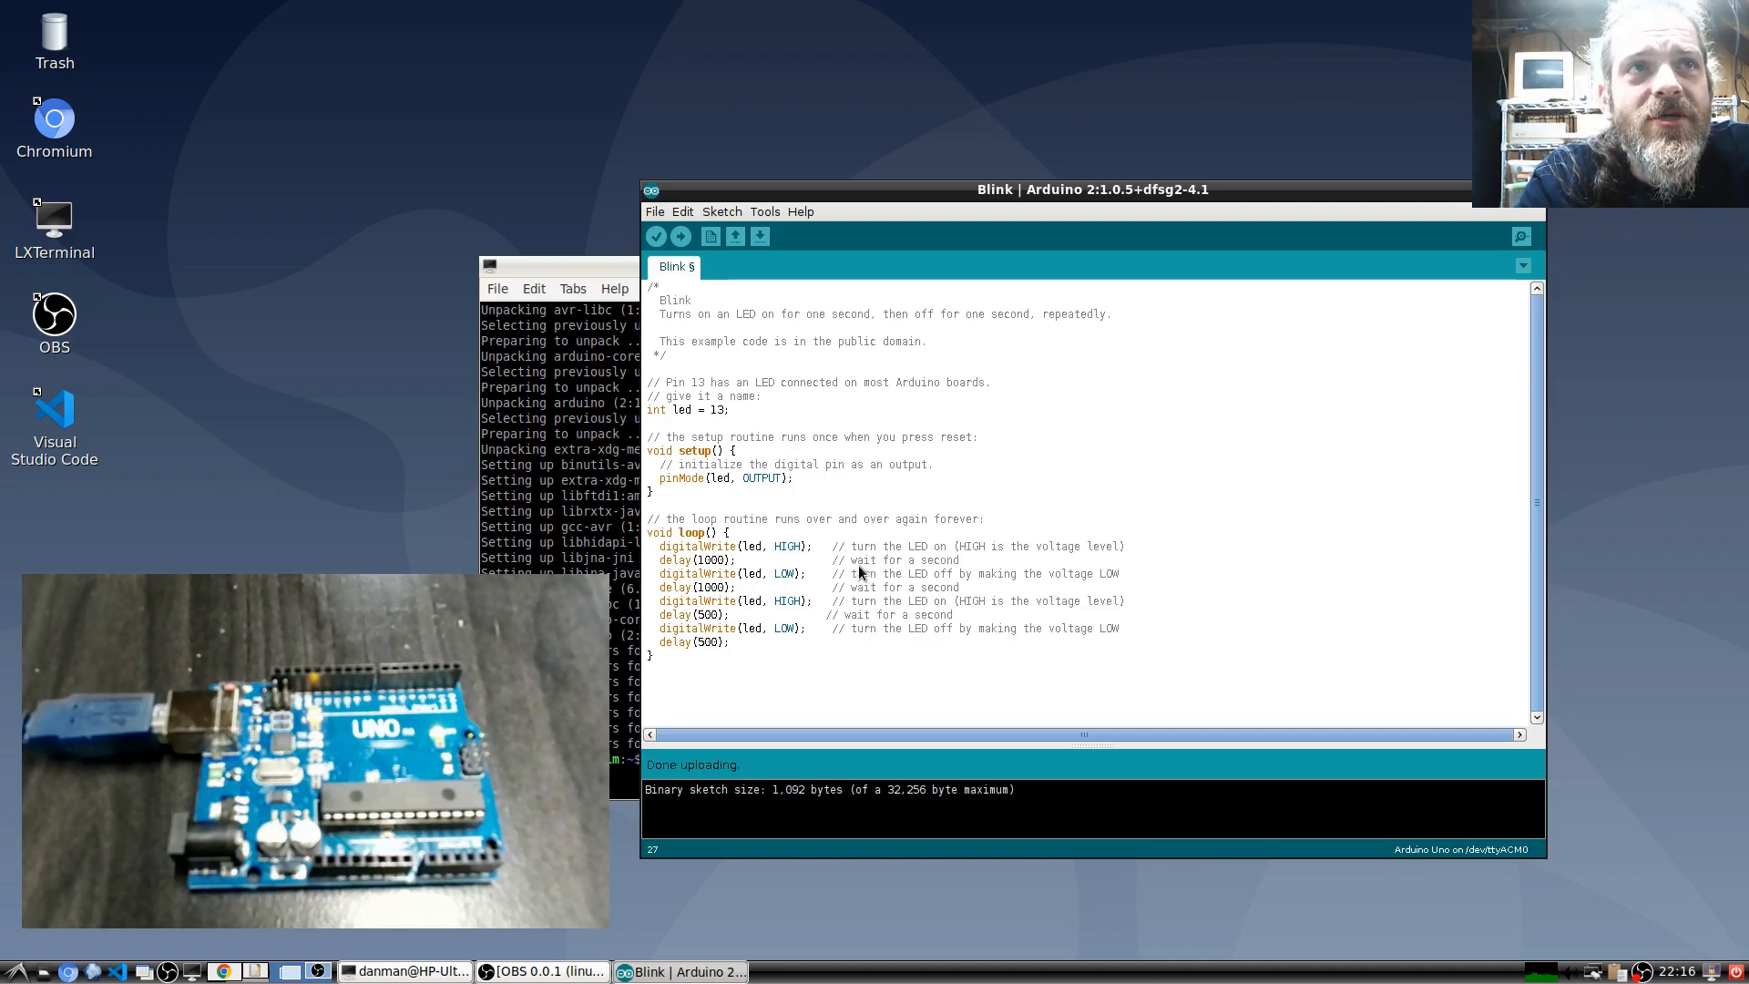
pyautogui.moveTo(766, 548)
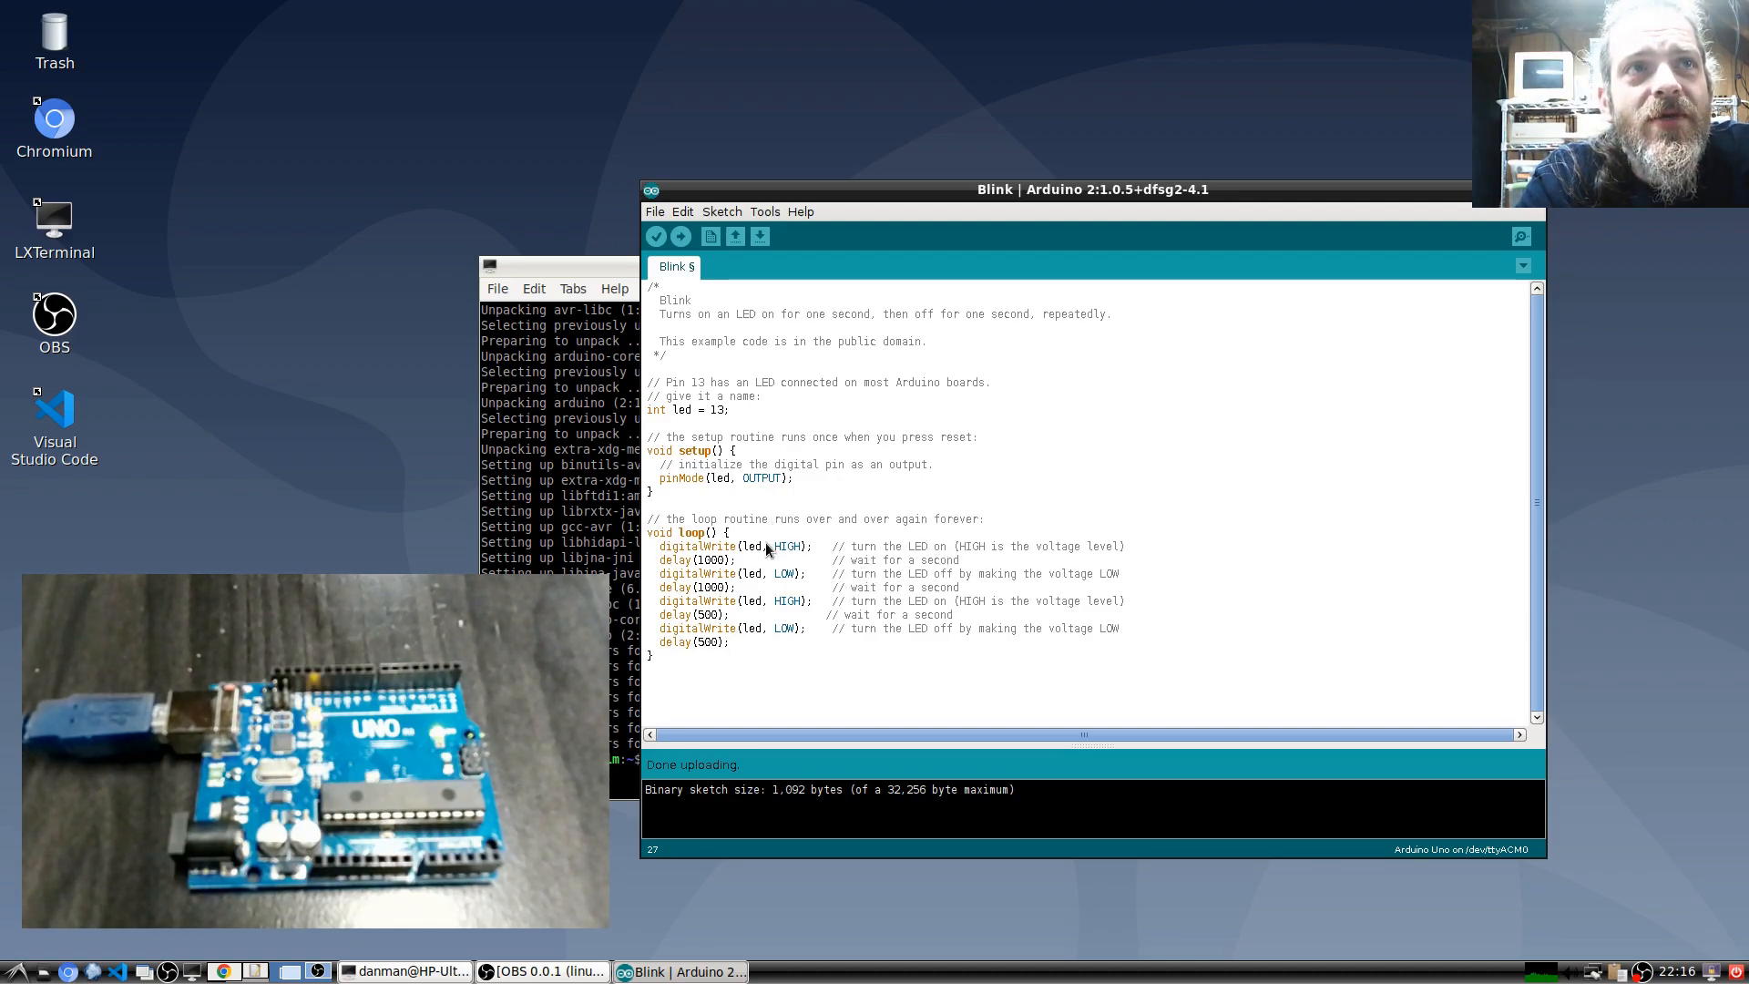
pyautogui.moveTo(811, 599)
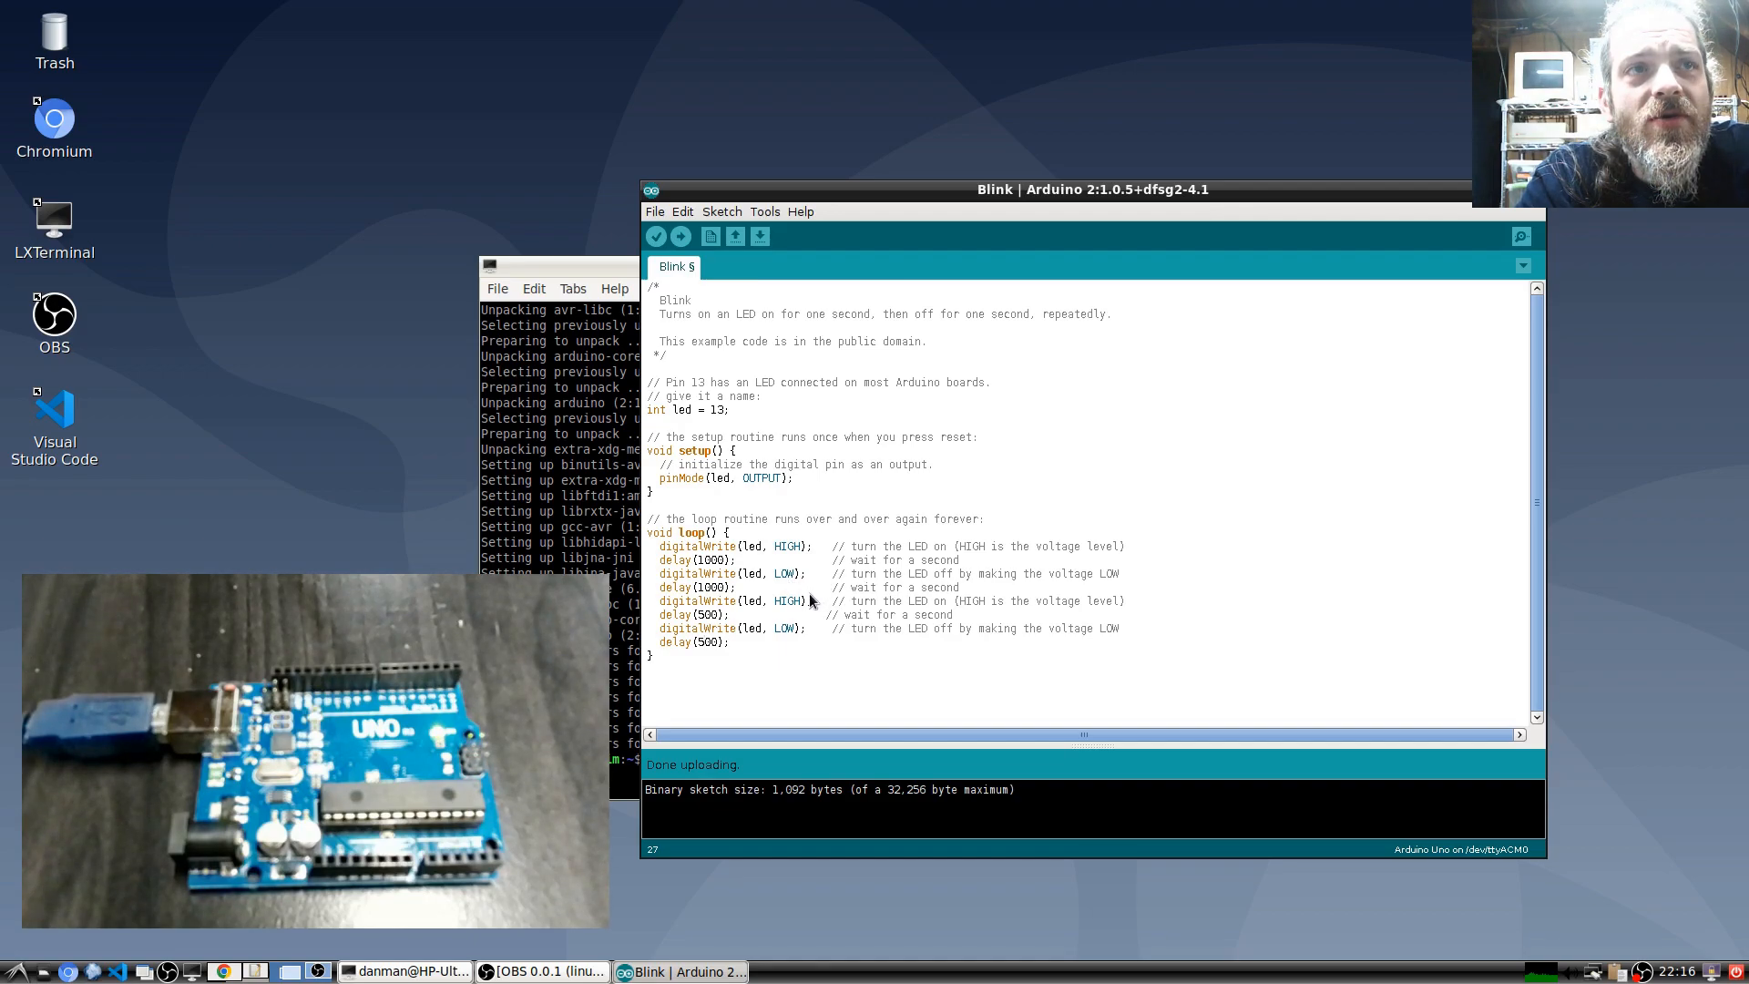
pyautogui.moveTo(830, 595)
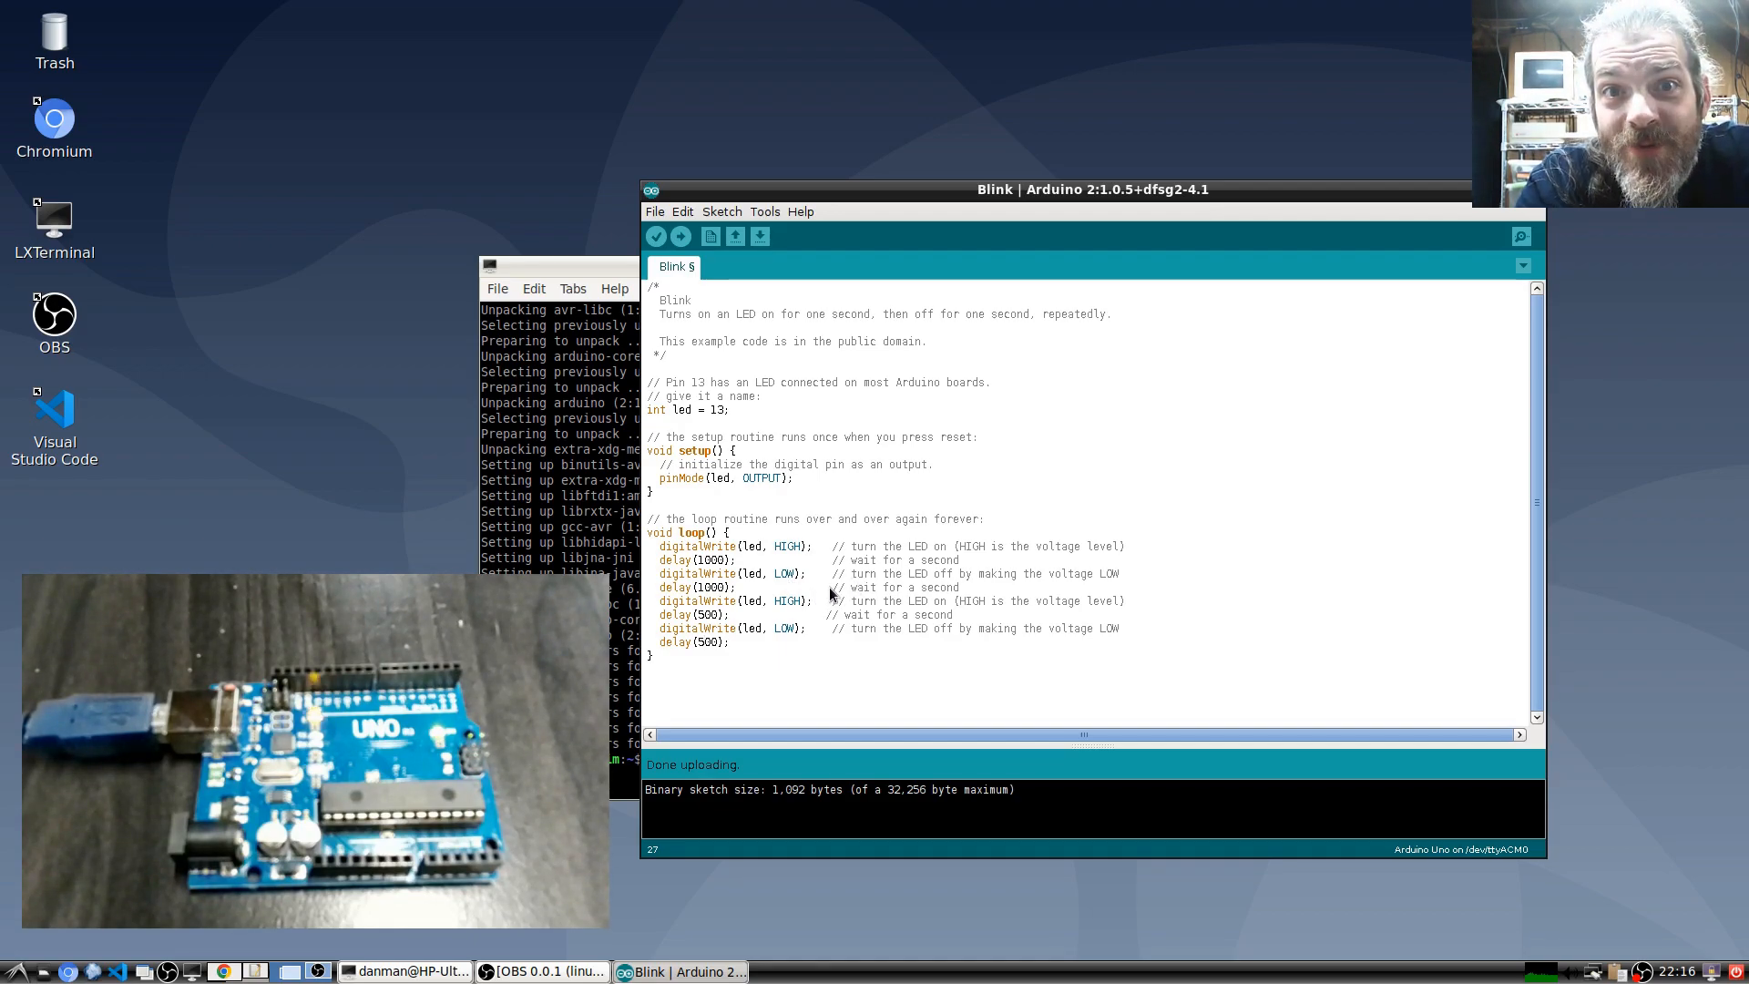